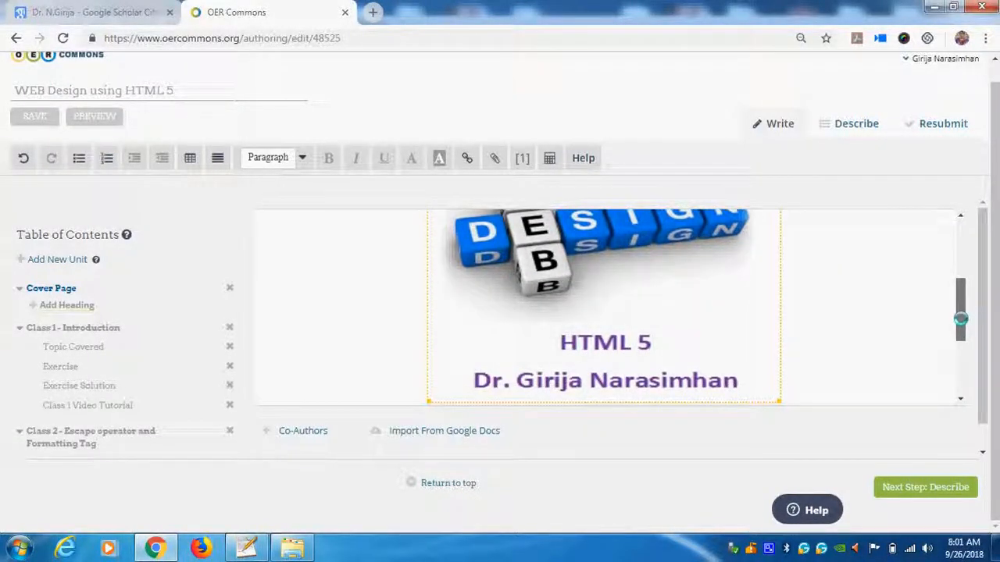
Step: Review the Class 1 Topics Covered list on the OER Commons HTML 5 course page
{"action": "scroll", "scroll_direction": "up", "scroll_amount": 3}
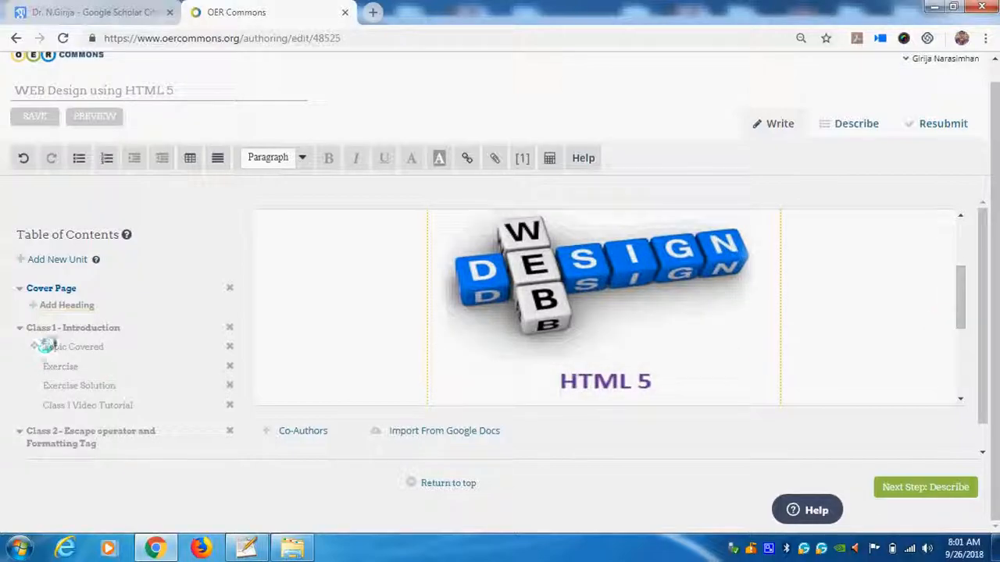
{"action": "scroll", "scroll_direction": "down", "scroll_amount": 3}
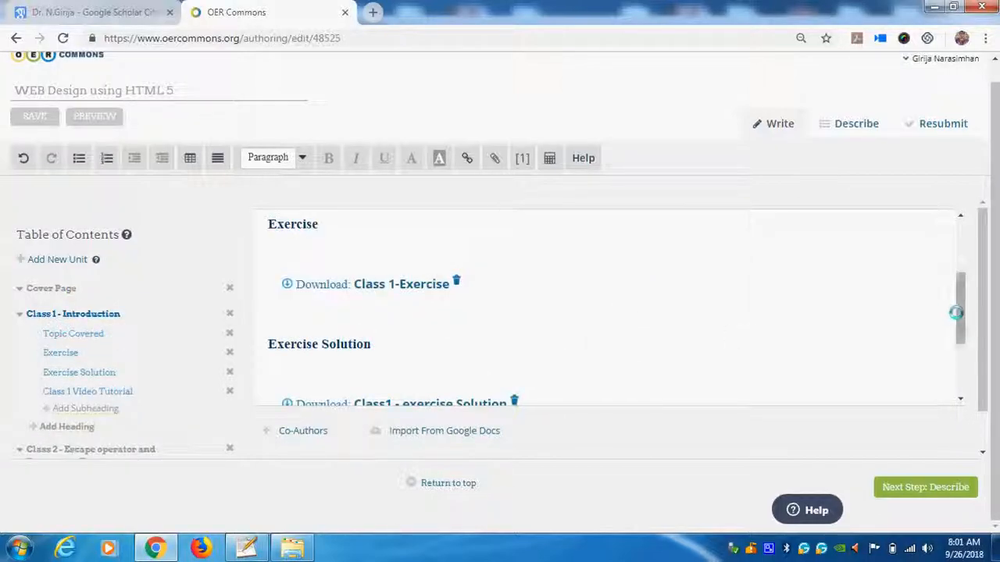
{"action": "left_click", "coordinate": [35, 116]}
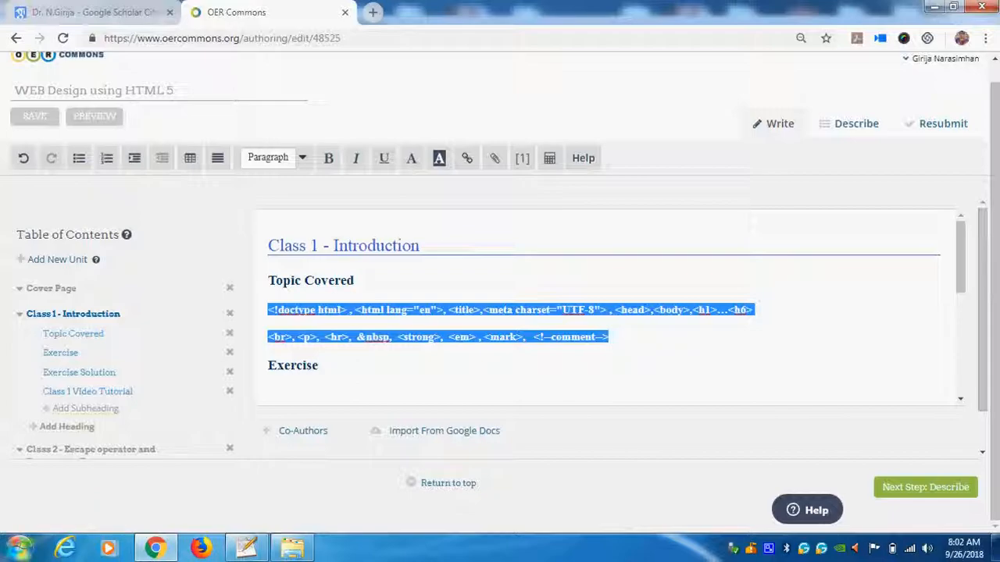
{"action": "left_click", "coordinate": [14, 547]}
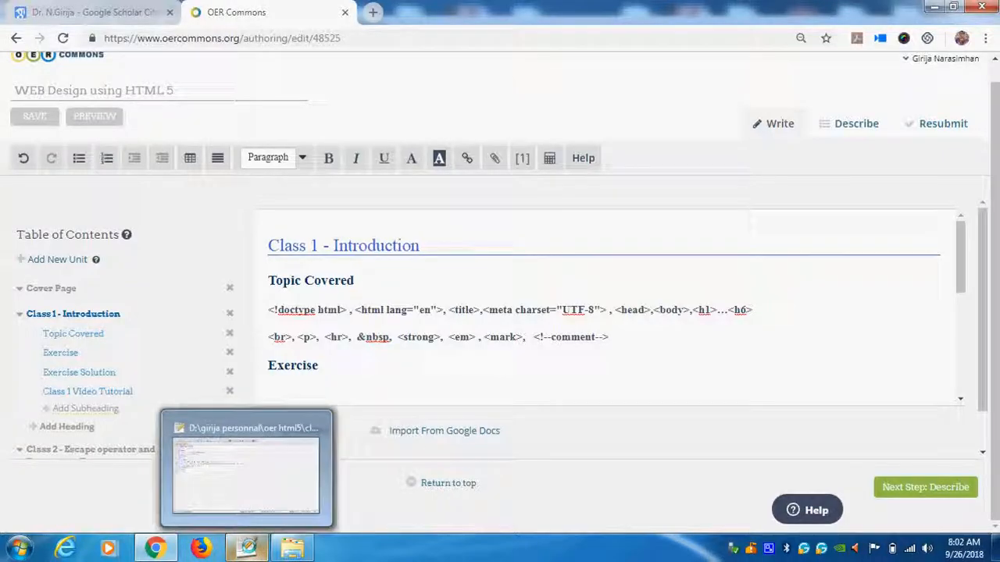
Step: Switch to Notepad++ and create a new blank document with File > New
{"action": "left_click", "coordinate": [246, 468]}
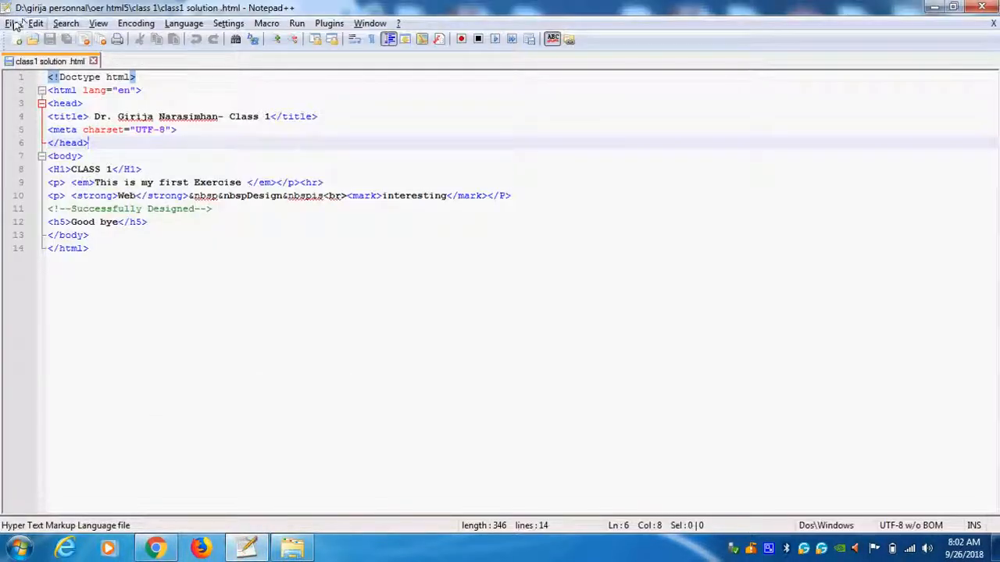
{"action": "left_click", "coordinate": [11, 23]}
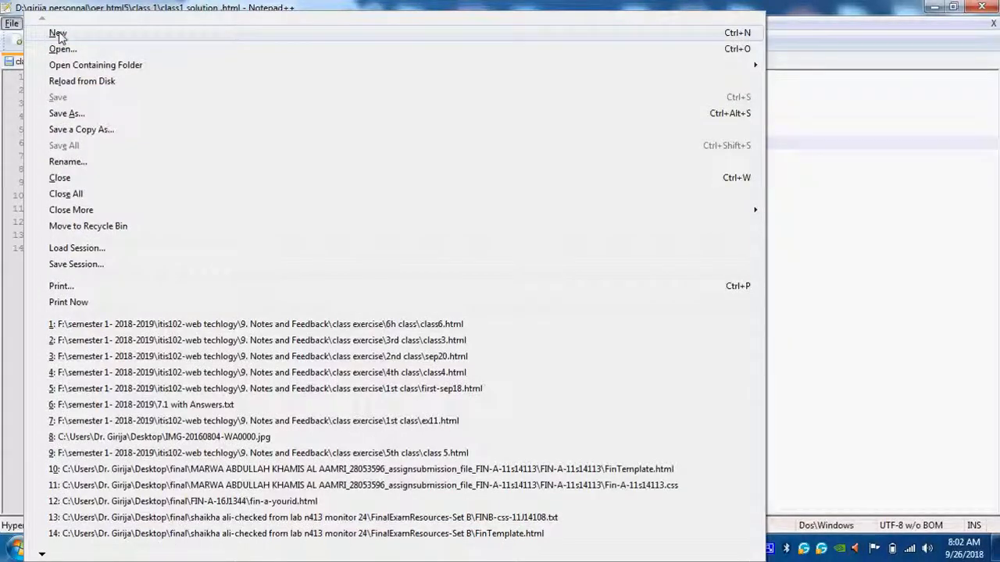
{"action": "left_click", "coordinate": [58, 33]}
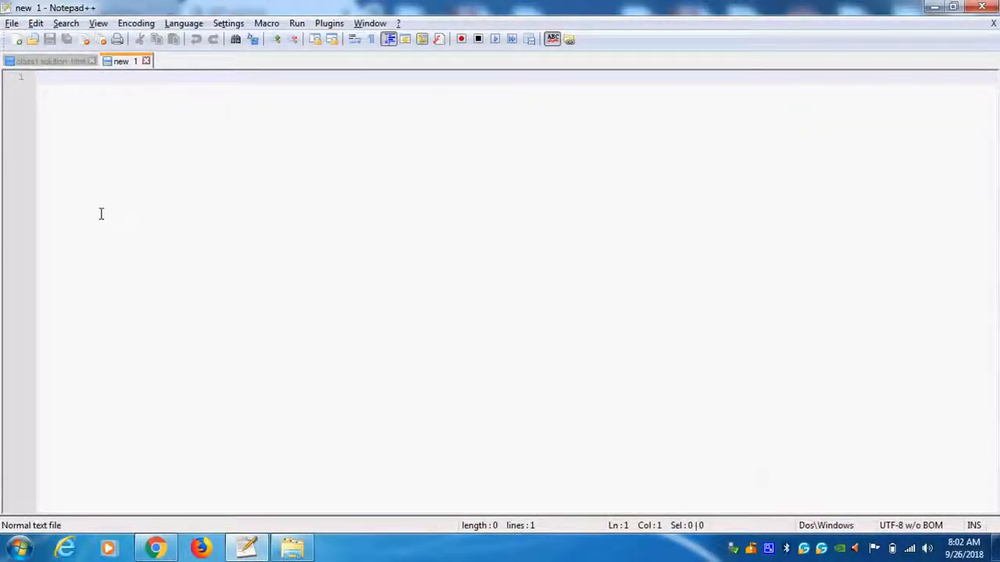
{"action": "mouse_move", "coordinate": [302, 380]}
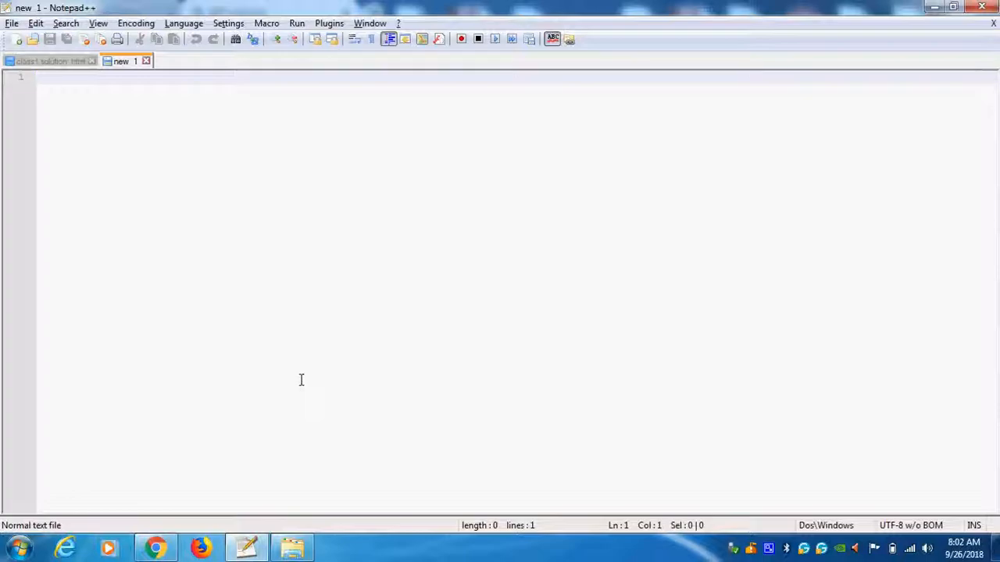
Step: Type the <!doctype html> declaration and an opening html tag with lang="en"
{"action": "type", "text": "<"}
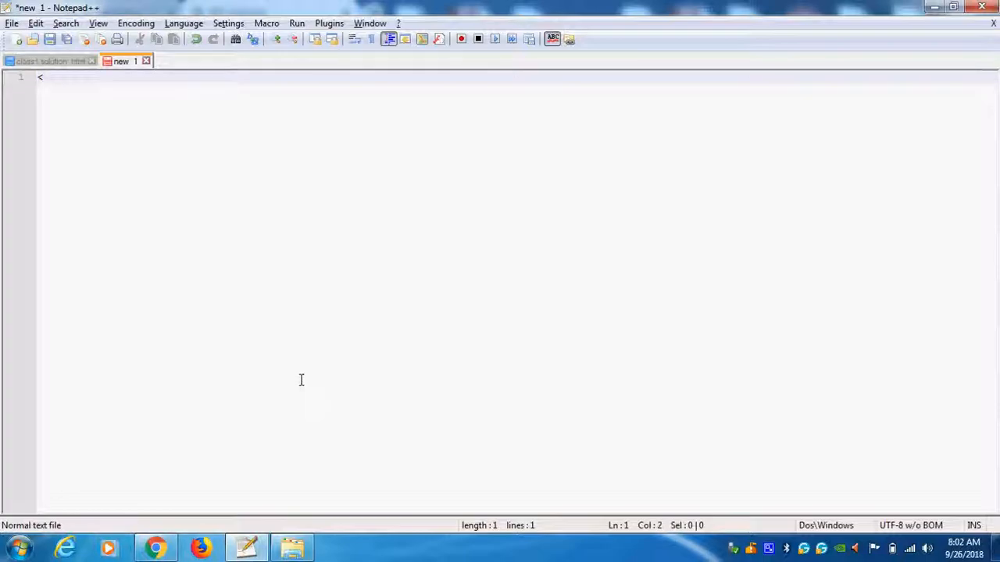
{"action": "type", "text": "!doc"}
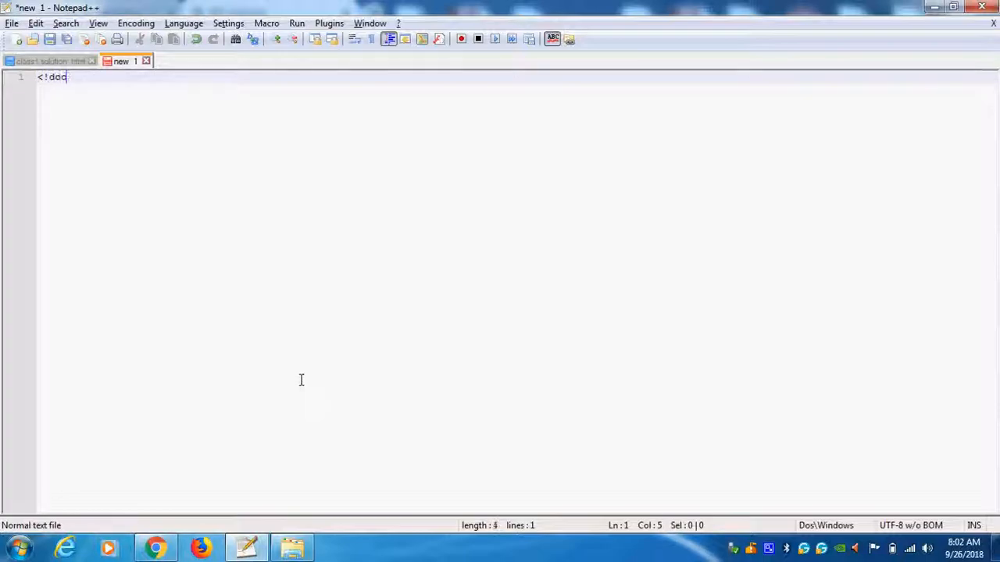
{"action": "type", "text": "ctype html>"}
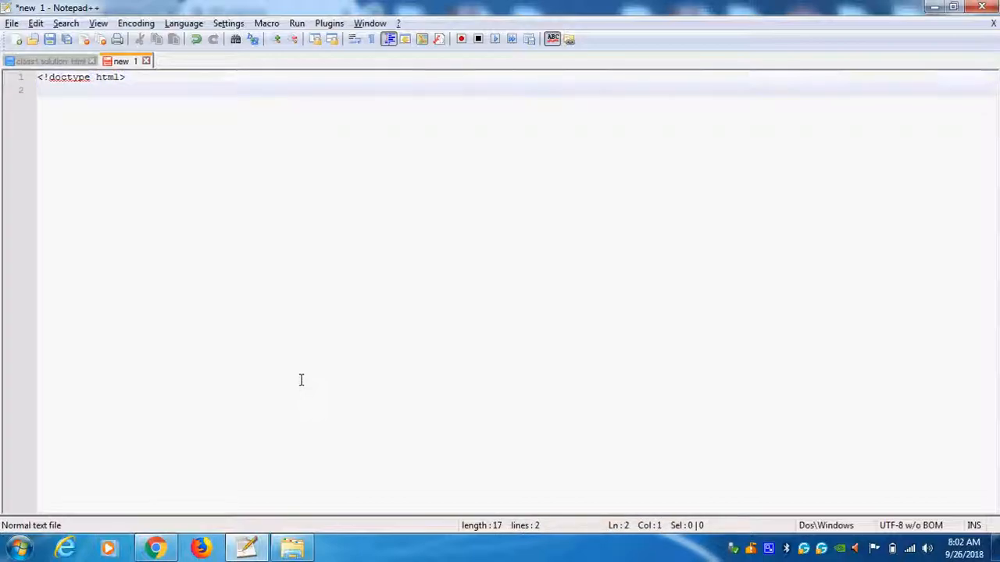
{"action": "mouse_move", "coordinate": [74, 380]}
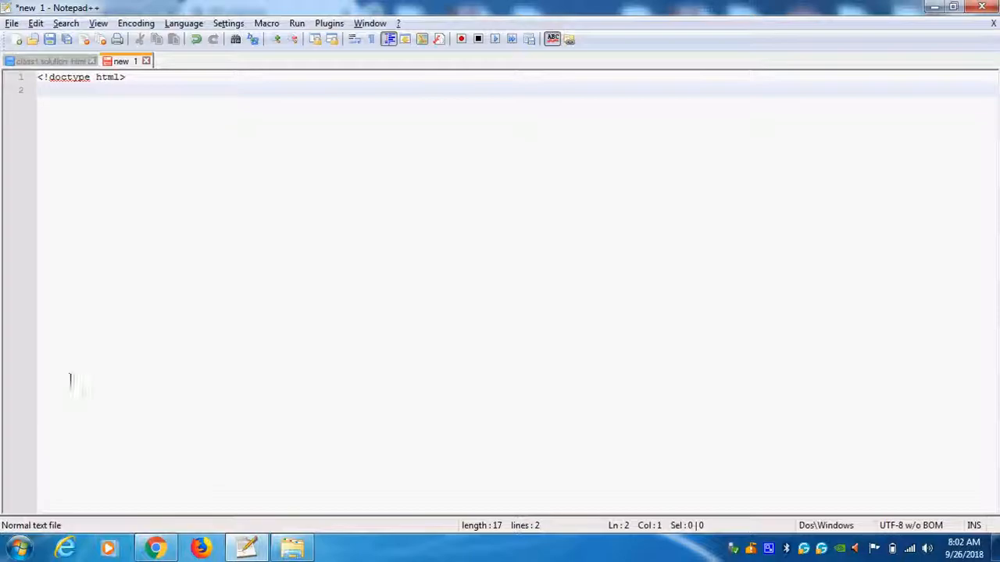
{"action": "mouse_move", "coordinate": [91, 371]}
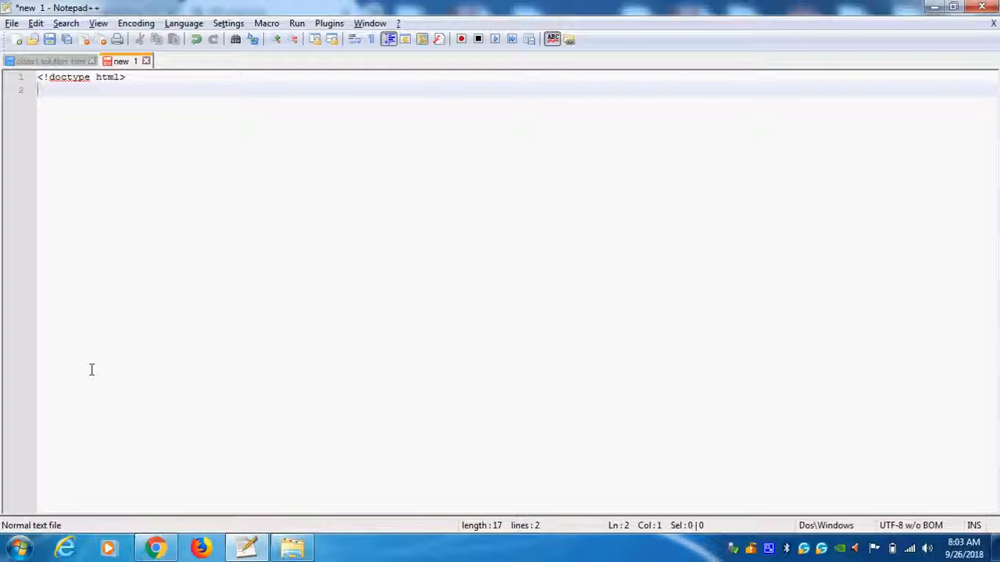
{"action": "type", "text": "<html l"}
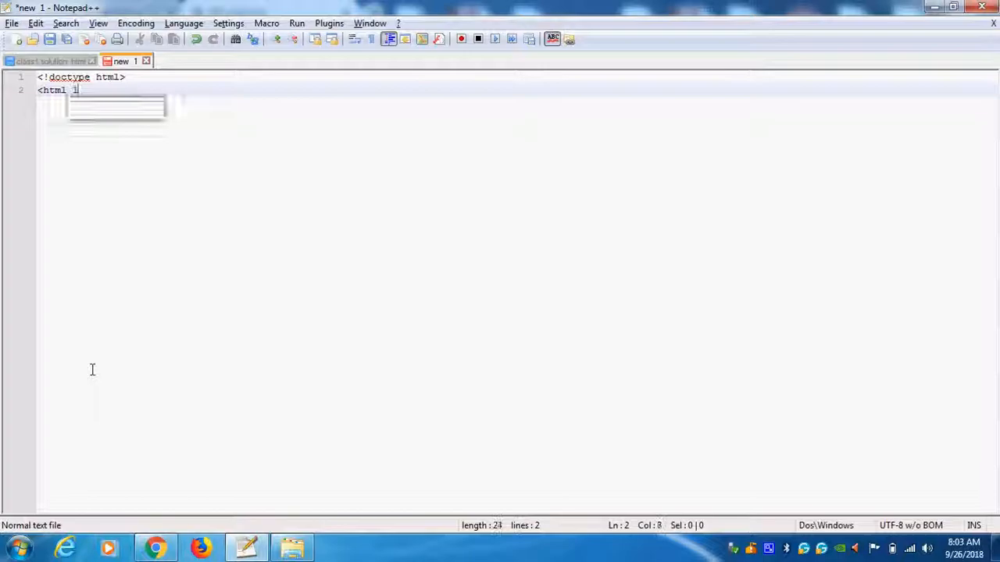
{"action": "type", "text": "ang"}
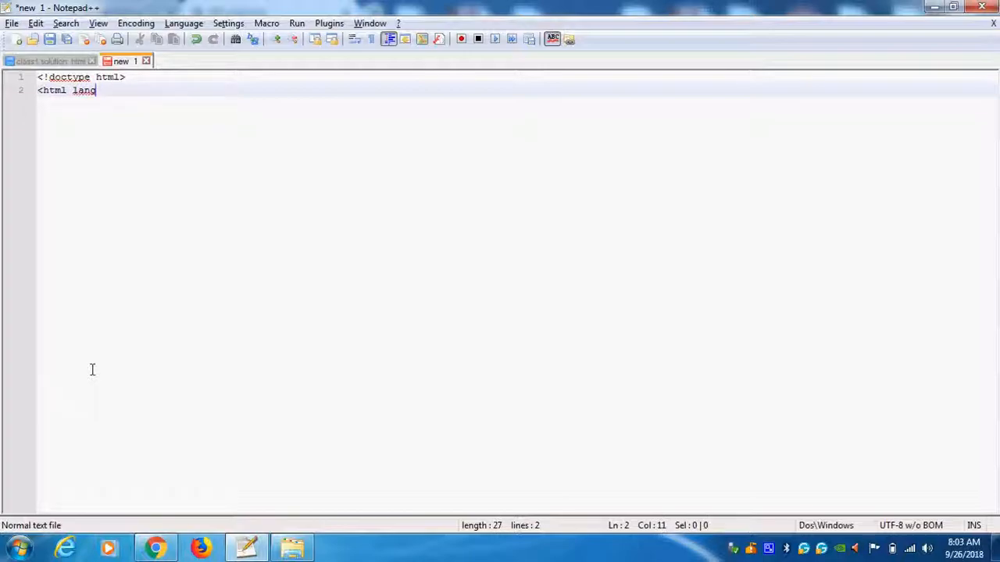
{"action": "type", "text": "=\"en"}
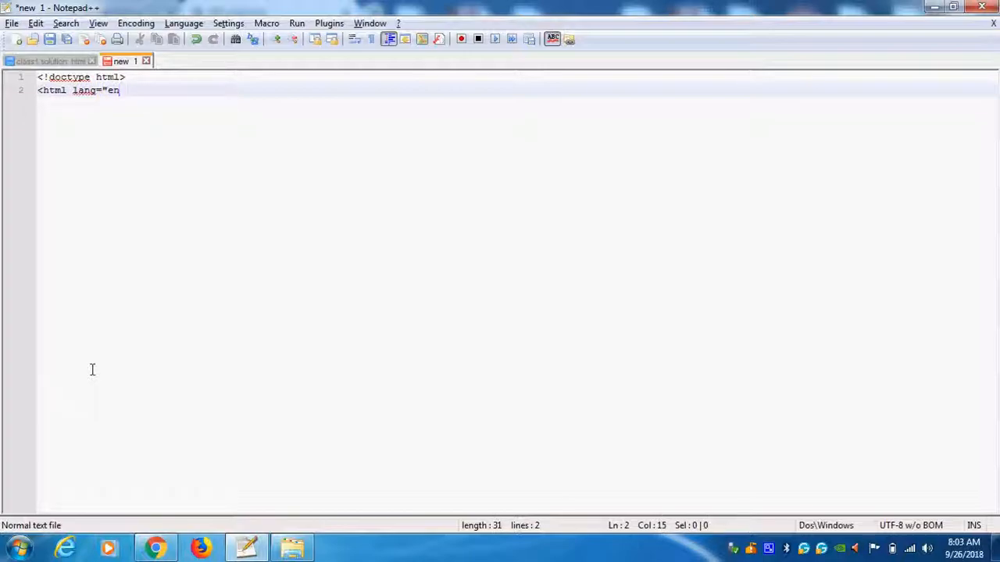
{"action": "type", "text": "\">"}
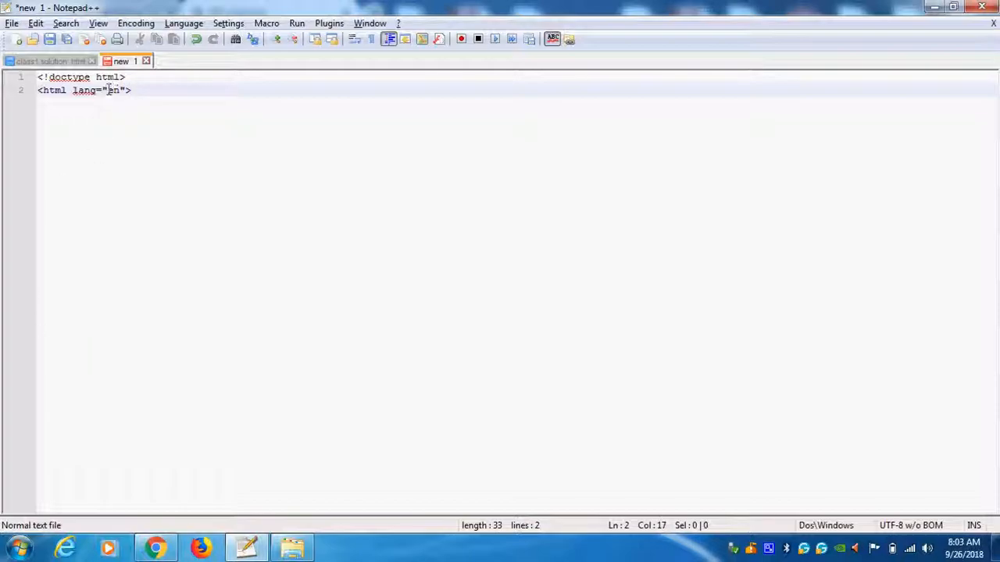
Step: Remove the stray 'fr' language value and add the closing </html> tag on line 3
{"action": "type", "text": "fr"}
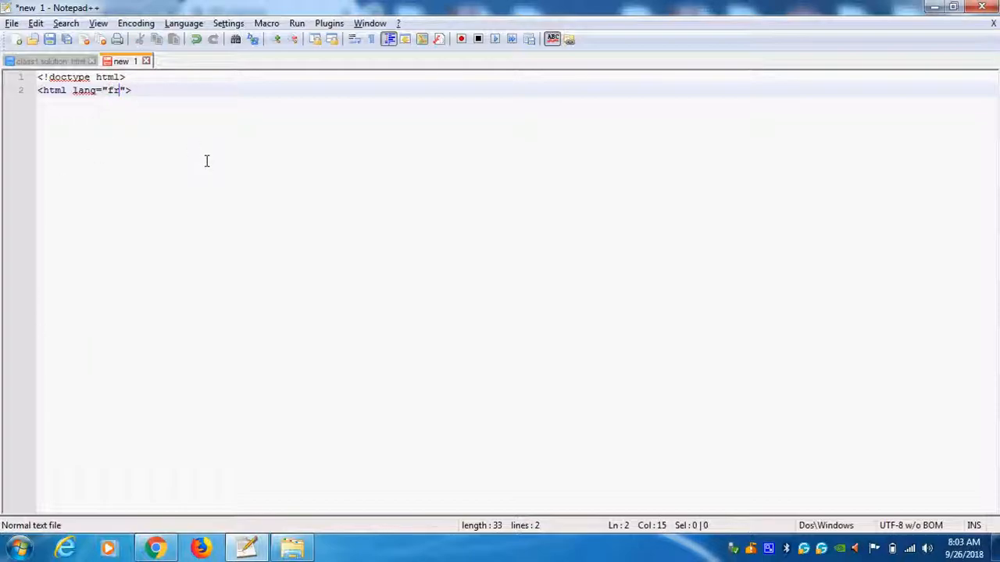
{"action": "key", "text": "Backspace"}
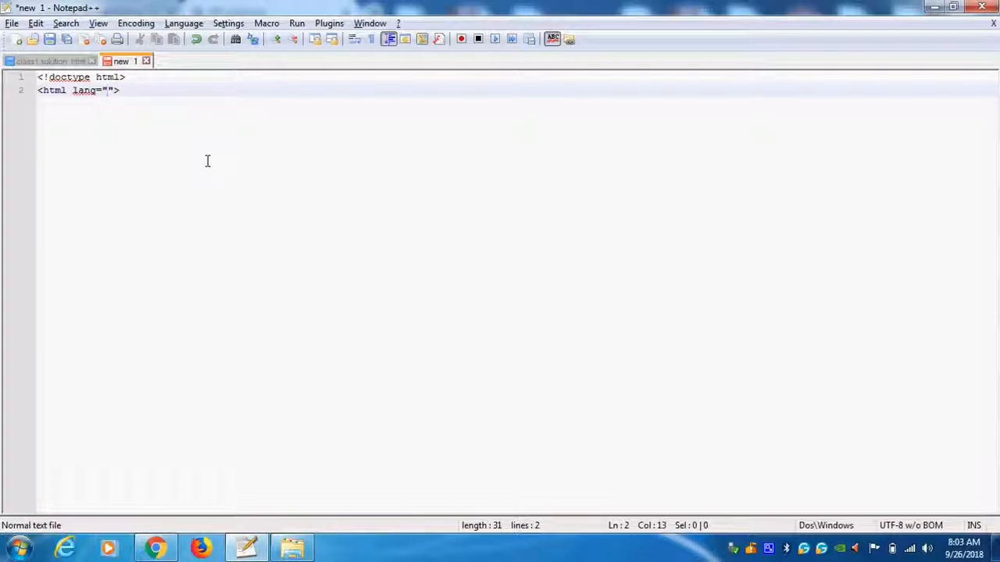
{"action": "type", "text": "en"}
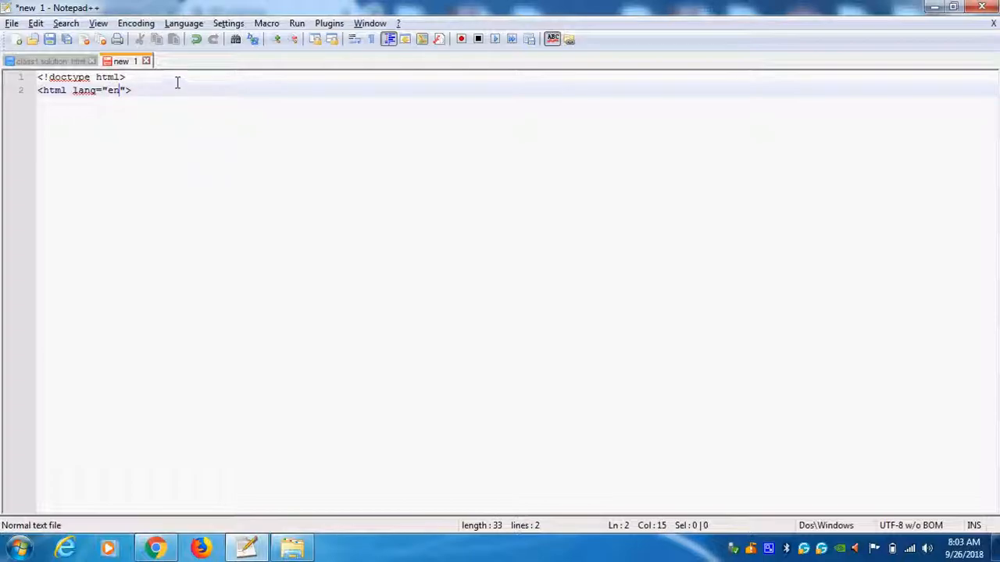
{"action": "key", "text": "Return"}
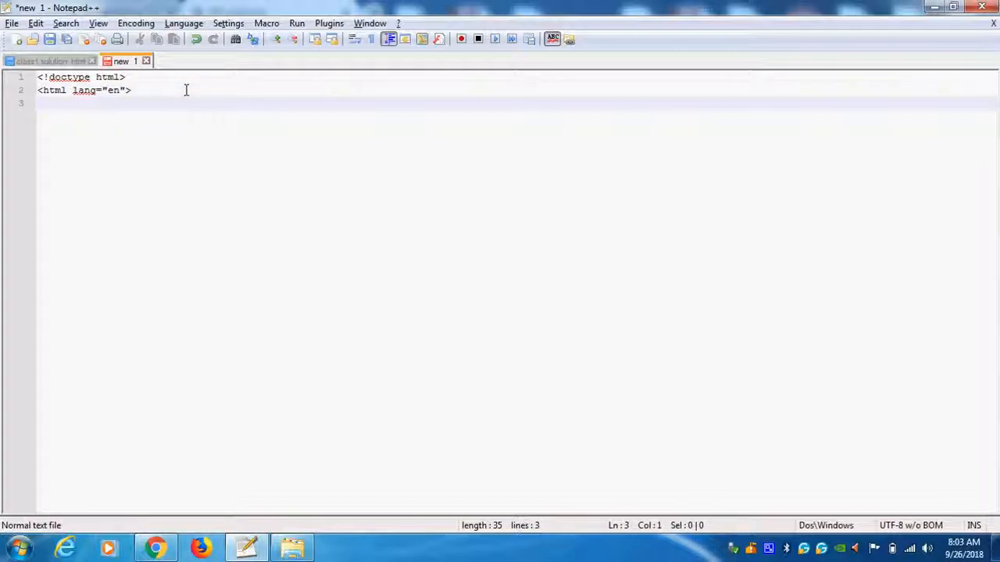
{"action": "type", "text": "<"}
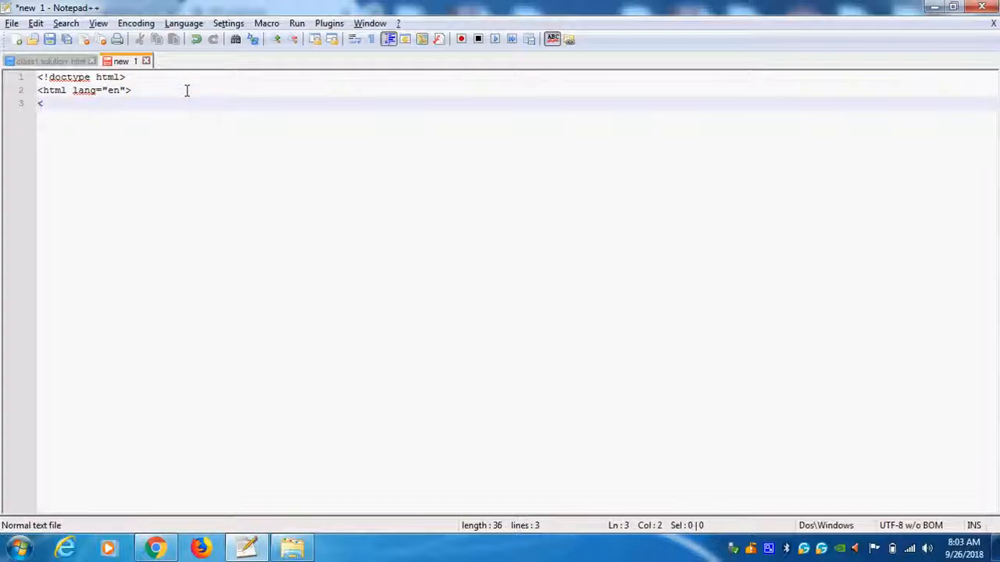
{"action": "mouse_move", "coordinate": [29, 94]}
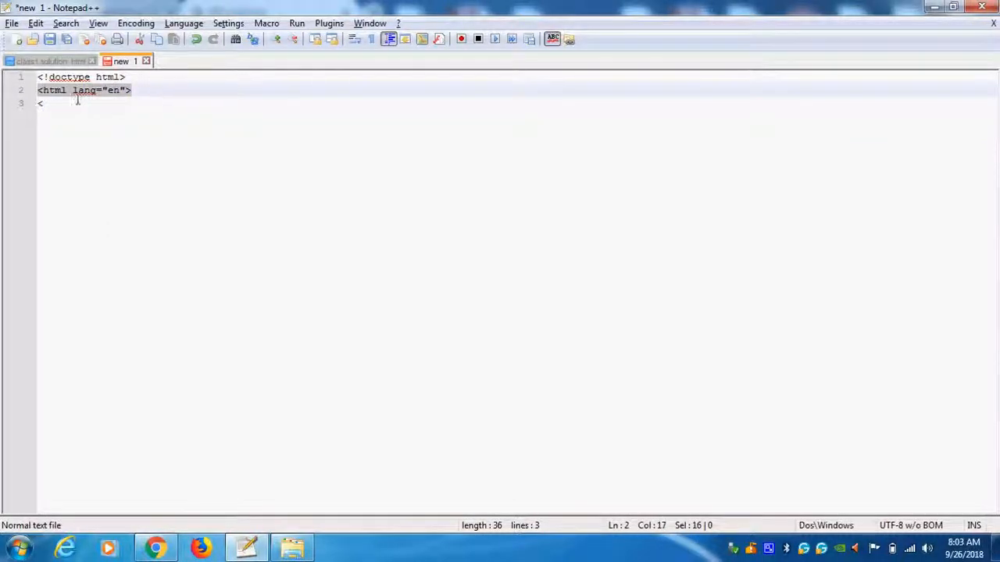
{"action": "type", "text": "/"}
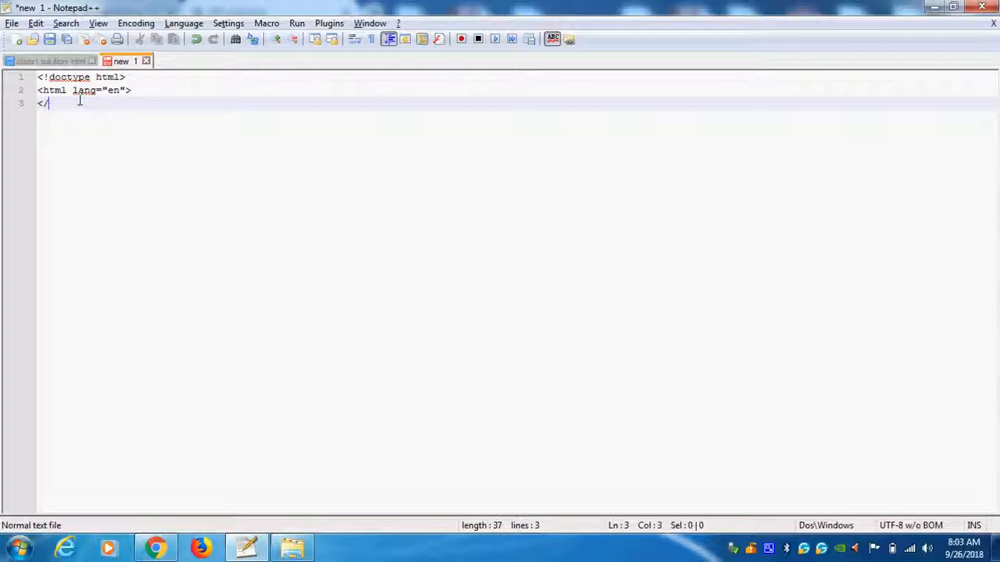
{"action": "type", "text": "html>"}
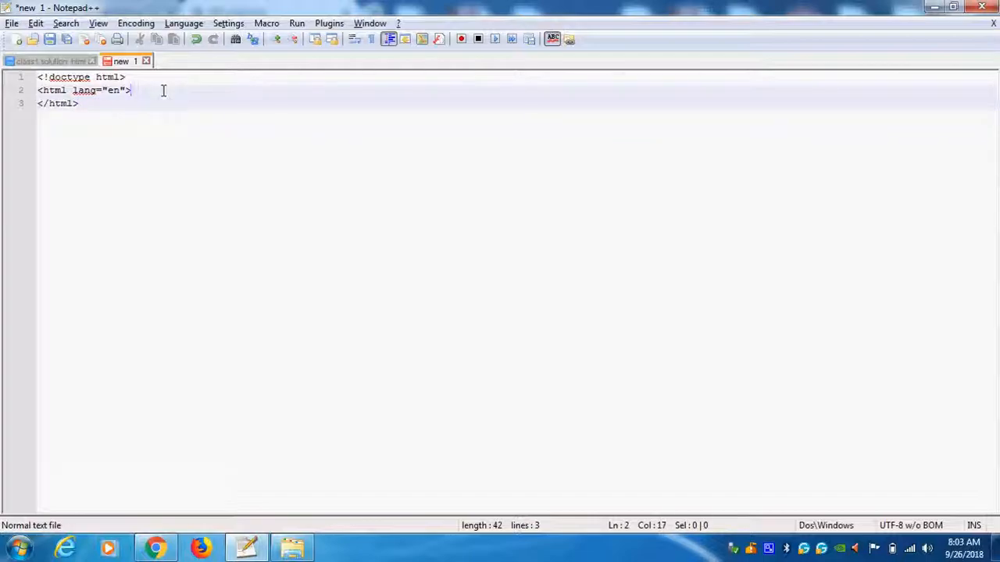
Step: Insert <head></head> on a new line before </html>, with the cursor inside it
{"action": "key", "text": "Return"}
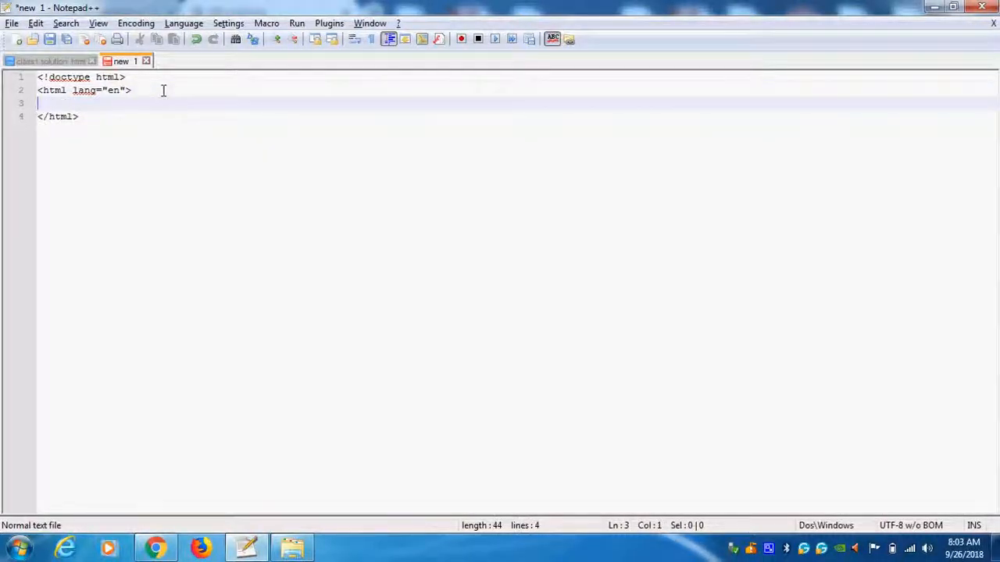
{"action": "type", "text": "<head>"}
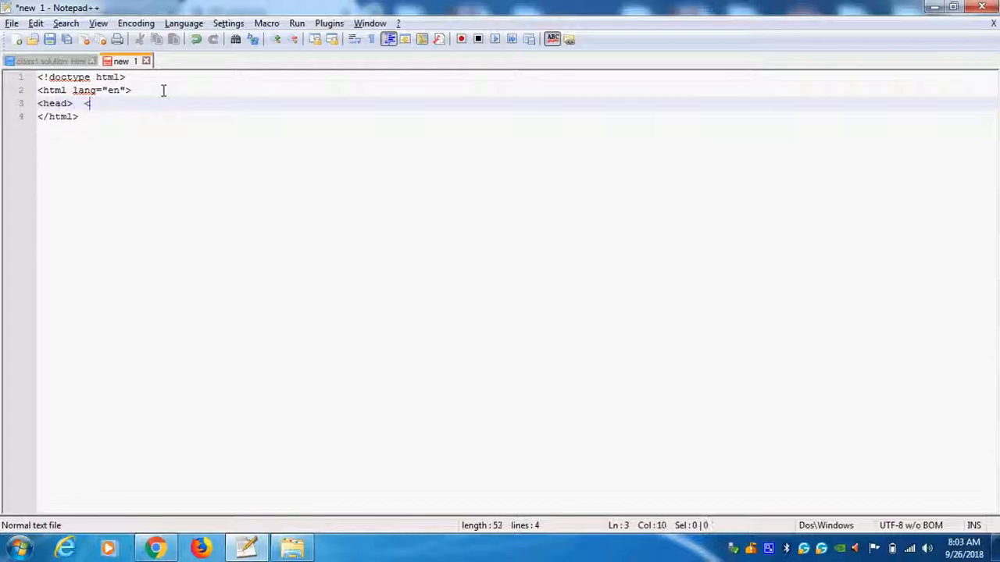
{"action": "type", "text": "/head>"}
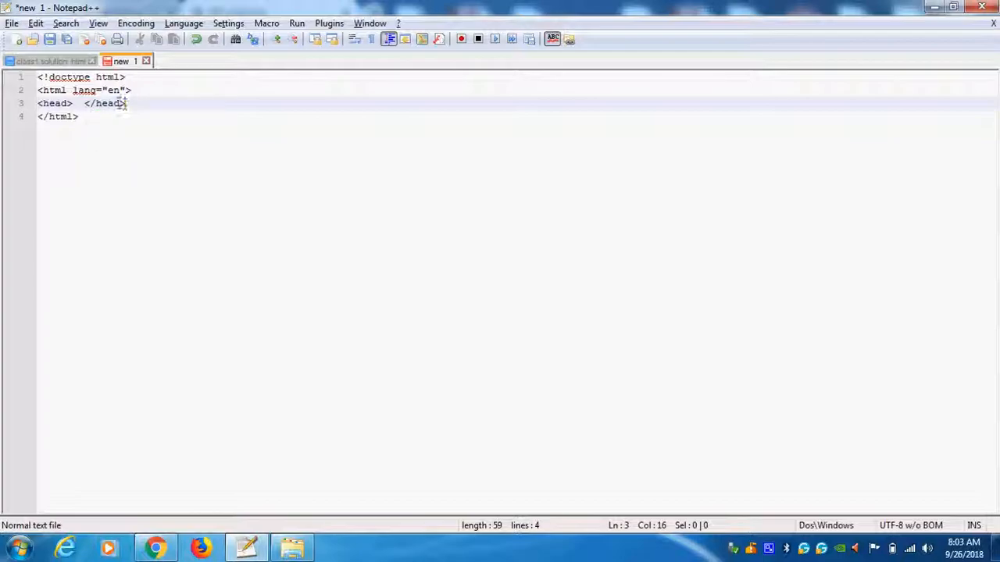
{"action": "left_click", "coordinate": [77, 102]}
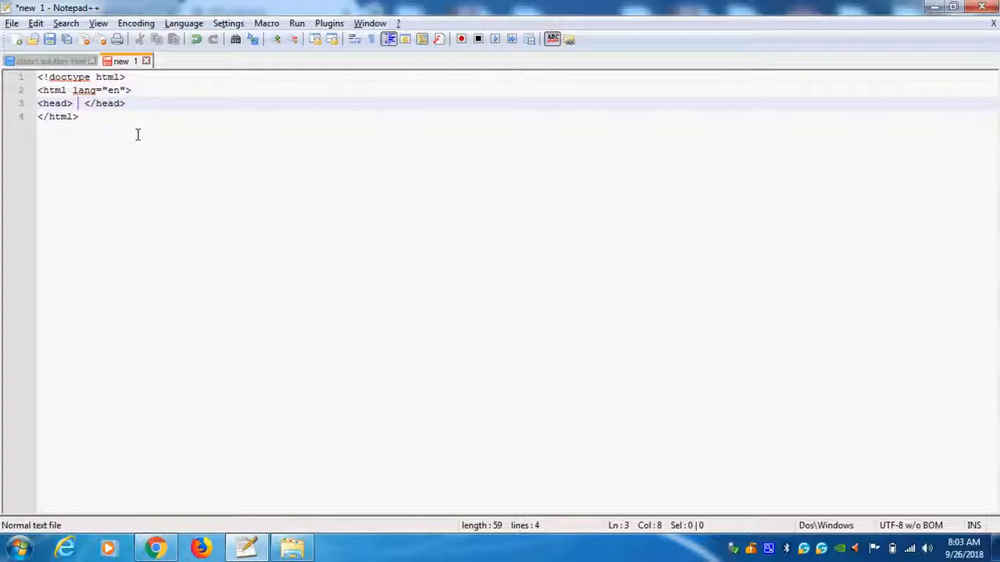
{"action": "mouse_move", "coordinate": [104, 127]}
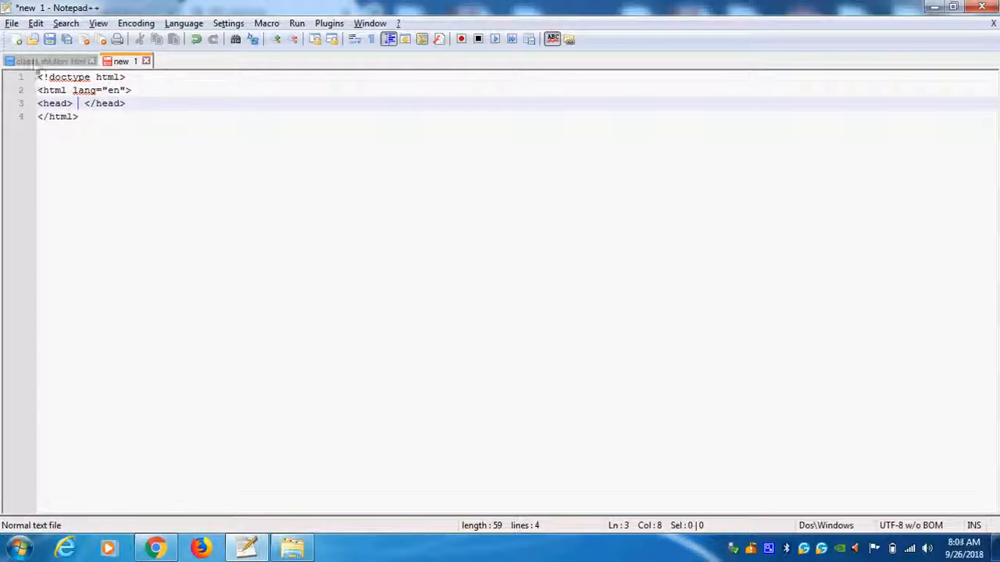
Step: Save the document as the HTML file c1.html in the class 1 folder
{"action": "left_click", "coordinate": [12, 22]}
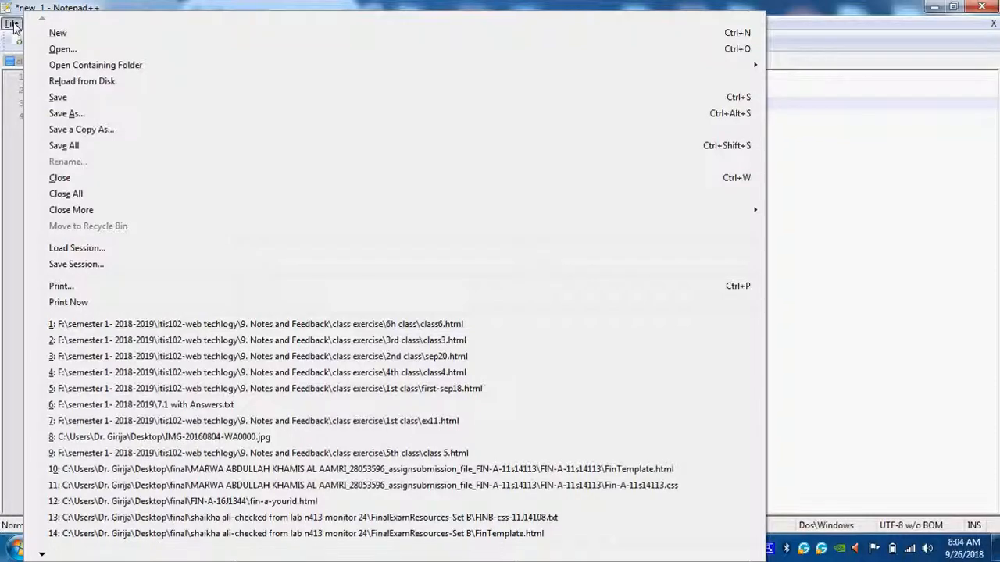
{"action": "mouse_move", "coordinate": [66, 113]}
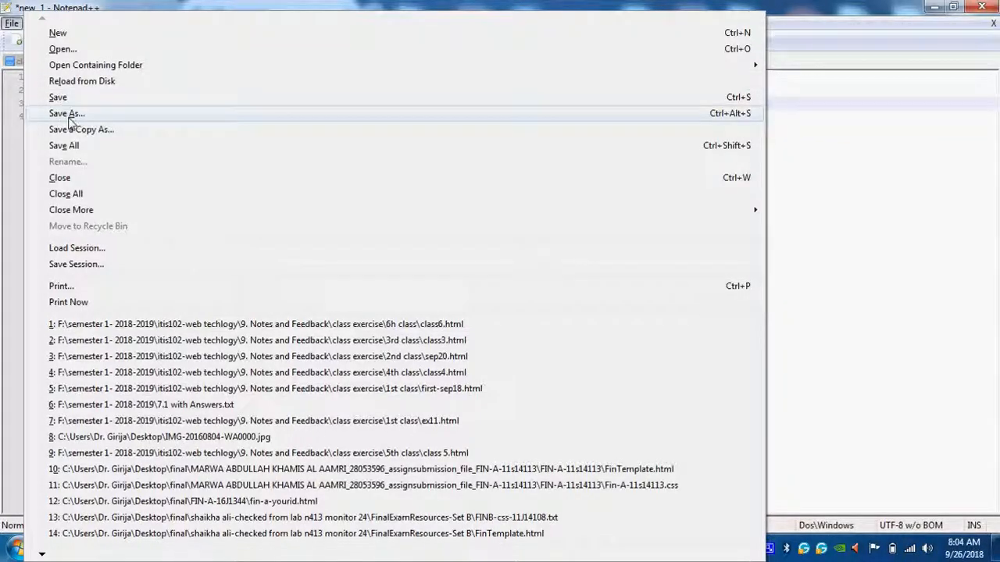
{"action": "left_click", "coordinate": [66, 113]}
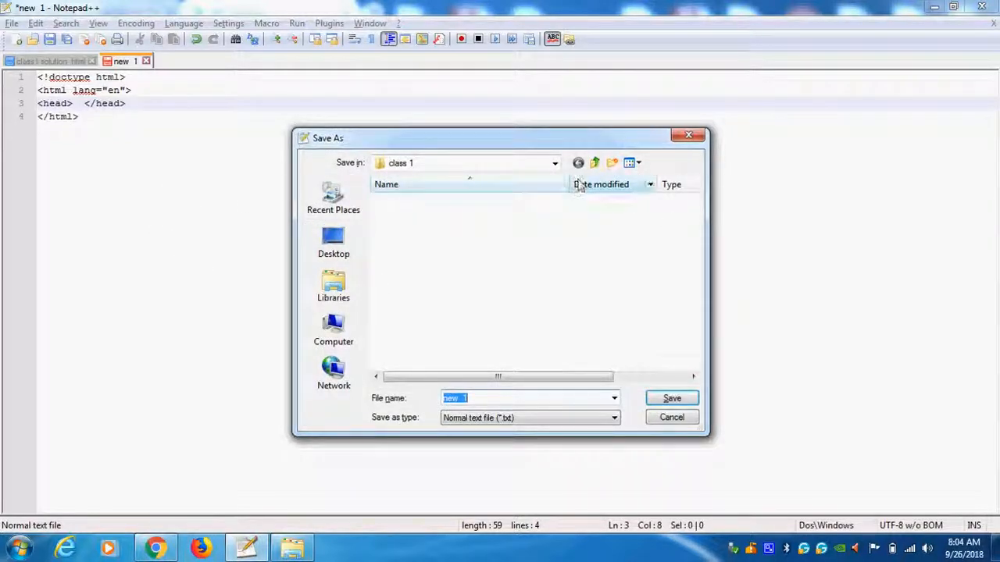
{"action": "left_click", "coordinate": [555, 163]}
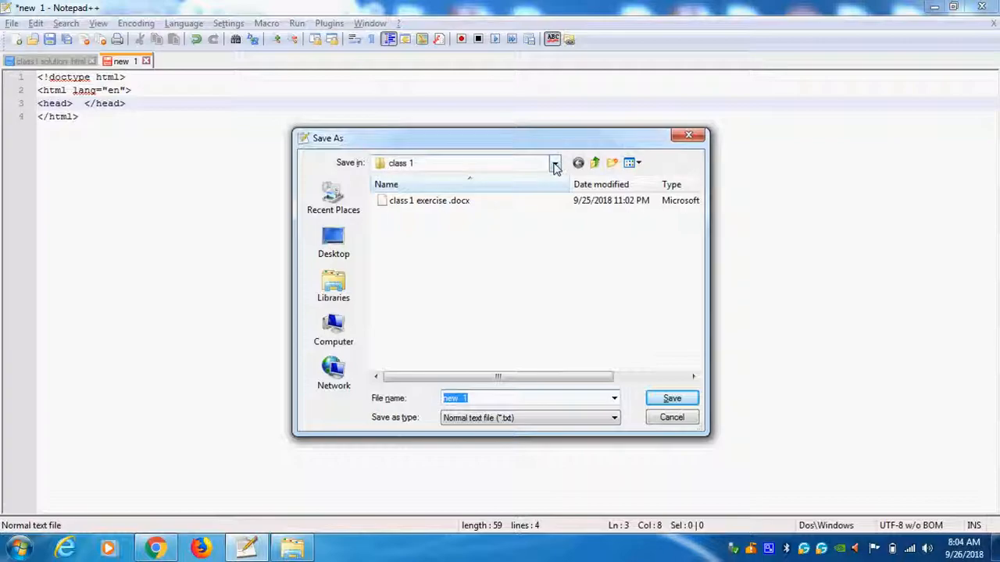
{"action": "left_click", "coordinate": [555, 162]}
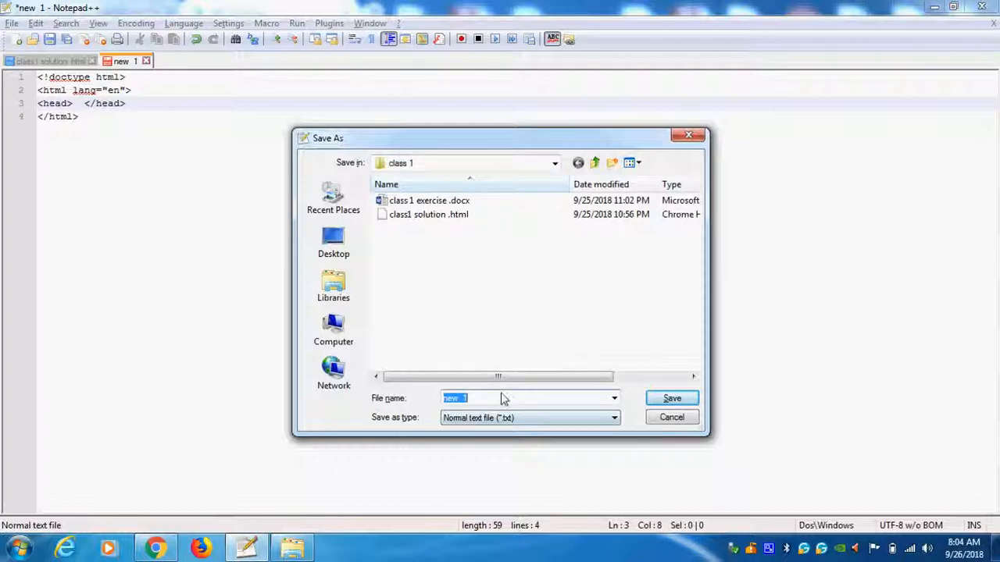
{"action": "type", "text": "c1"}
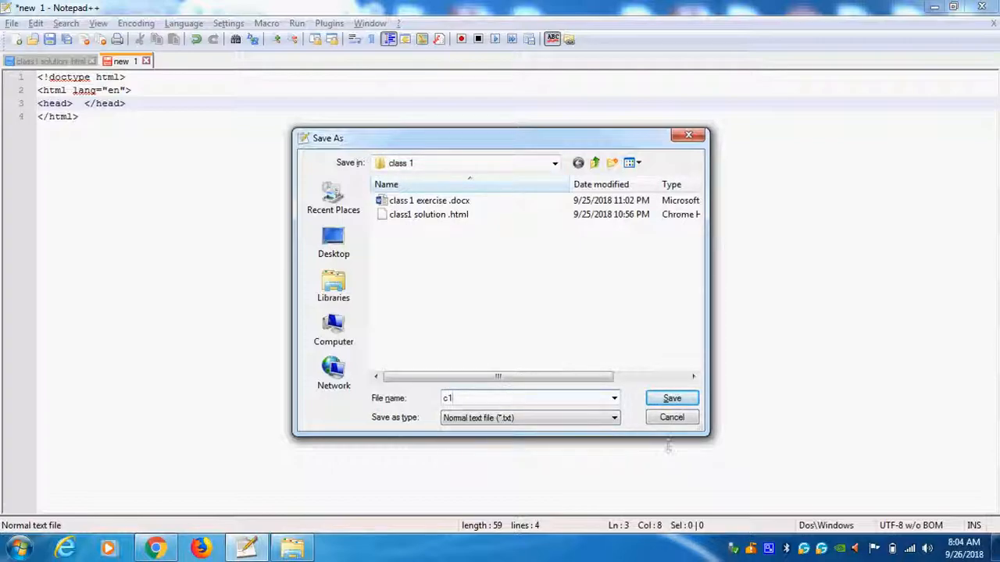
{"action": "mouse_move", "coordinate": [472, 429]}
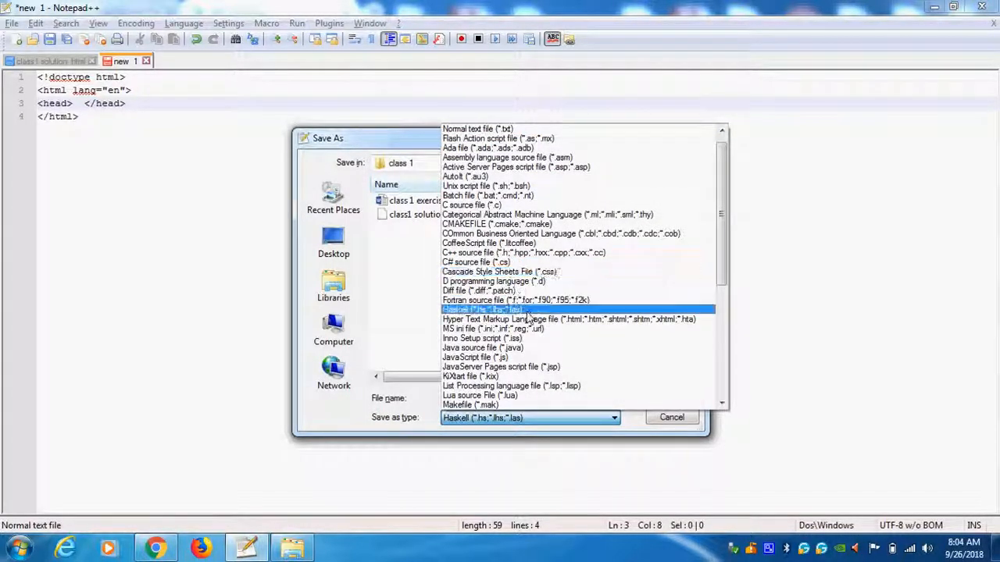
{"action": "left_click", "coordinate": [569, 319]}
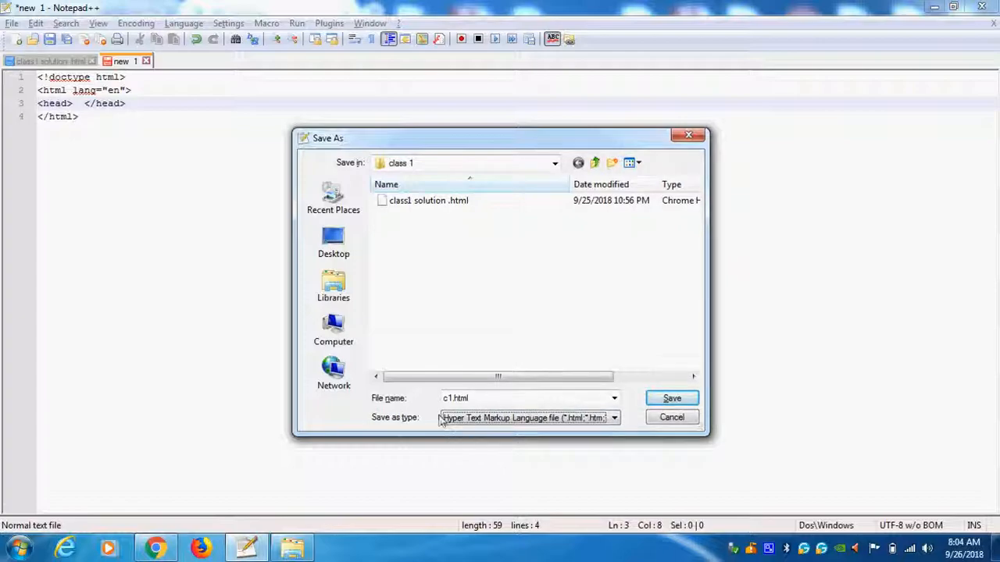
{"action": "mouse_move", "coordinate": [504, 394]}
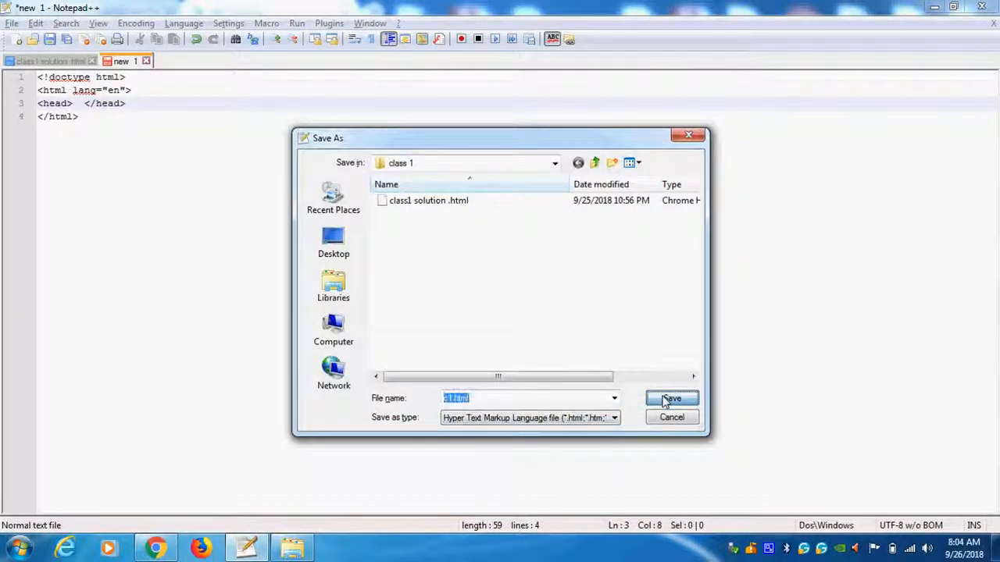
{"action": "left_click", "coordinate": [671, 398]}
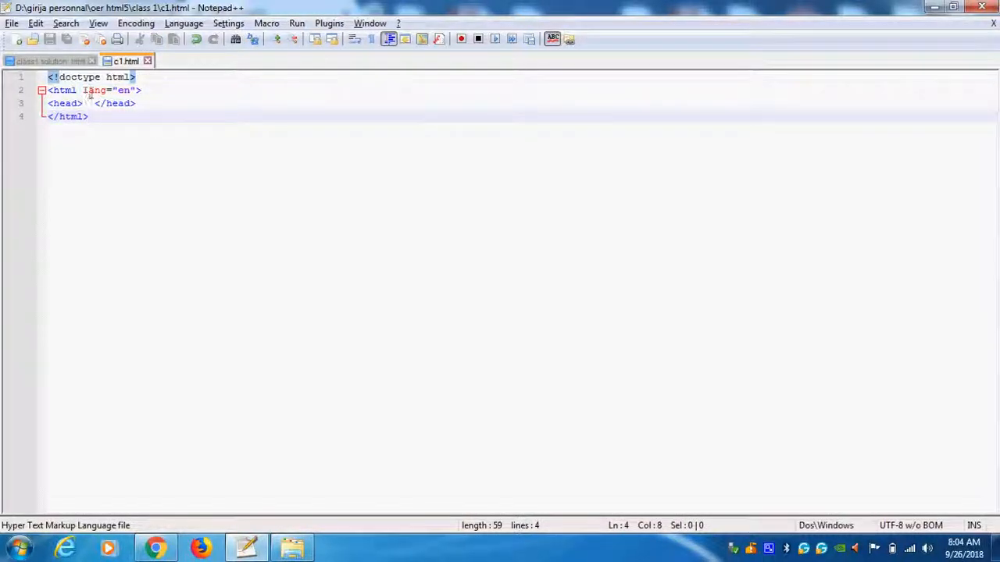
Step: Add a blank line inside the head and start typing a title tag
{"action": "left_click", "coordinate": [89, 103]}
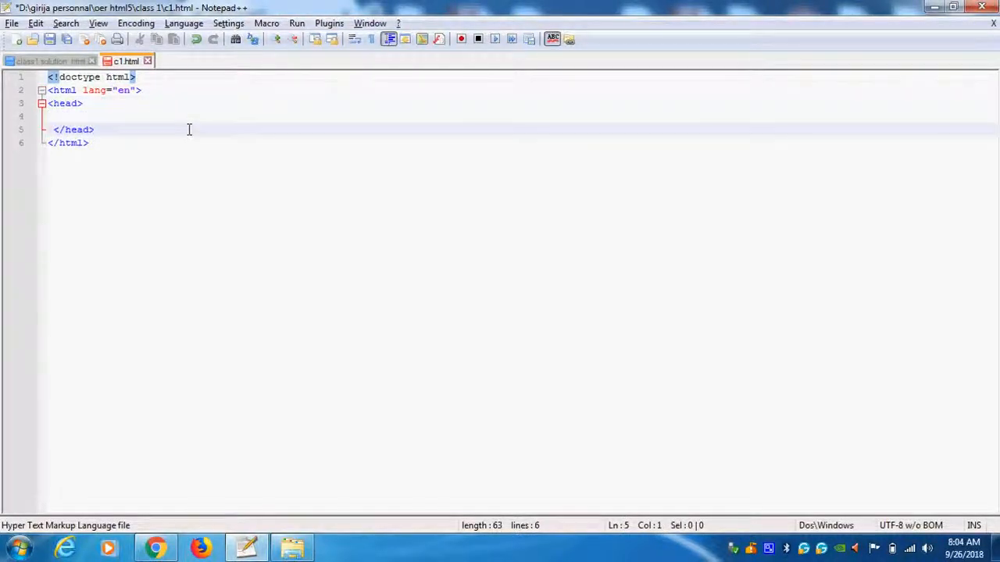
{"action": "left_click", "coordinate": [50, 115]}
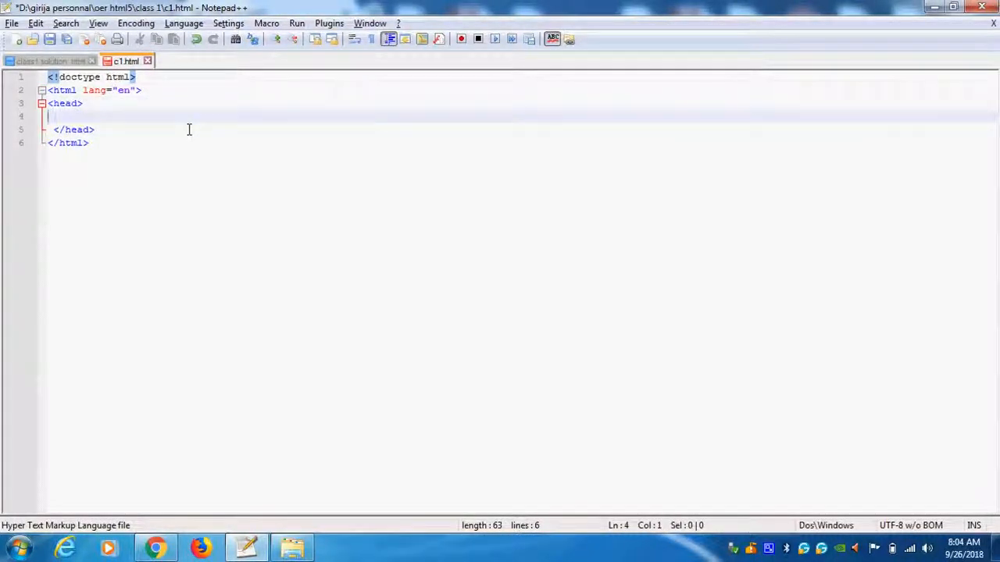
{"action": "type", "text": "<titl"}
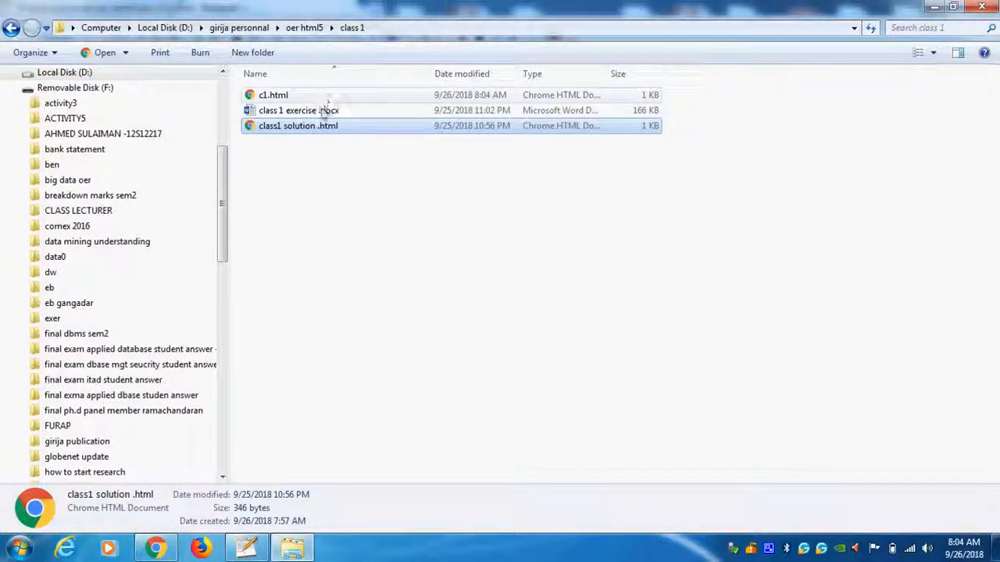
Step: Open 'class 1 exercise .docx' from the class 1 folder in Word
{"action": "left_click", "coordinate": [299, 110]}
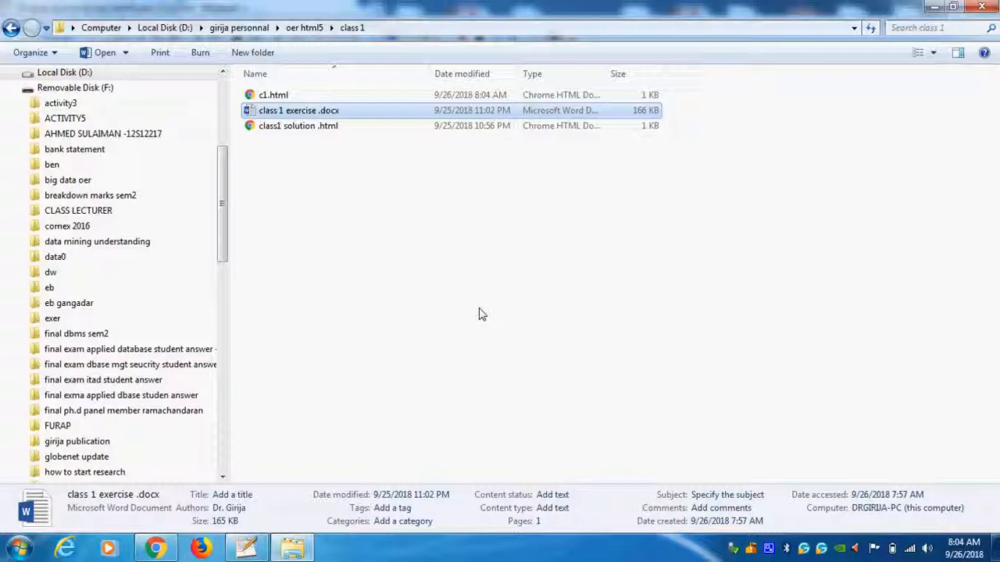
{"action": "double_click", "coordinate": [298, 110]}
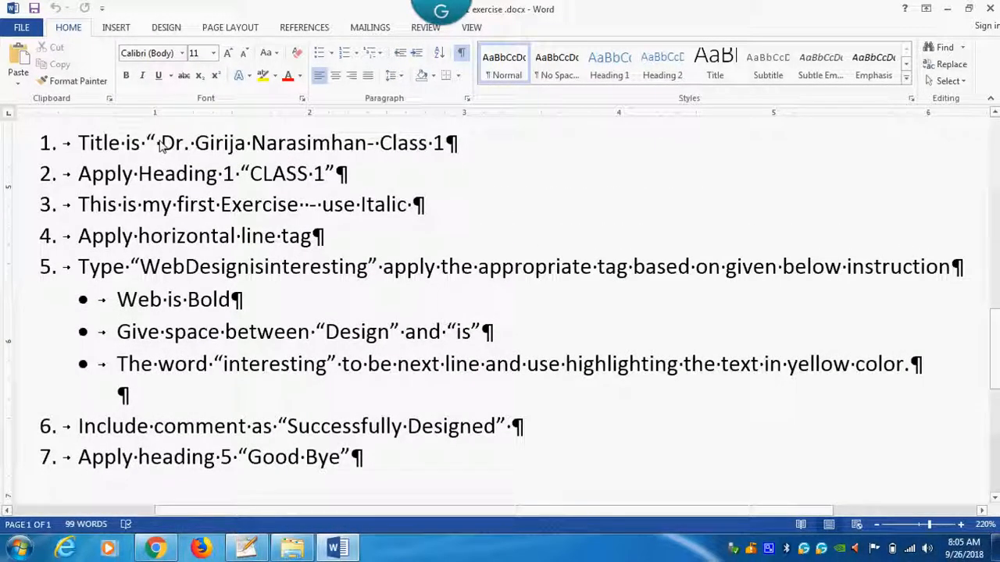
Step: Select the page title text in exercise item 1 and return to Notepad++
{"action": "left_click_drag", "start_coordinate": [160, 143], "coordinate": [441, 143]}
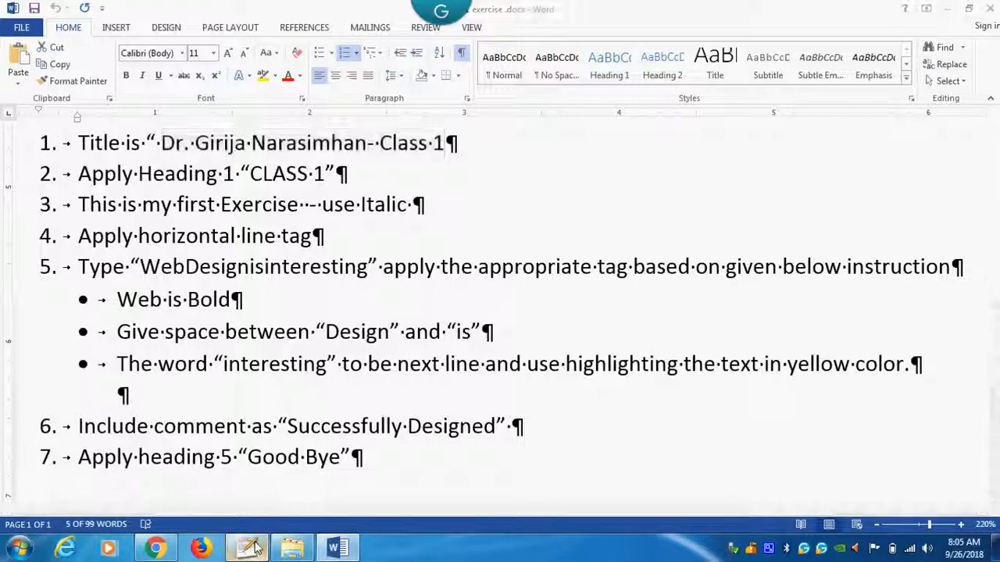
{"action": "left_click", "coordinate": [246, 547]}
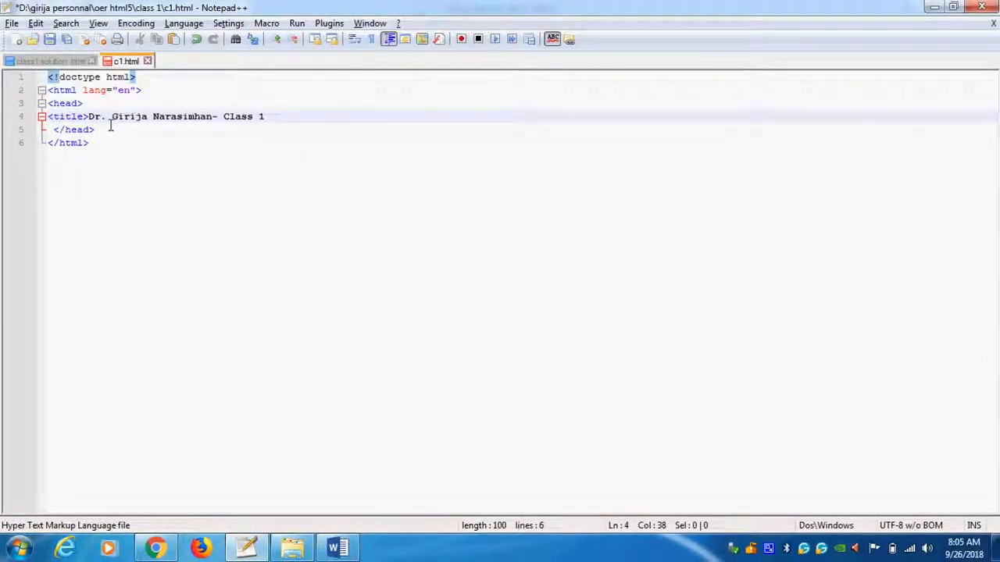
Step: Close the title with </title>, save c1.html, and preview it in Internet Explorer
{"action": "type", "text": "</title>"}
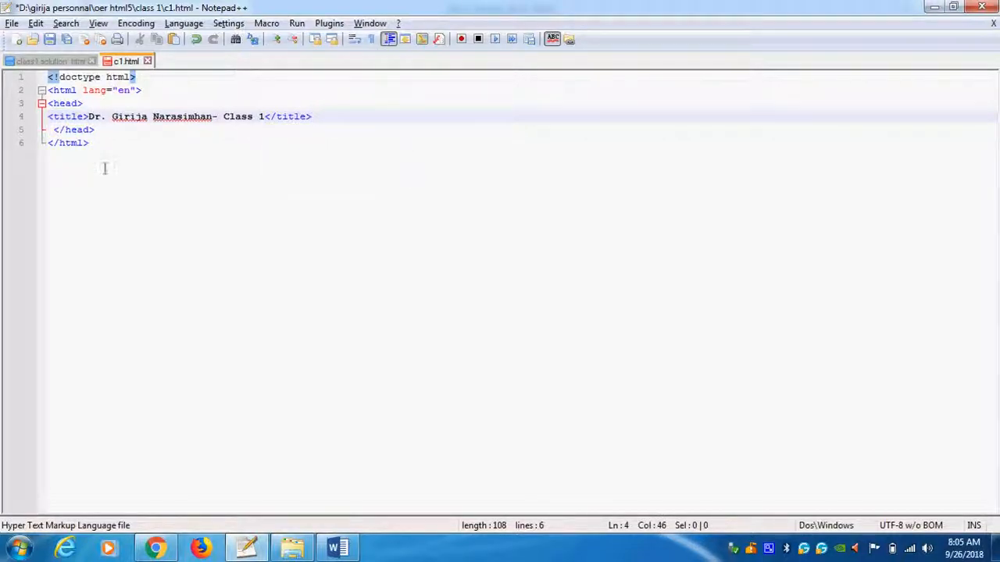
{"action": "left_click", "coordinate": [11, 23]}
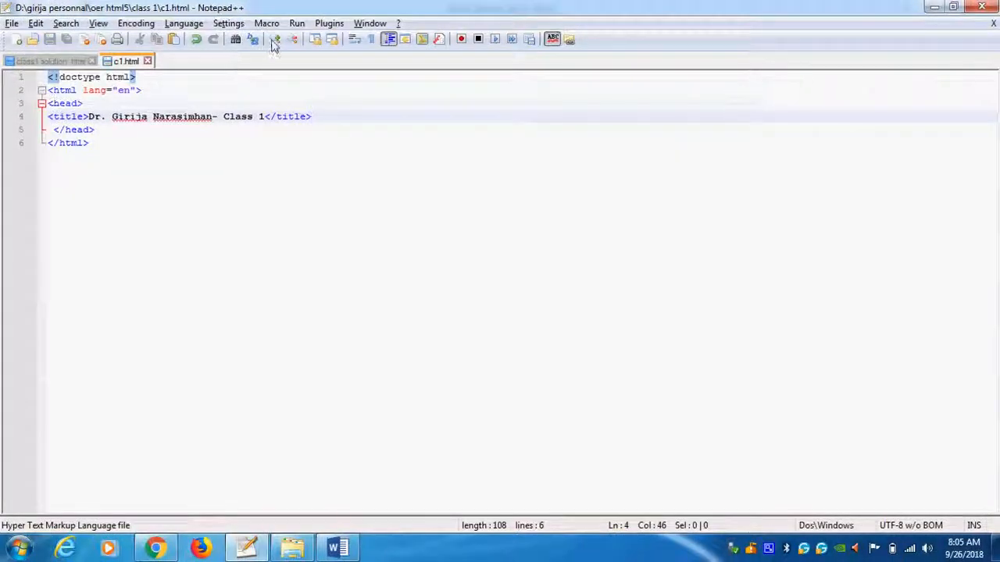
{"action": "left_click", "coordinate": [296, 23]}
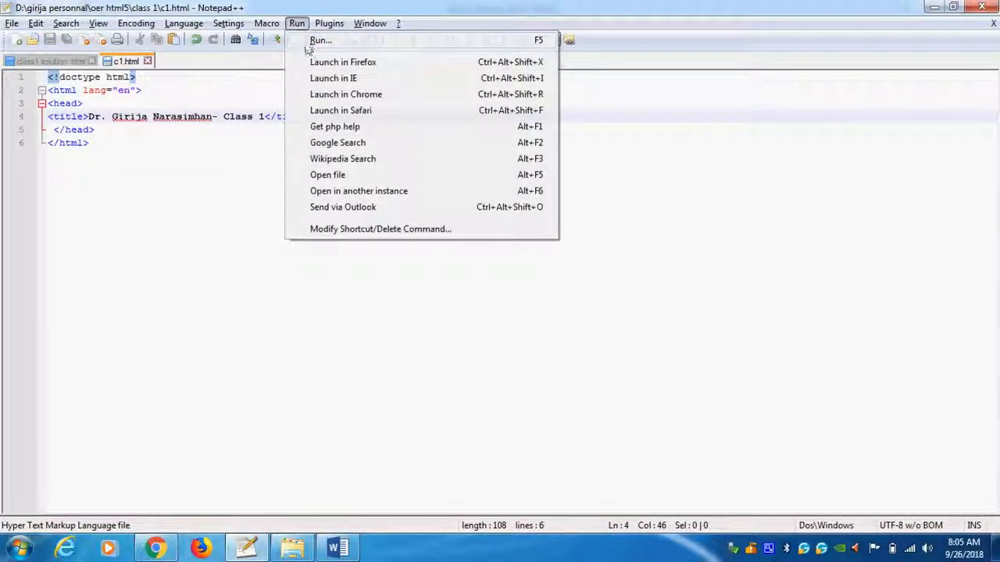
{"action": "mouse_move", "coordinate": [332, 77]}
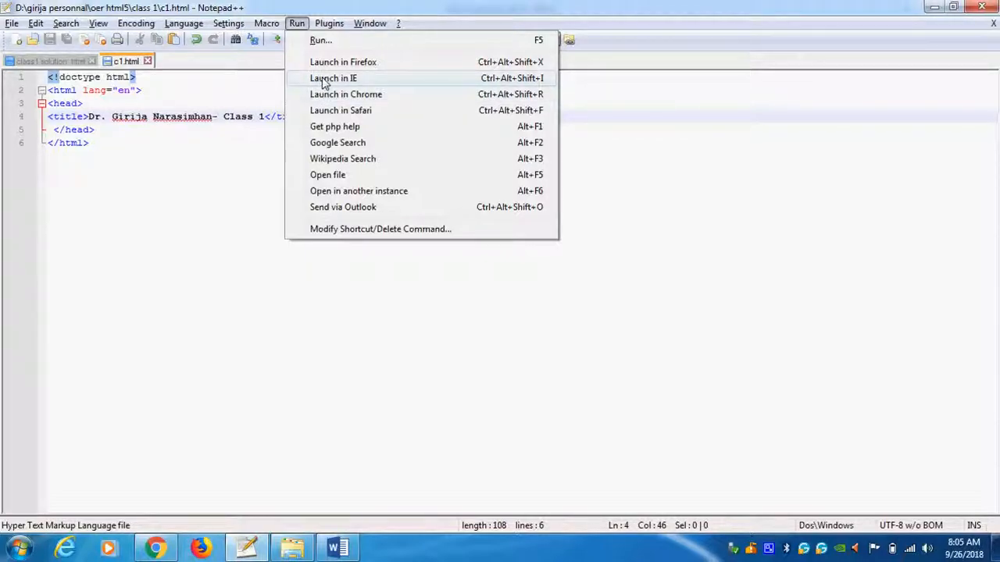
{"action": "left_click", "coordinate": [155, 302]}
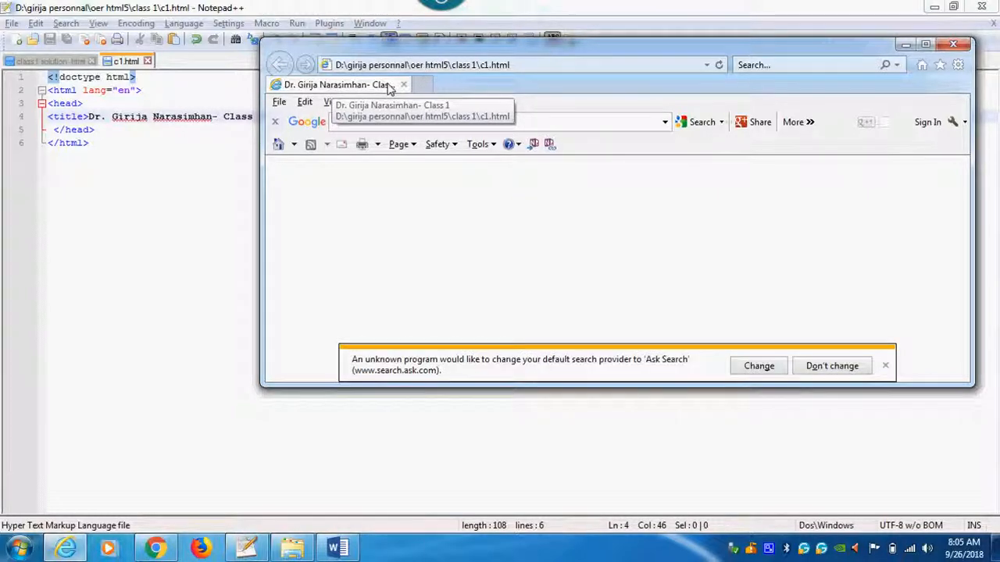
{"action": "mouse_move", "coordinate": [291, 93]}
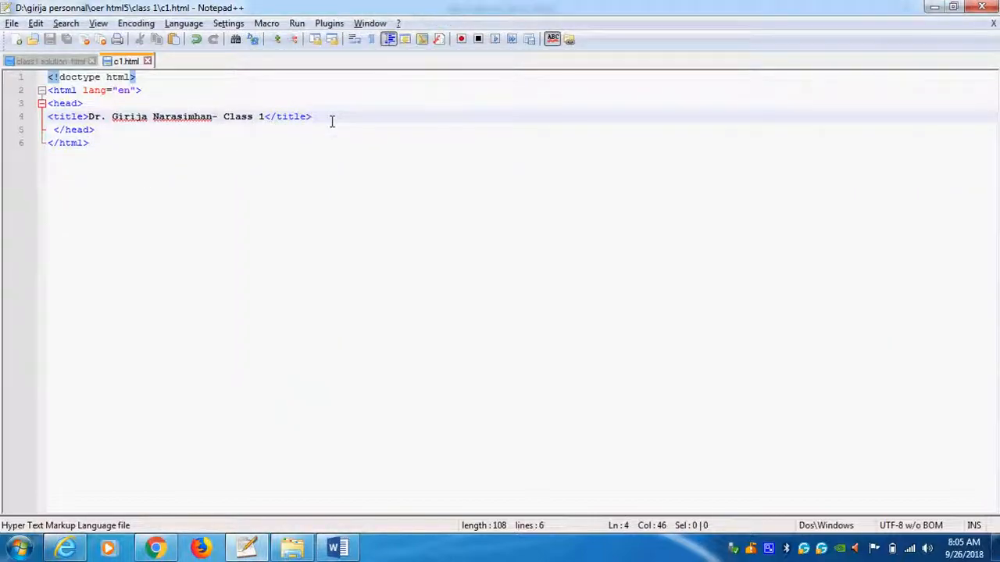
Step: Start a metadata charset tag on a new line below the title
{"action": "key", "text": "Enter"}
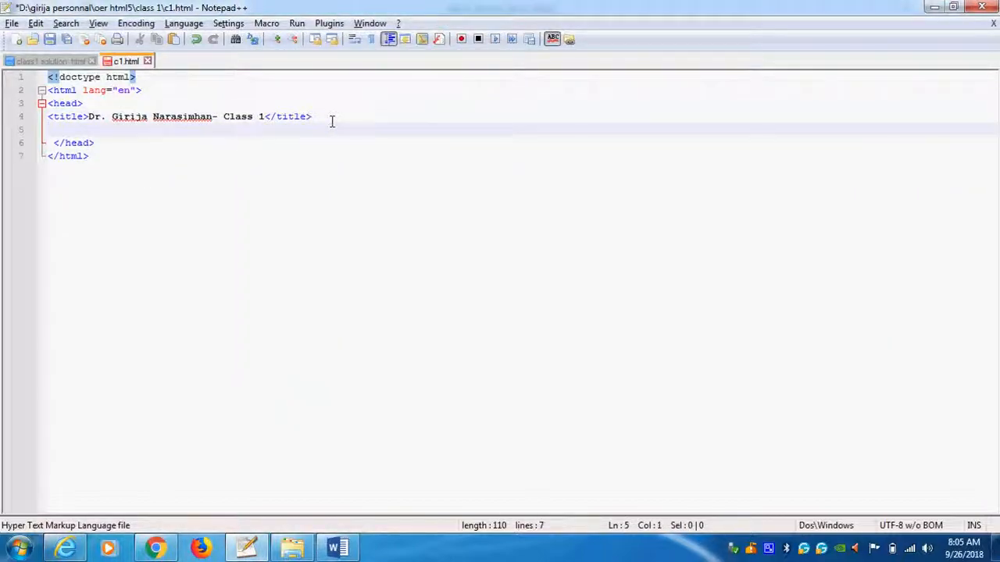
{"action": "type", "text": "<m"}
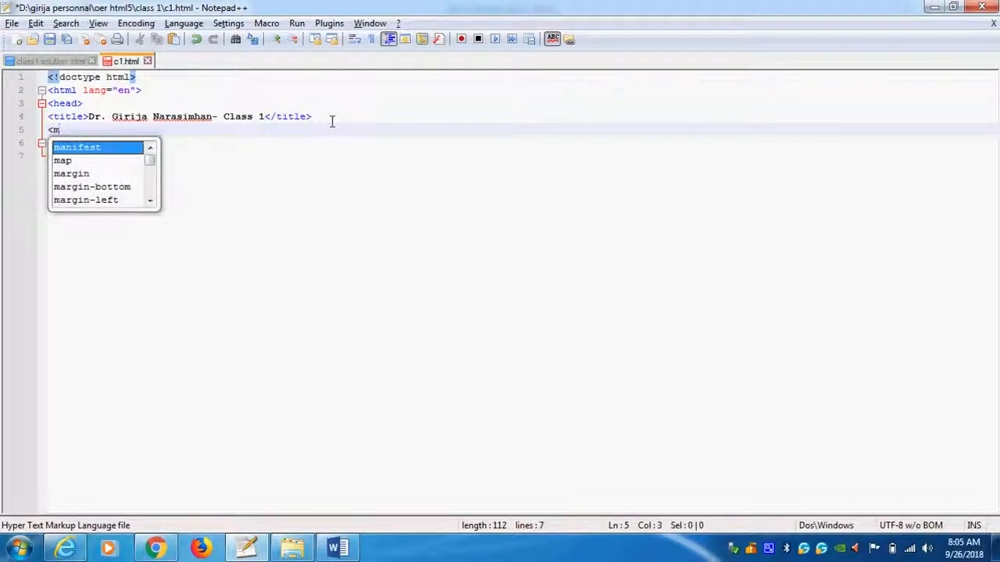
{"action": "type", "text": "eta"}
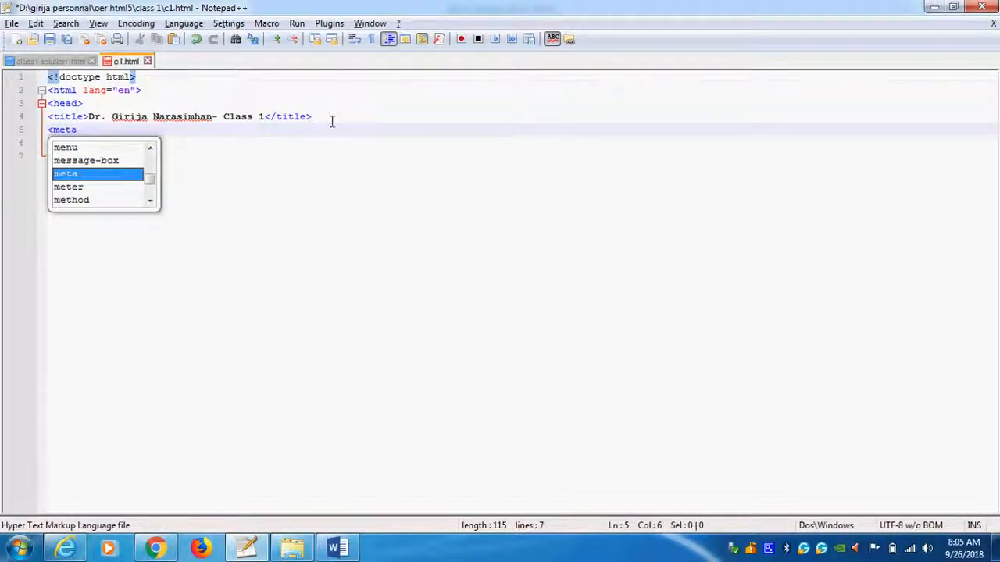
{"action": "type", "text": "data"}
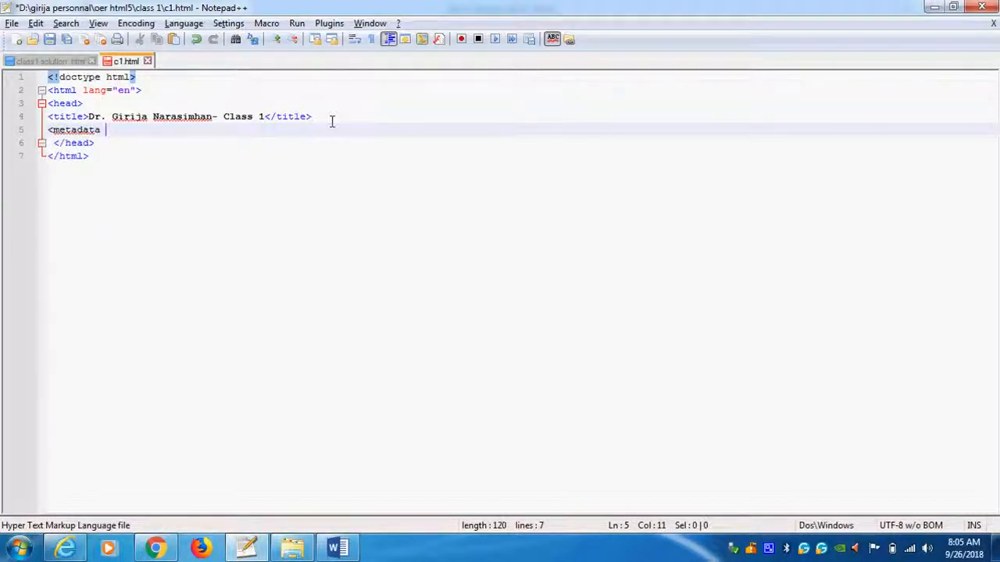
{"action": "type", "text": "charset"}
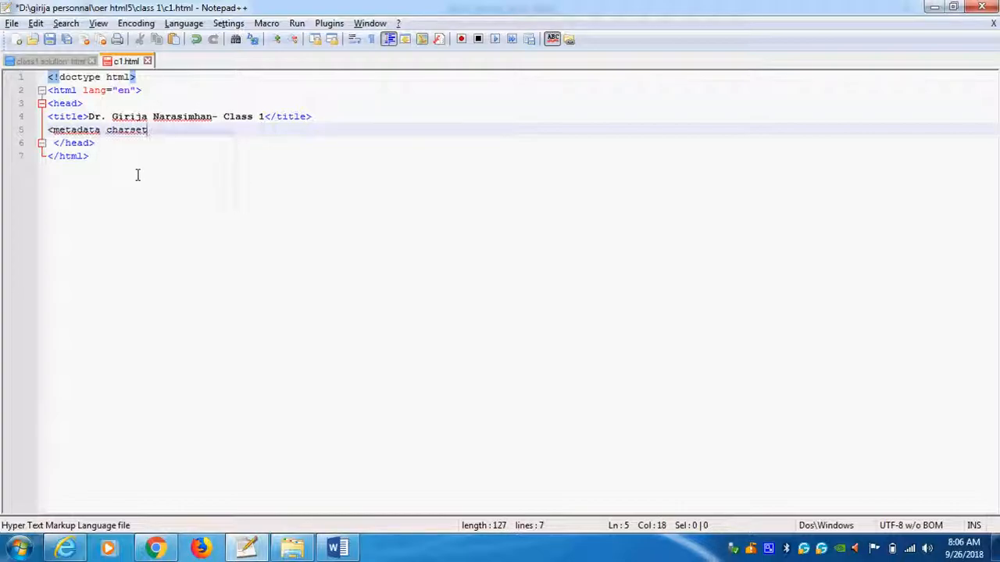
{"action": "type", "text": "=\""}
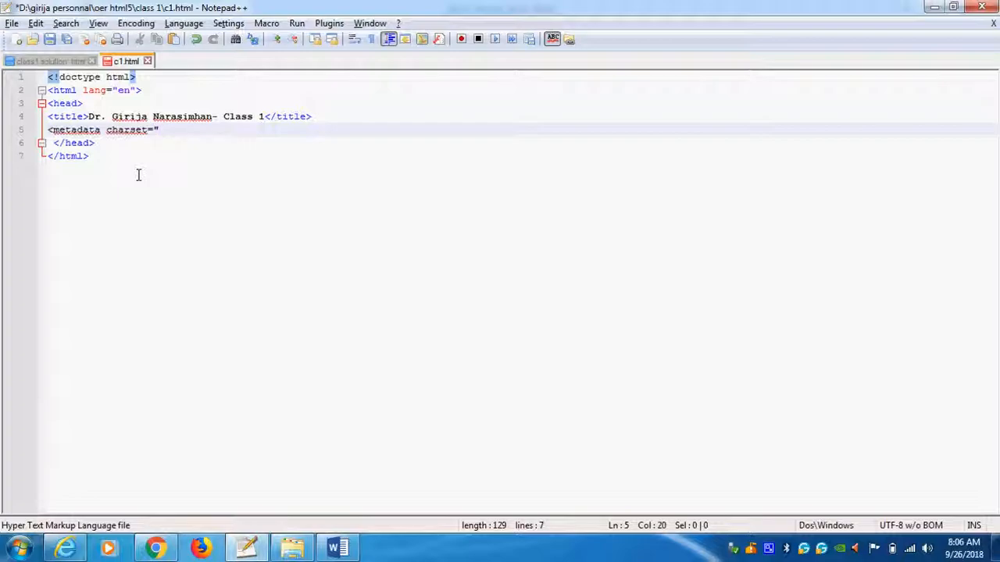
{"action": "type", "text": "u"}
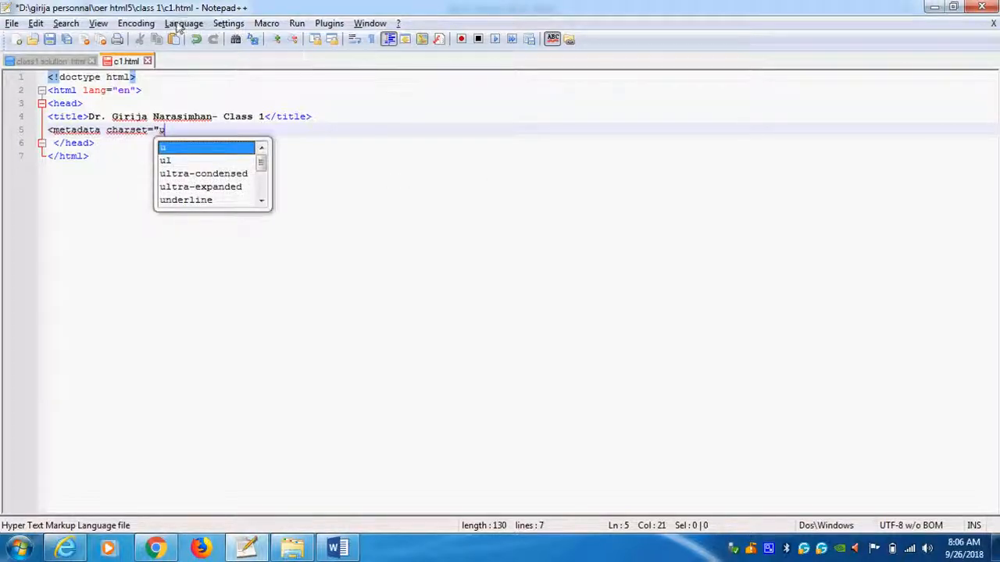
Step: Complete the charset value as "UTF-8" and move the cursor after </head>
{"action": "left_click", "coordinate": [136, 23]}
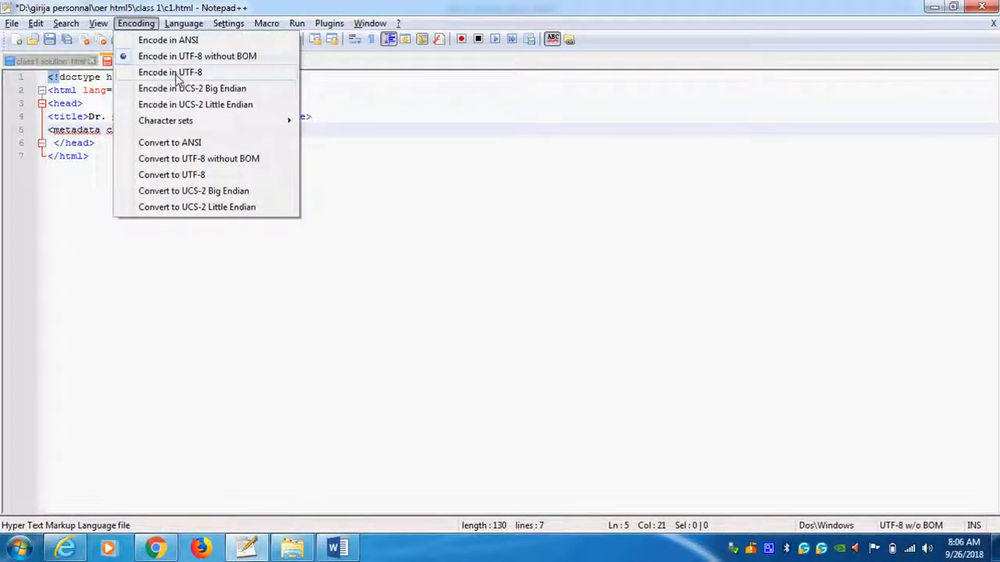
{"action": "mouse_move", "coordinate": [168, 39]}
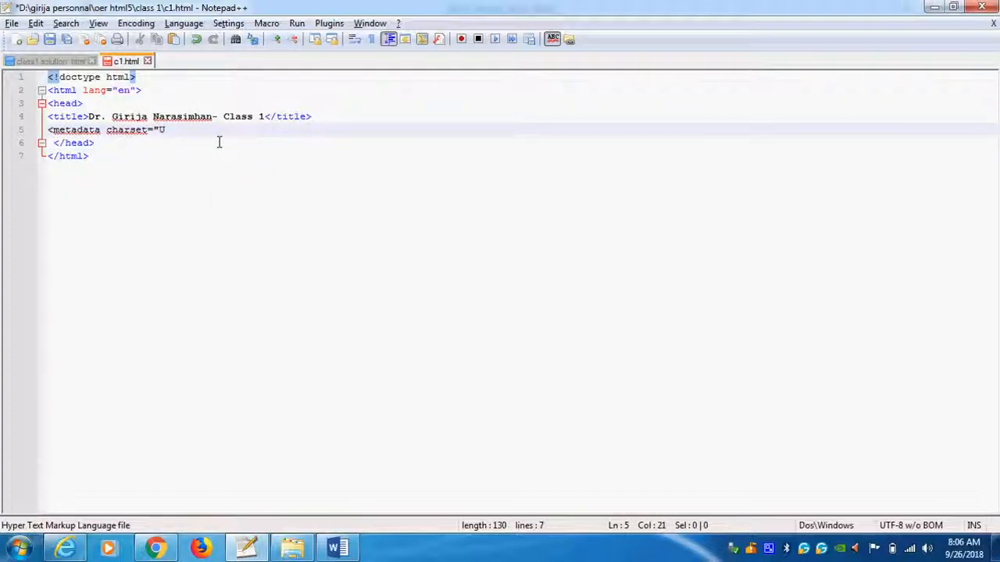
{"action": "type", "text": "TF"}
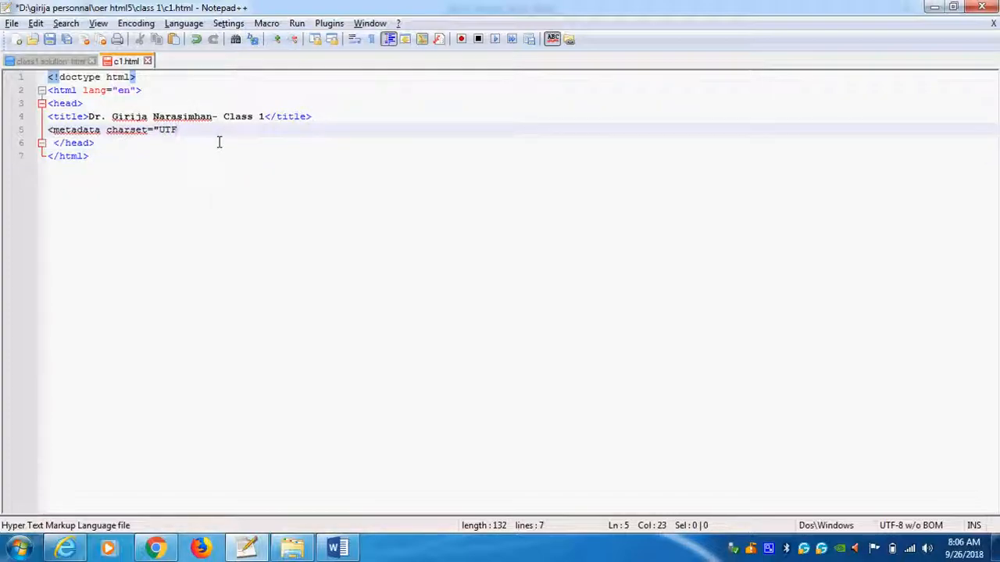
{"action": "type", "text": "-8\""}
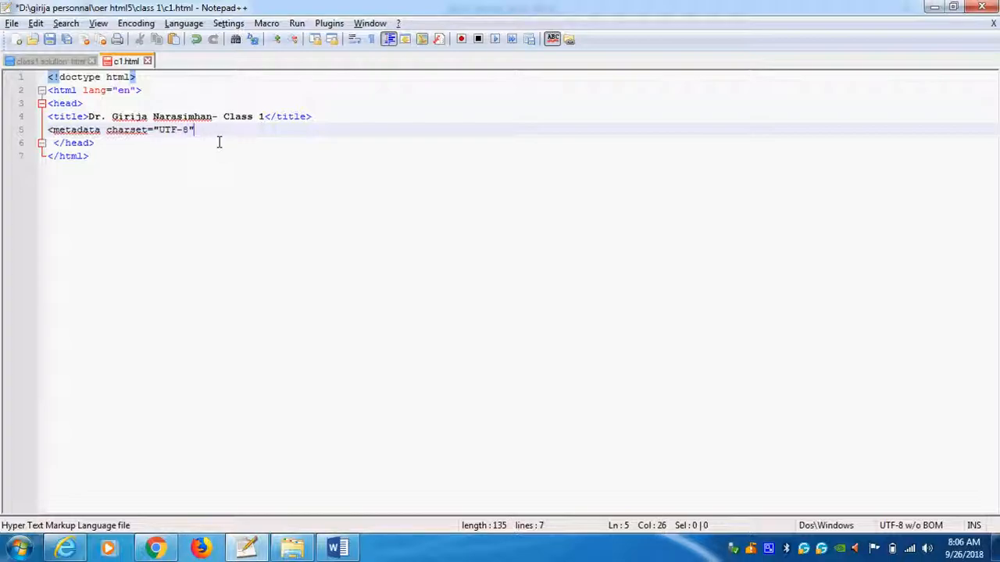
{"action": "type", "text": ">"}
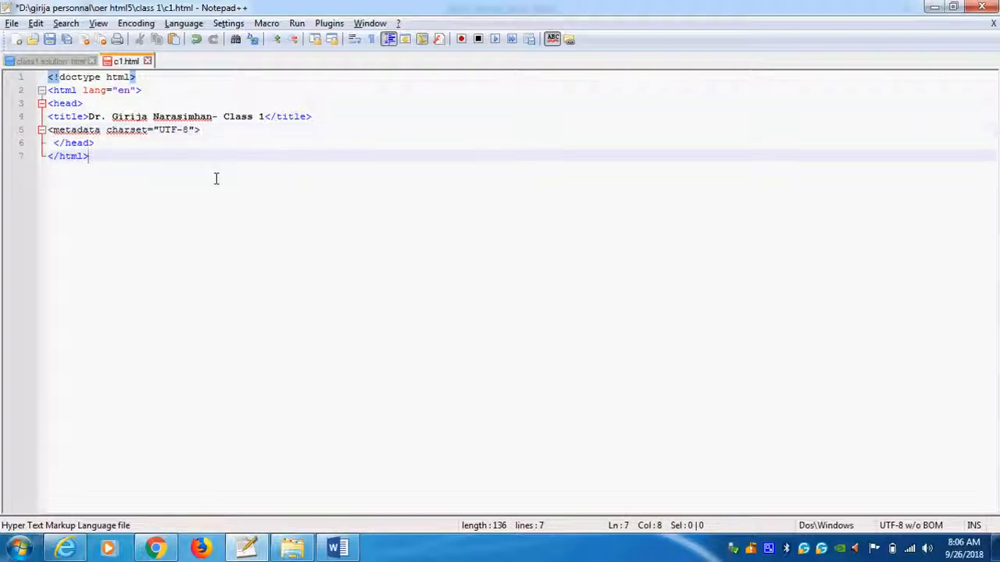
{"action": "left_click", "coordinate": [200, 130]}
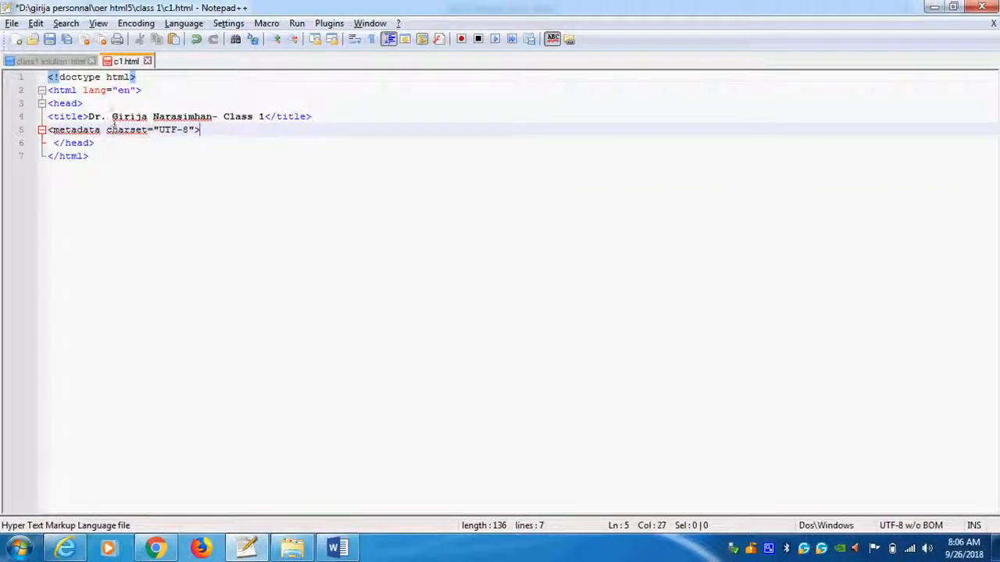
{"action": "left_click", "coordinate": [150, 143]}
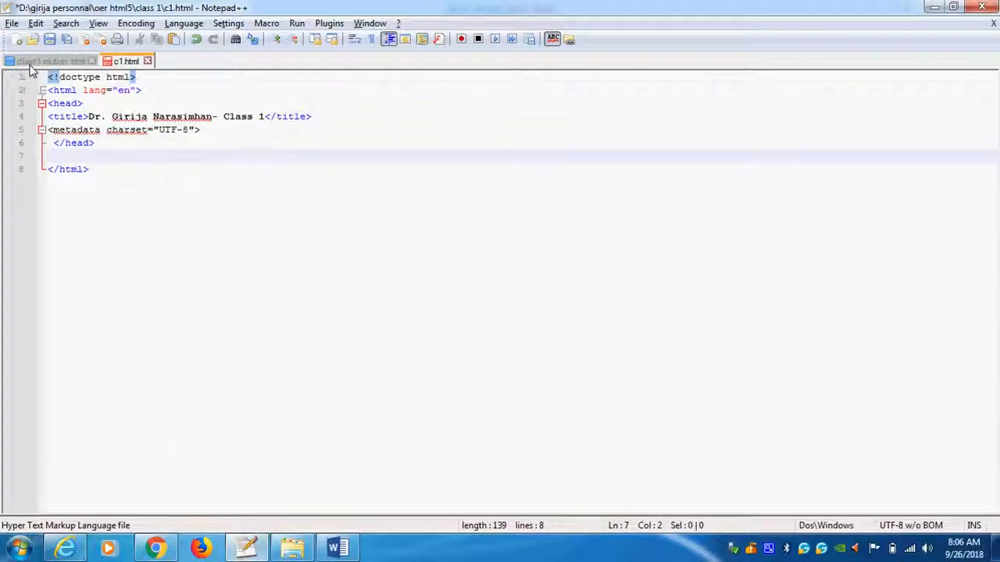
Step: Compare with the class1 solution tab and correct <metadata> to <meta> in c1.html
{"action": "left_click", "coordinate": [47, 61]}
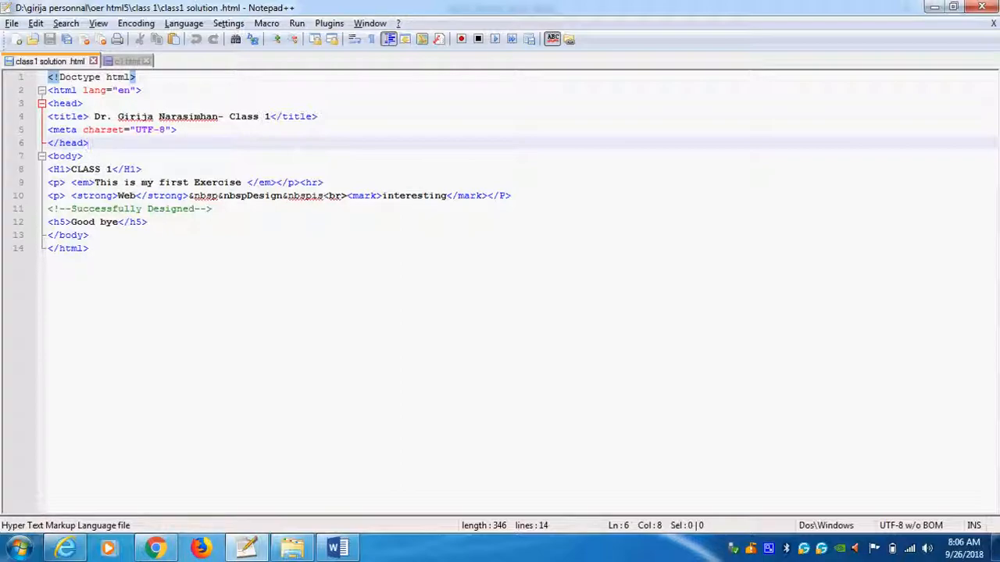
{"action": "left_click", "coordinate": [125, 61]}
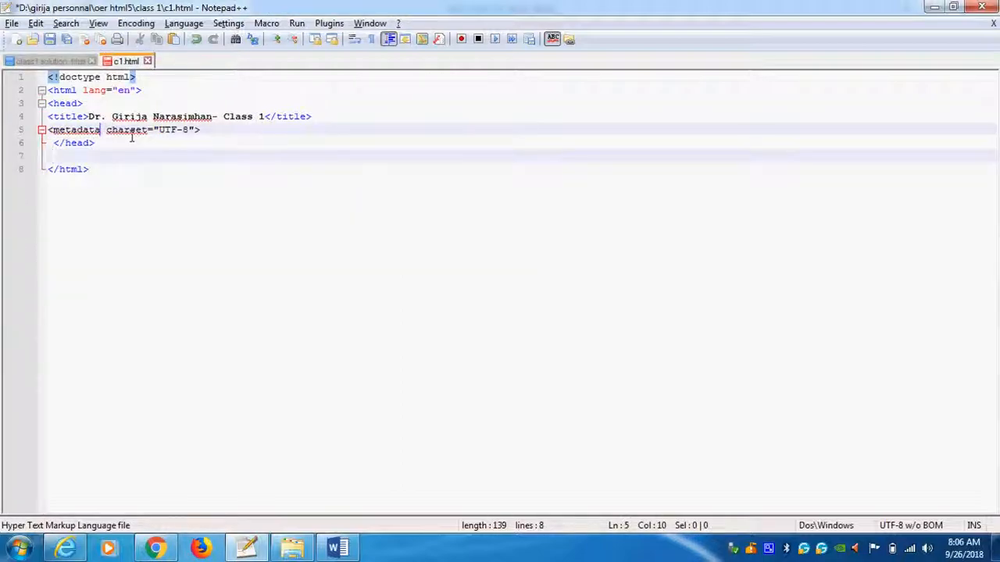
{"action": "key", "text": "BackSpace"}
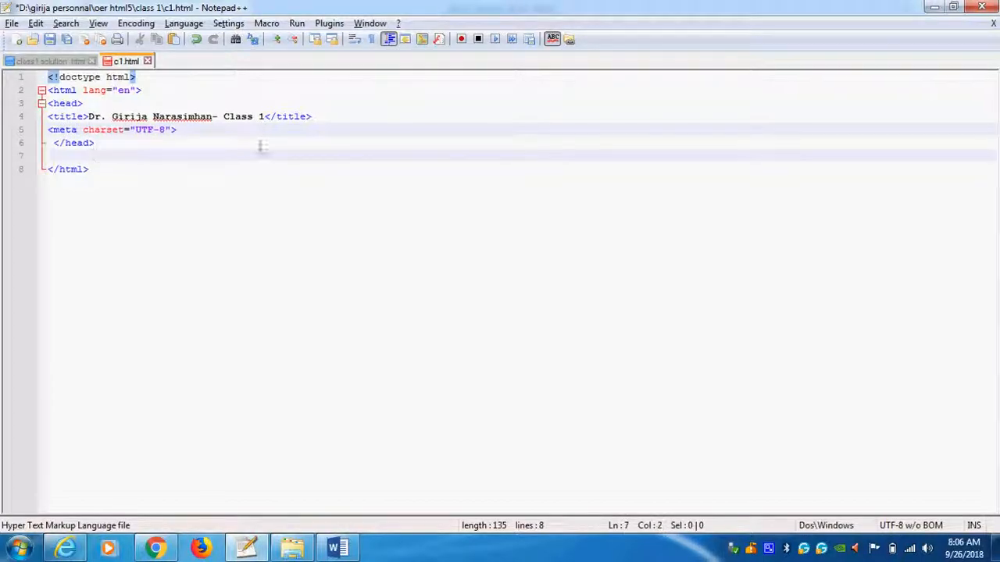
Step: Add <body> and </body> tags after the head, with a new line inside
{"action": "type", "text": "<body>"}
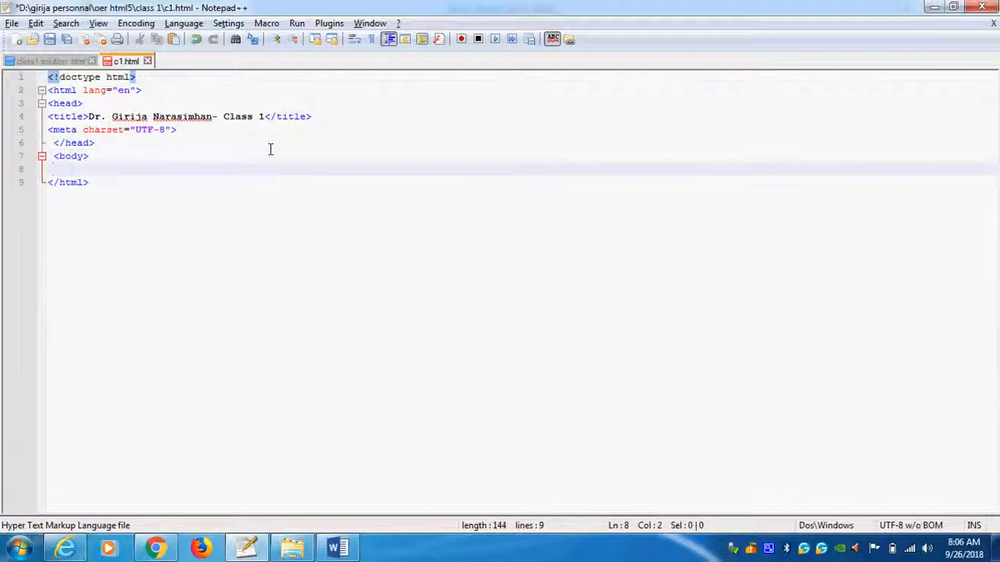
{"action": "type", "text": "<"}
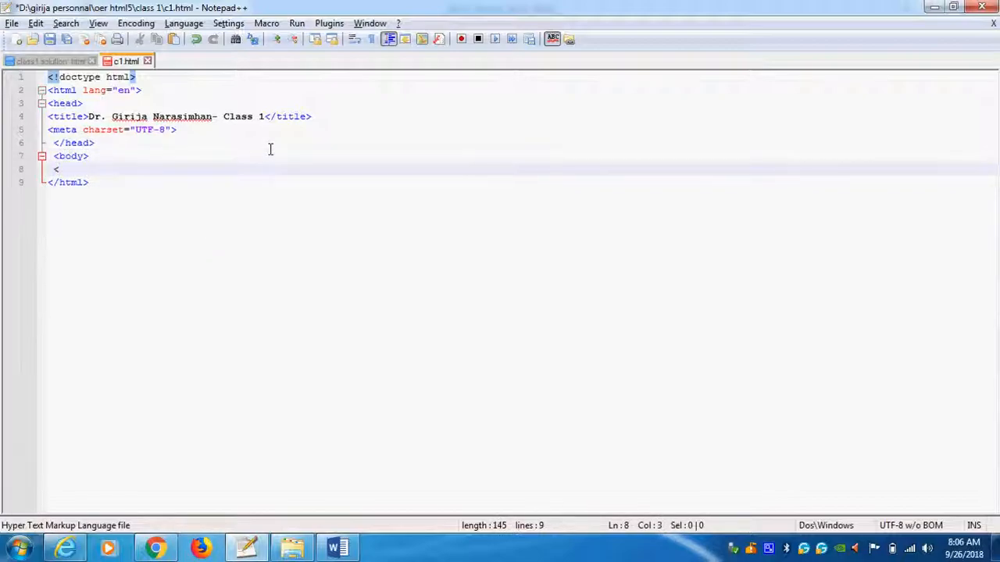
{"action": "type", "text": "/b"}
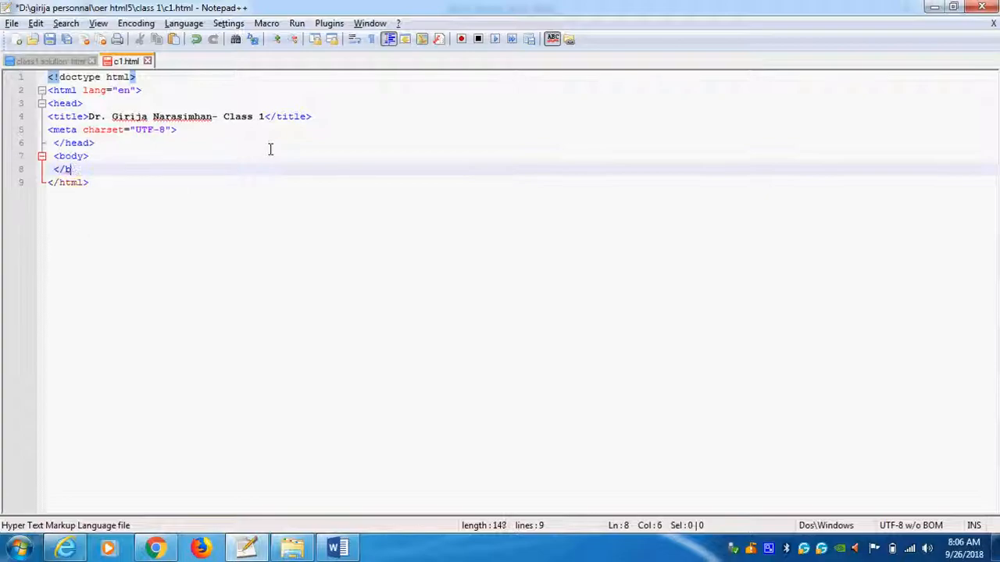
{"action": "type", "text": "ody>"}
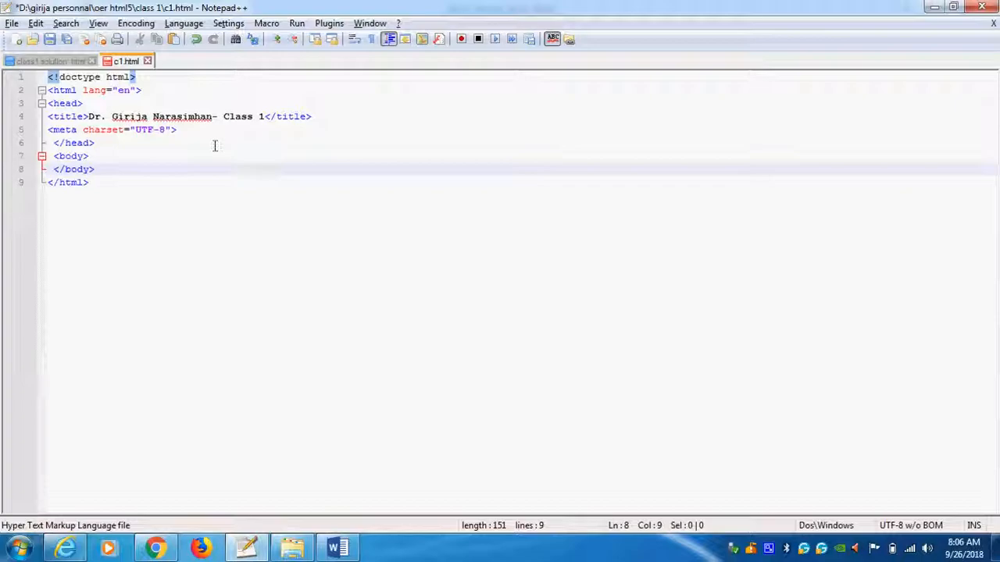
{"action": "key", "text": "Return"}
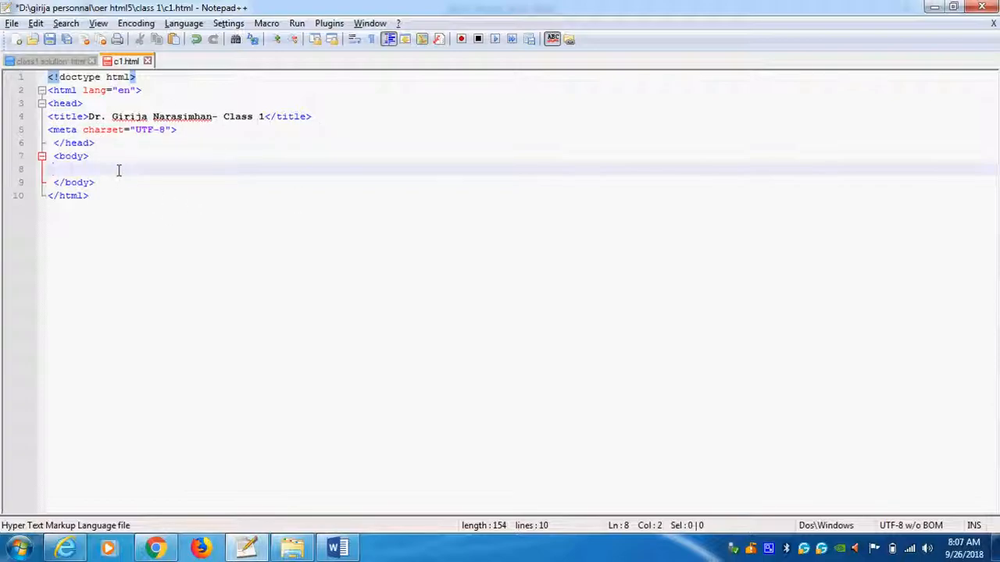
{"action": "mouse_move", "coordinate": [331, 450]}
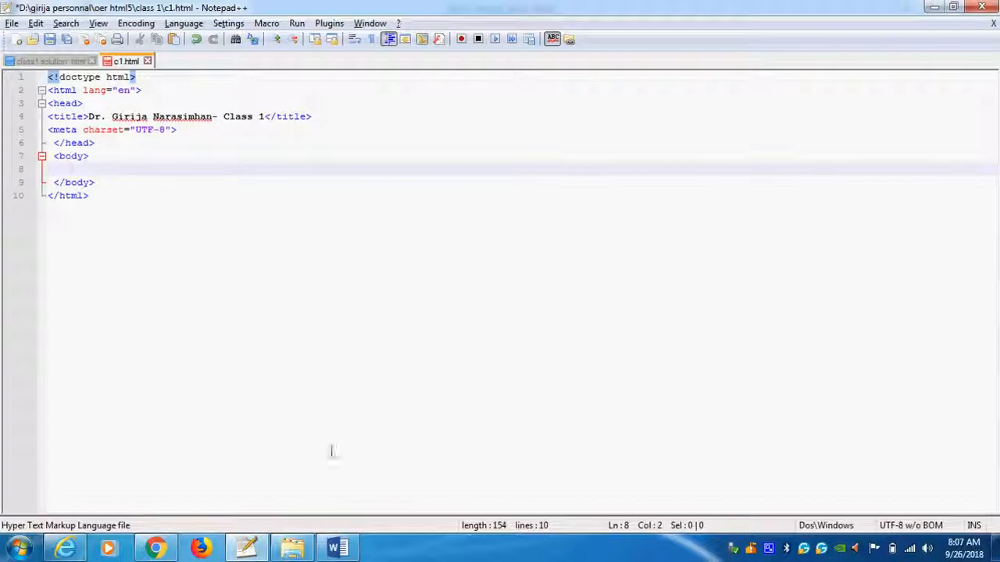
Step: Look over the seven exercise instructions in Word before returning to c1.html
{"action": "left_click", "coordinate": [338, 546]}
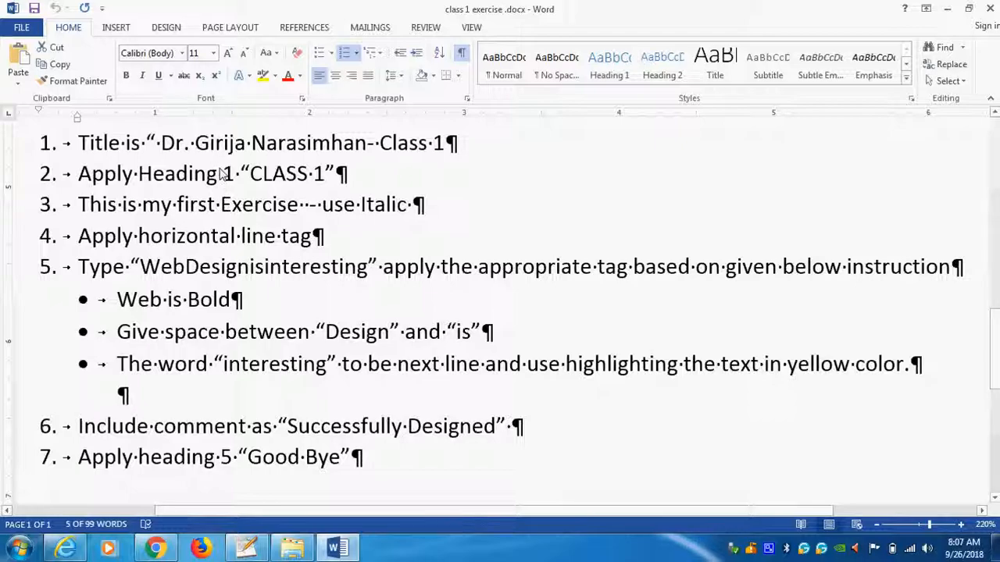
{"action": "double_click", "coordinate": [270, 174]}
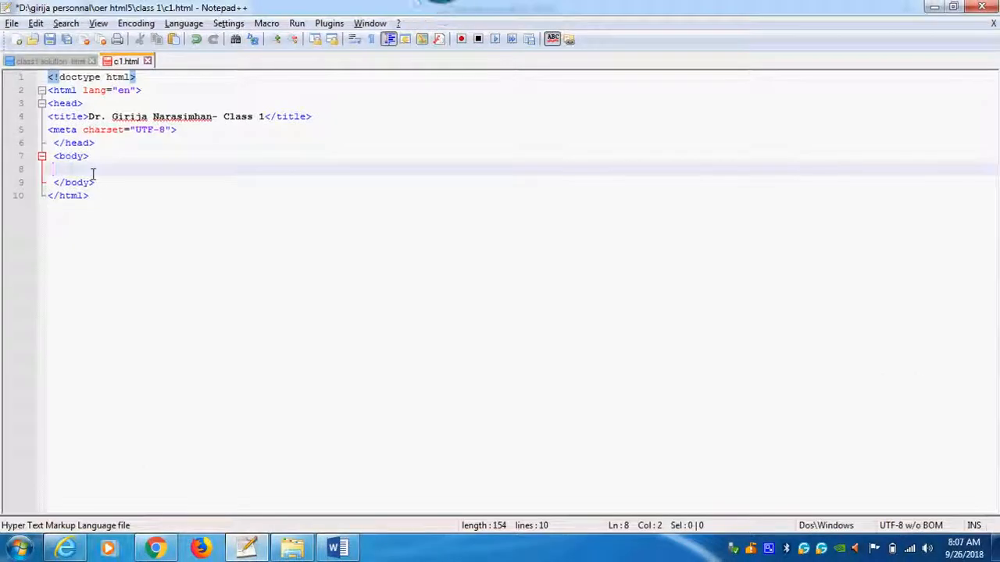
Step: Add 'CLASS 1' headings as h1, h3 and h5 in the c1.html body
{"action": "type", "text": "<h1>"}
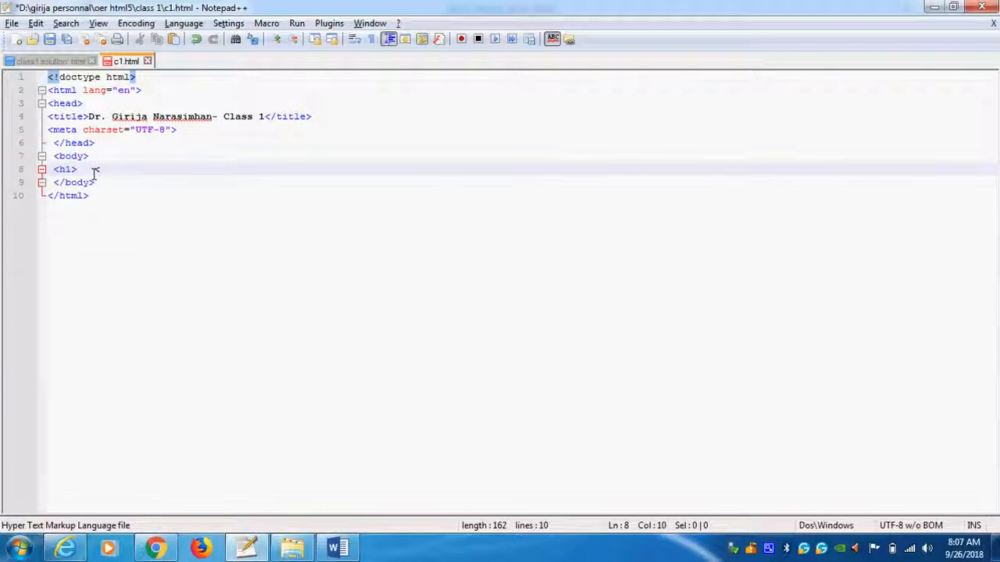
{"action": "type", "text": "</h1>"}
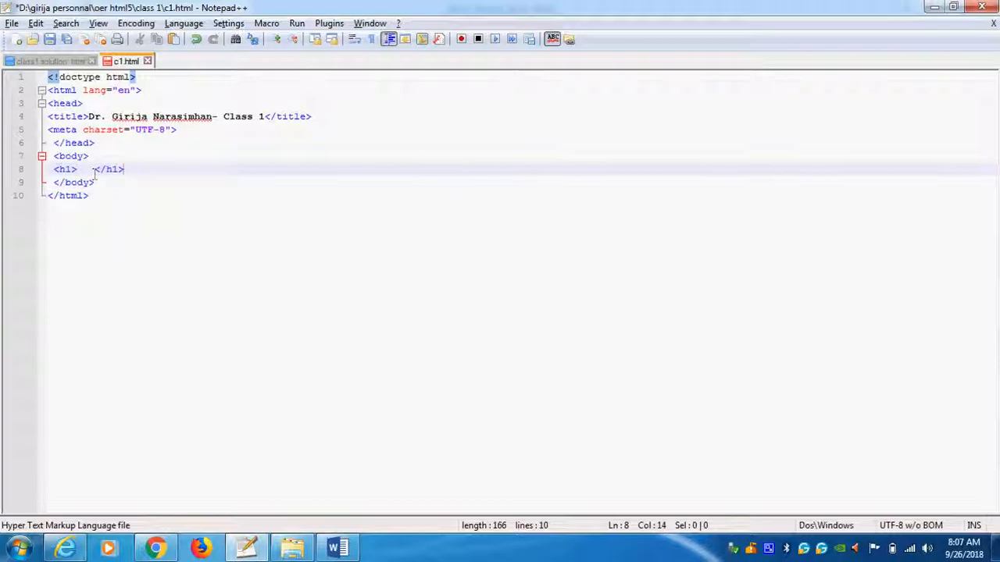
{"action": "left_click", "coordinate": [77, 169]}
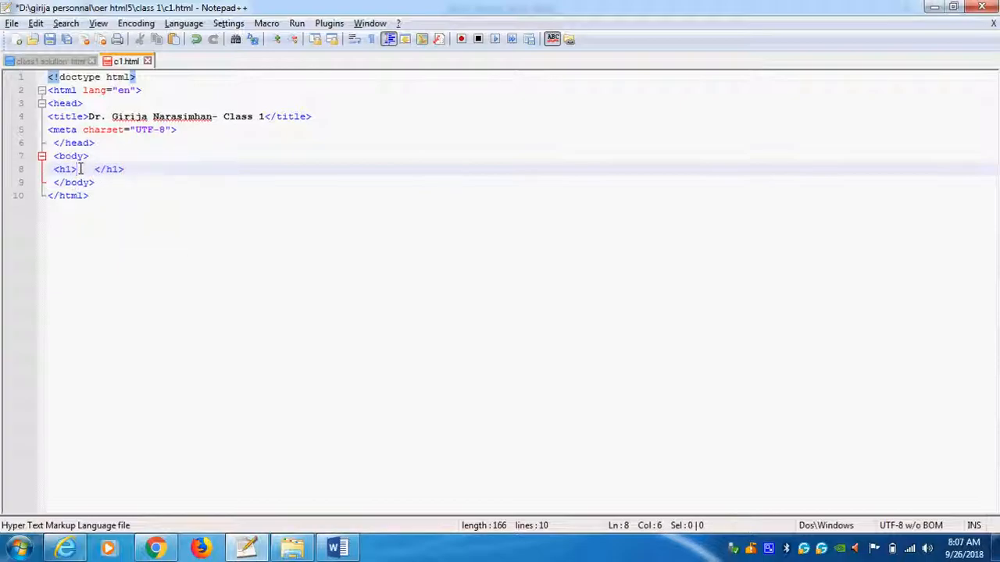
{"action": "type", "text": "CLASS 1"}
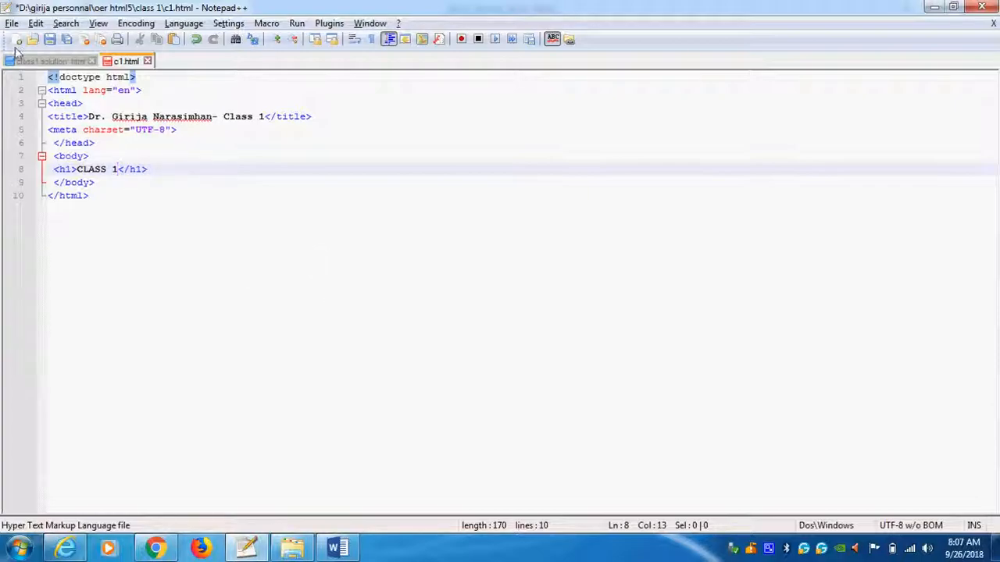
{"action": "left_click", "coordinate": [148, 169]}
{"action": "type", "text": "<h1>CLASS 1</h1>"}
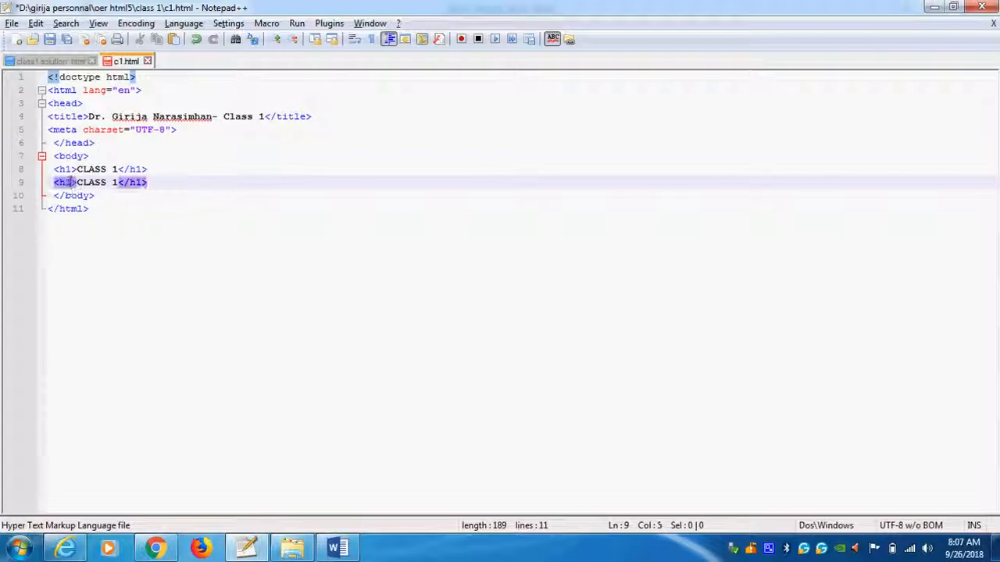
{"action": "type", "text": "3"}
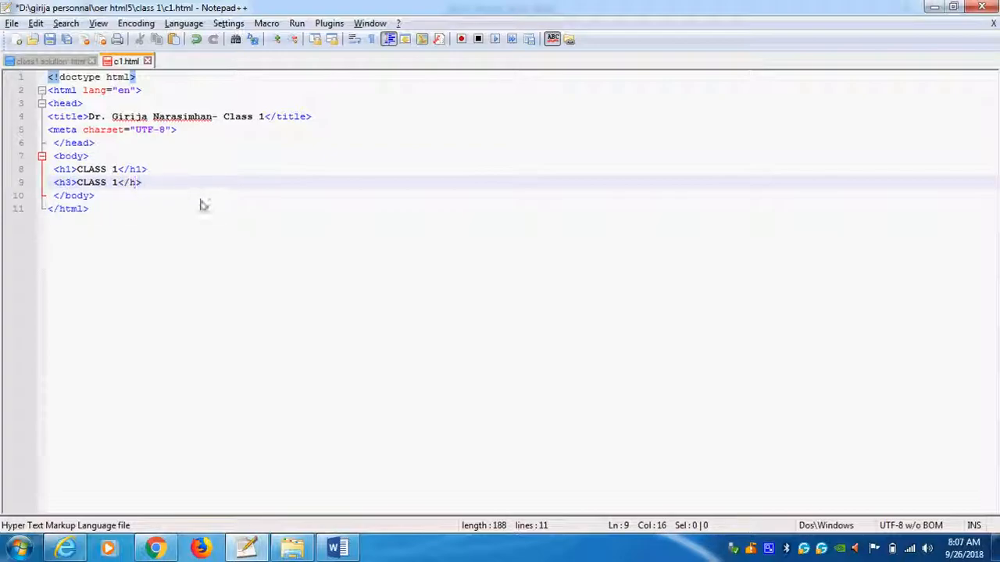
{"action": "type", "text": "3"}
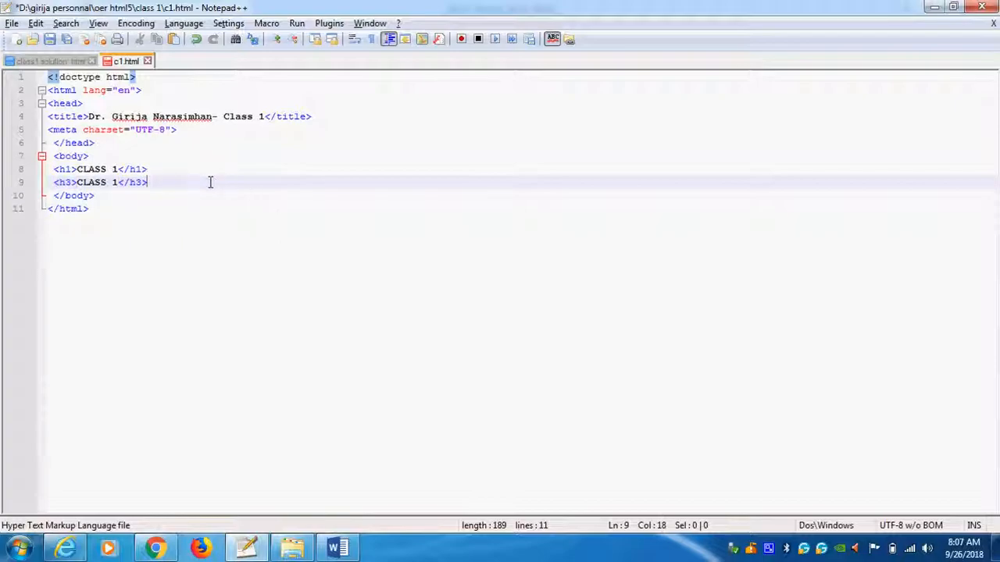
{"action": "type", "text": "<h1>CLASS 1</h1>"}
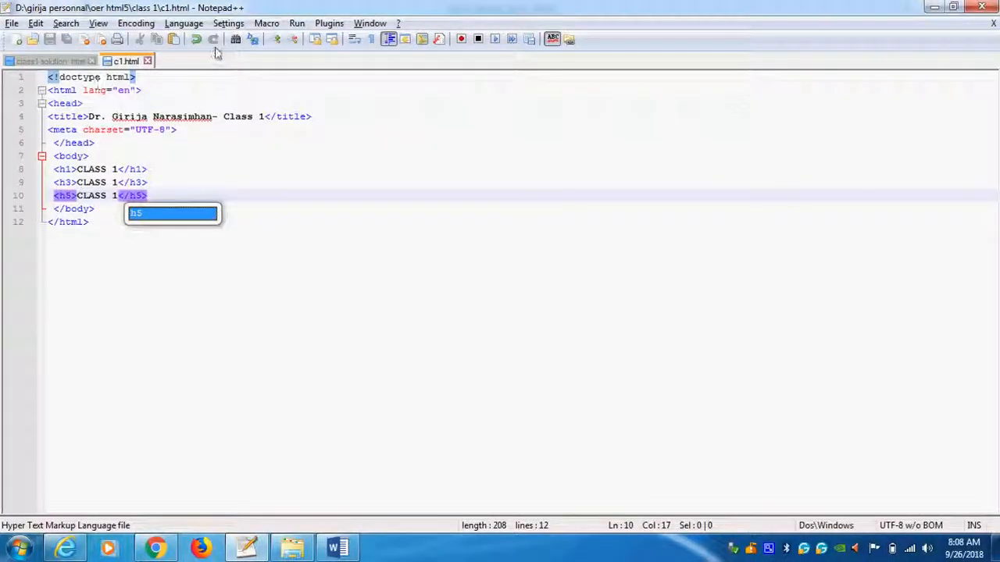
{"action": "left_click", "coordinate": [296, 22]}
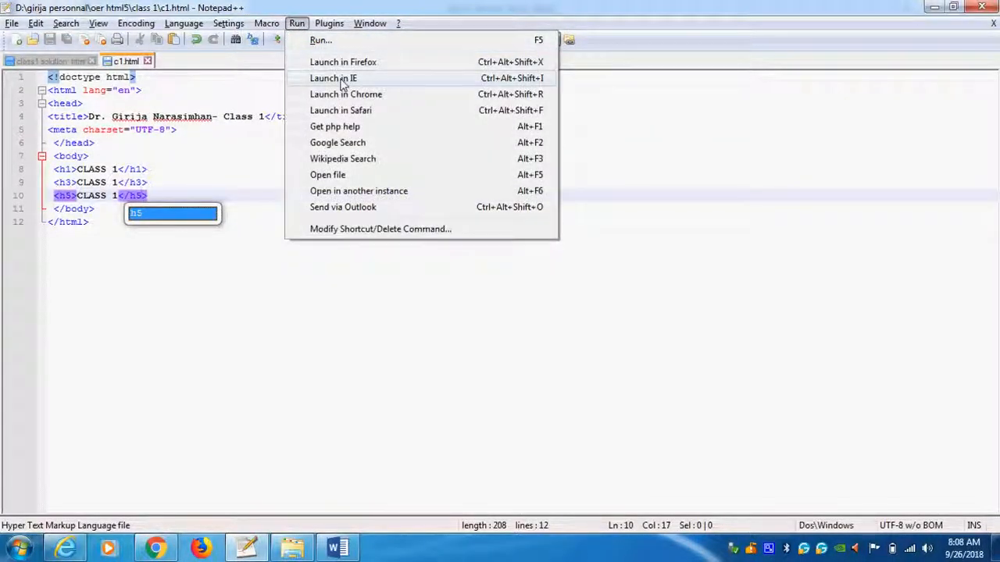
{"action": "left_click", "coordinate": [334, 78]}
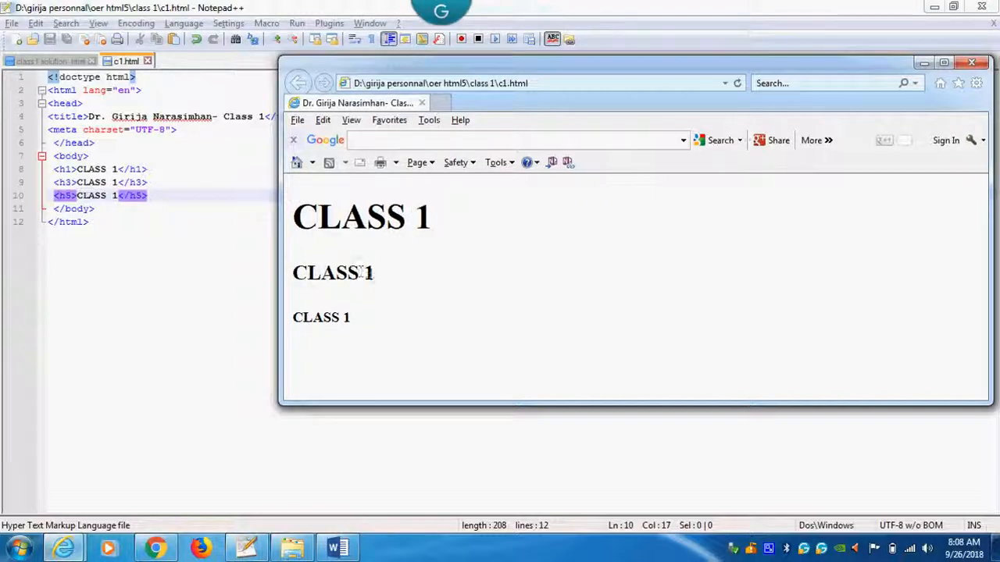
{"action": "mouse_move", "coordinate": [379, 300]}
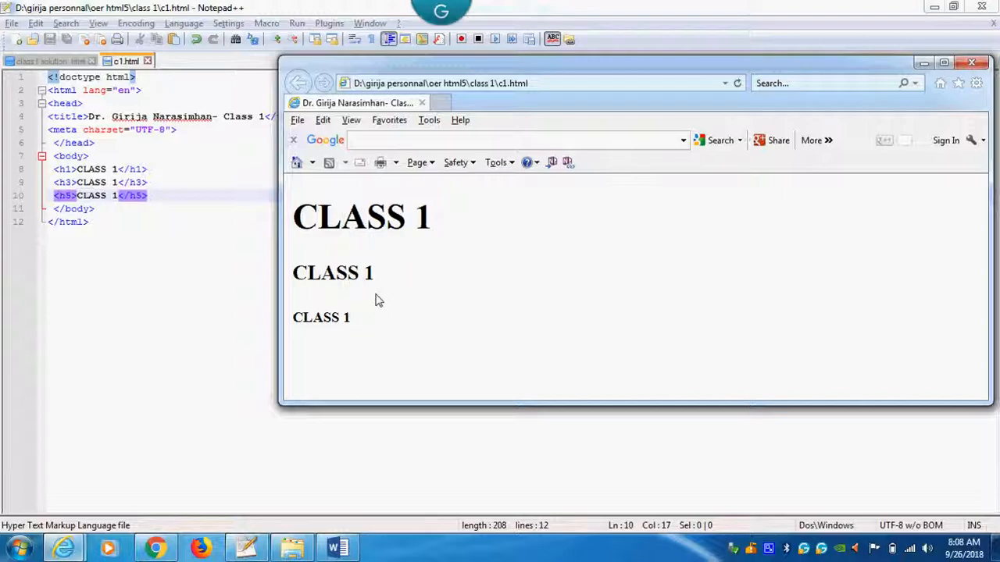
{"action": "mouse_move", "coordinate": [377, 296]}
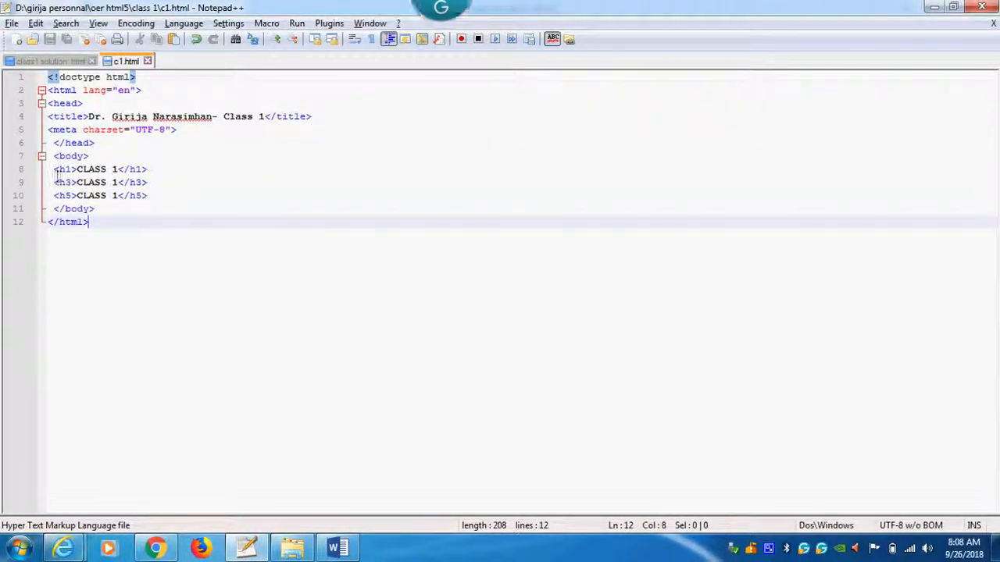
{"action": "left_click_drag", "start_coordinate": [53, 182], "coordinate": [148, 195]}
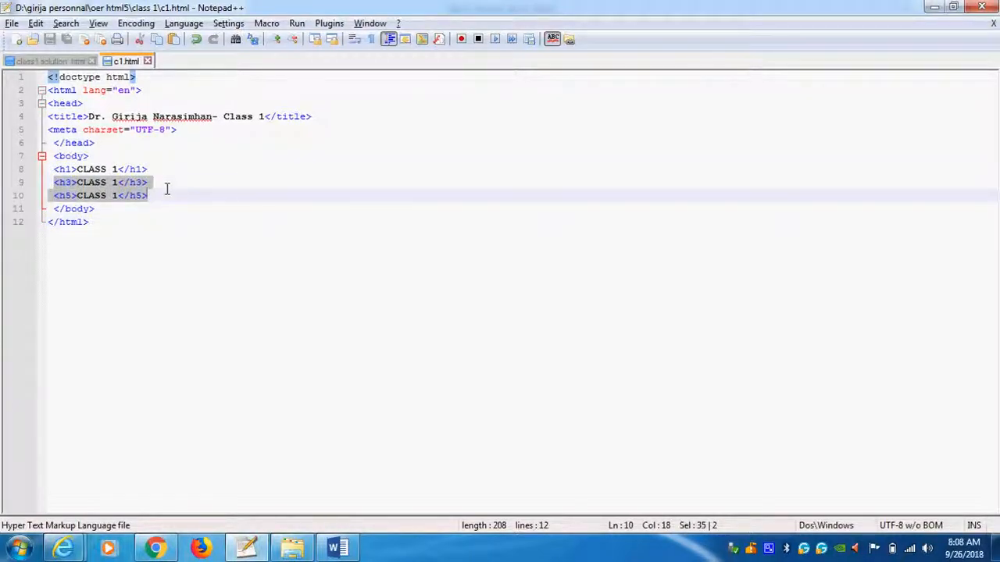
{"action": "key", "text": "Delete"}
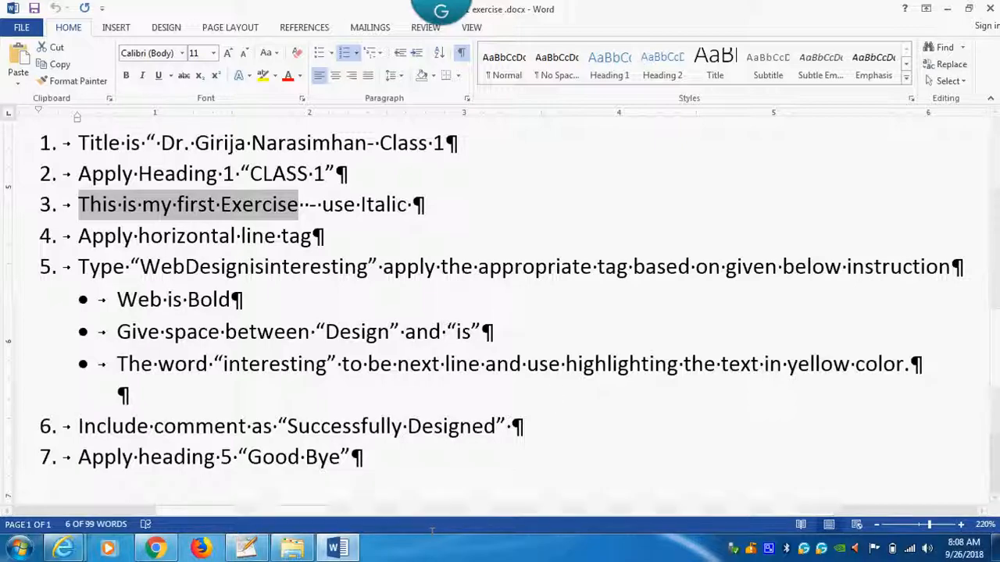
Step: Return to c1.html in Notepad++ for editing
{"action": "left_click", "coordinate": [246, 547]}
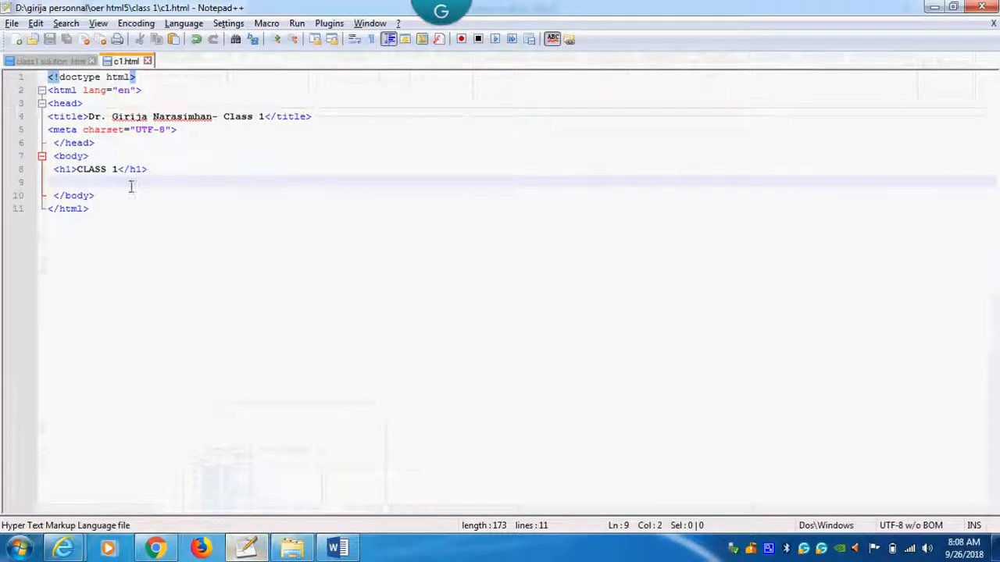
Step: Add a paragraph with the pasted sentence 'This is my first Exercise' wrapped in em tags
{"action": "type", "text": "<"}
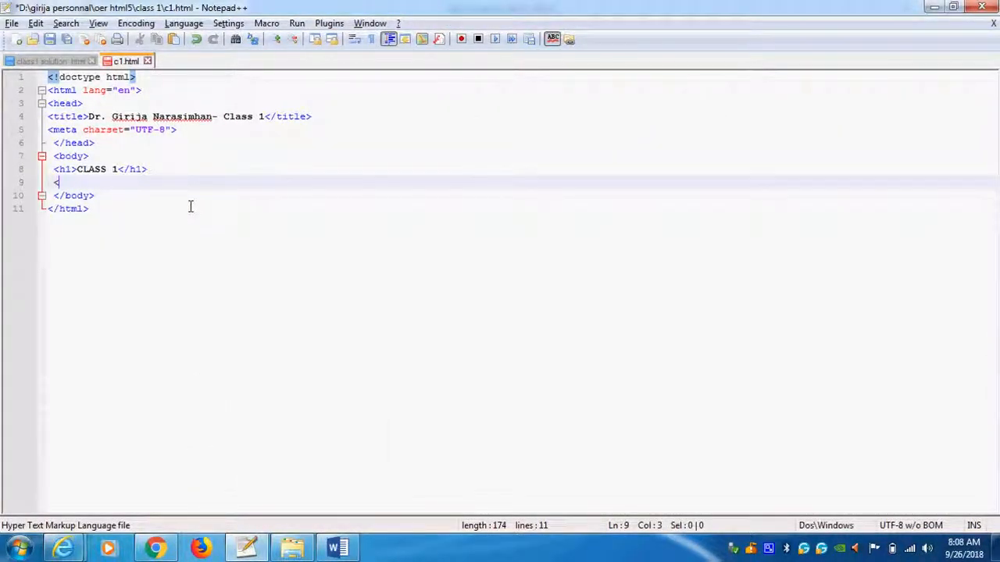
{"action": "type", "text": "p>"}
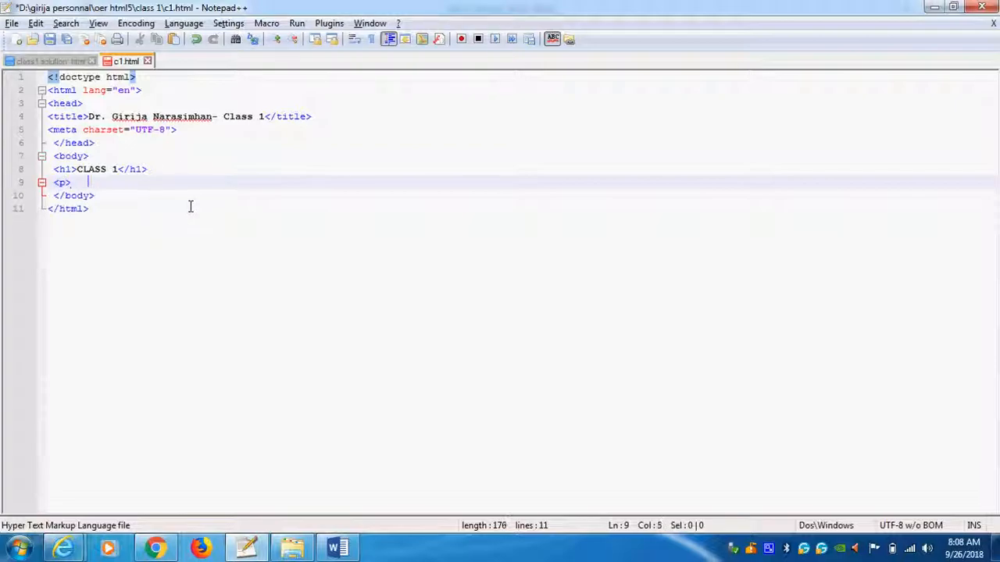
{"action": "type", "text": "</p>"}
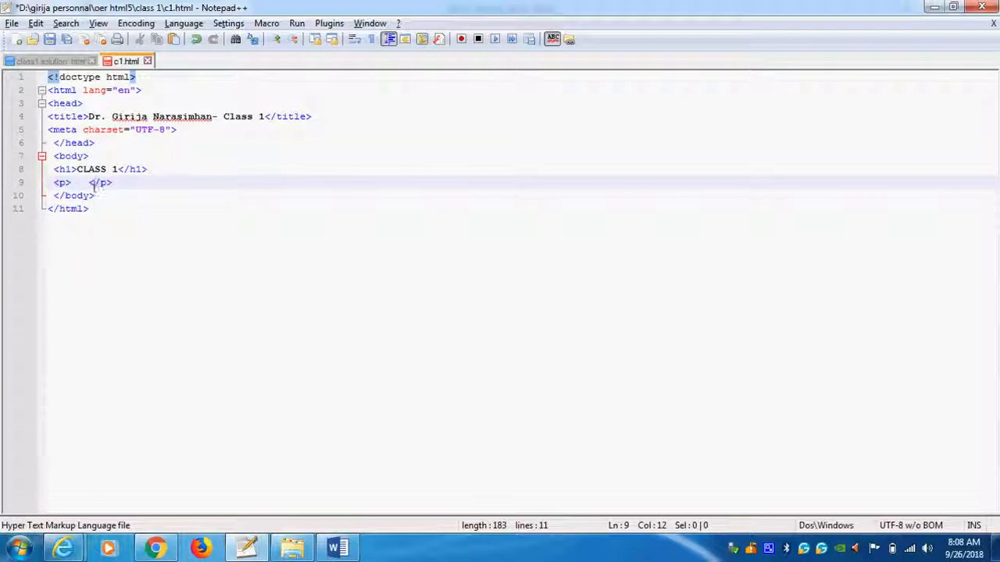
{"action": "right_click", "coordinate": [90, 182]}
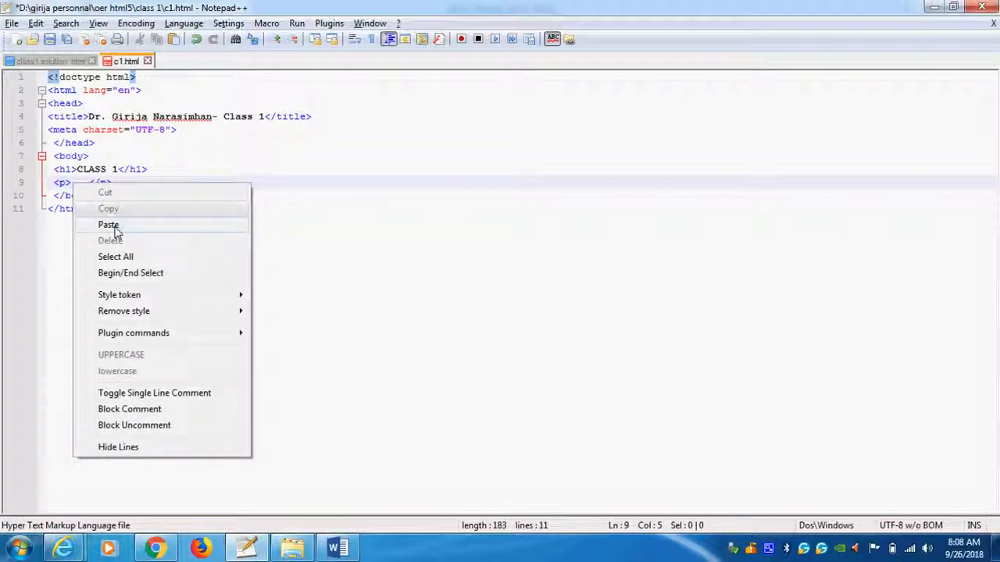
{"action": "left_click", "coordinate": [109, 225]}
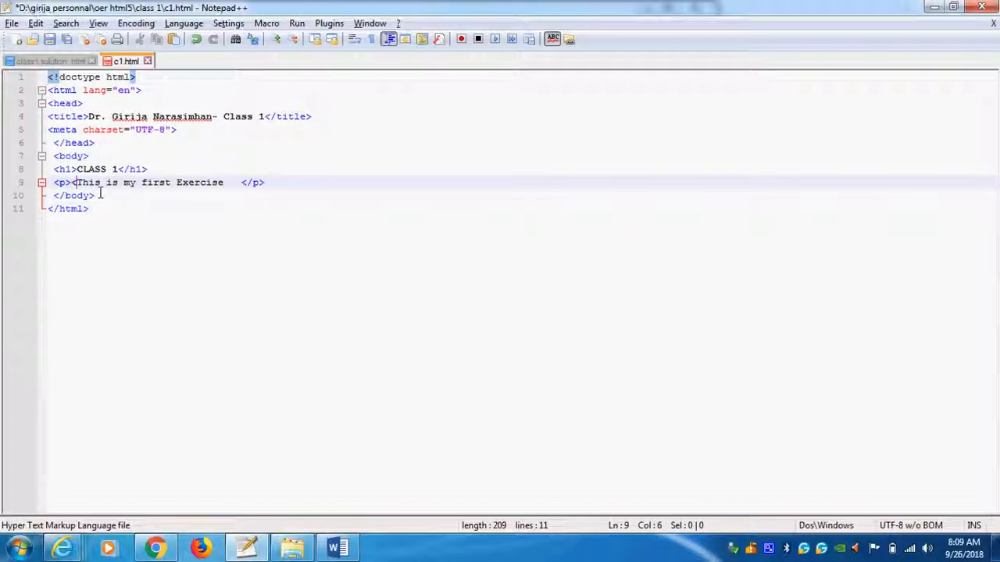
{"action": "type", "text": "<em>"}
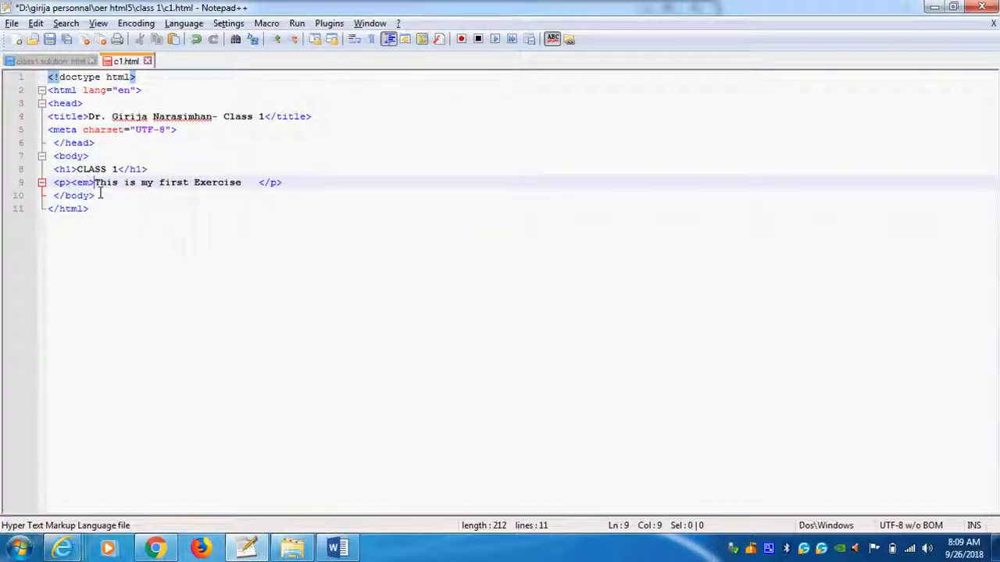
{"action": "left_click", "coordinate": [246, 182]}
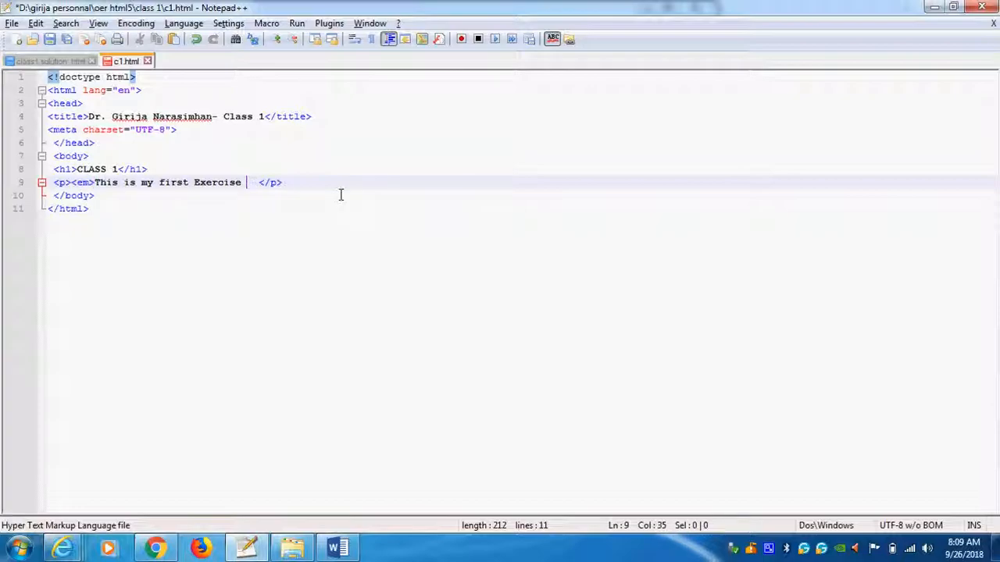
{"action": "type", "text": "</em>"}
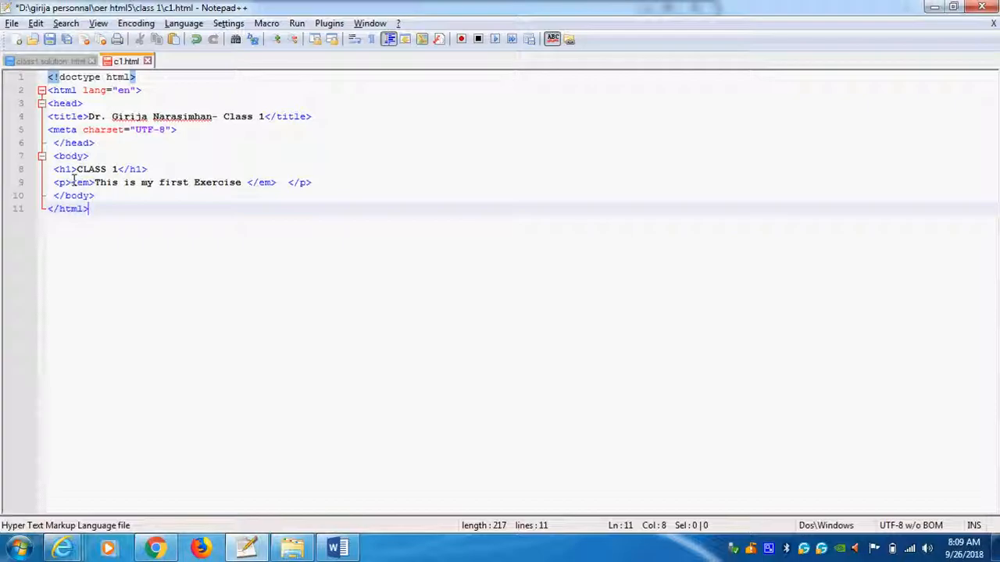
{"action": "mouse_move", "coordinate": [235, 172]}
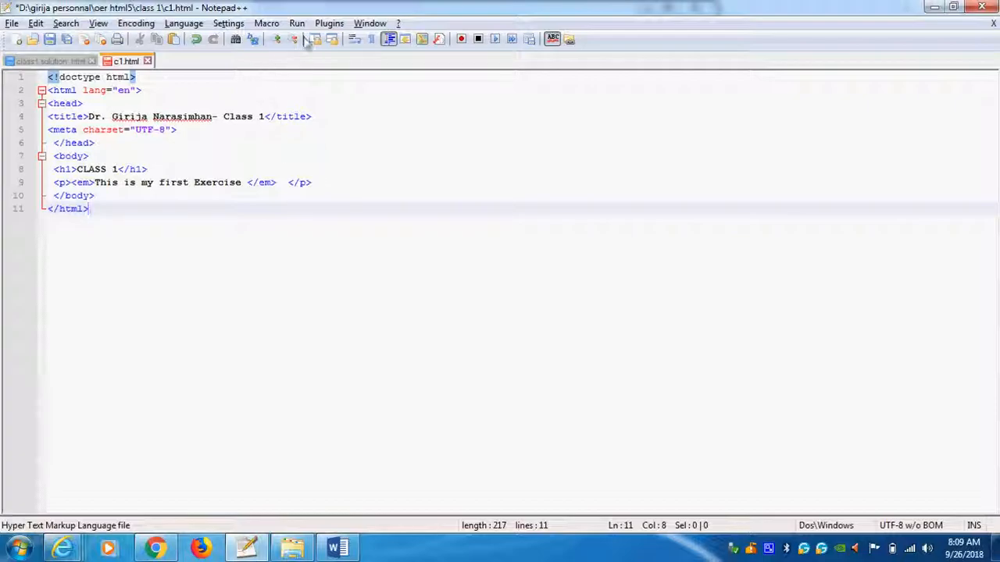
Step: Preview c1.html in Internet Explorer, then switch to the Word instructions
{"action": "left_click", "coordinate": [296, 22]}
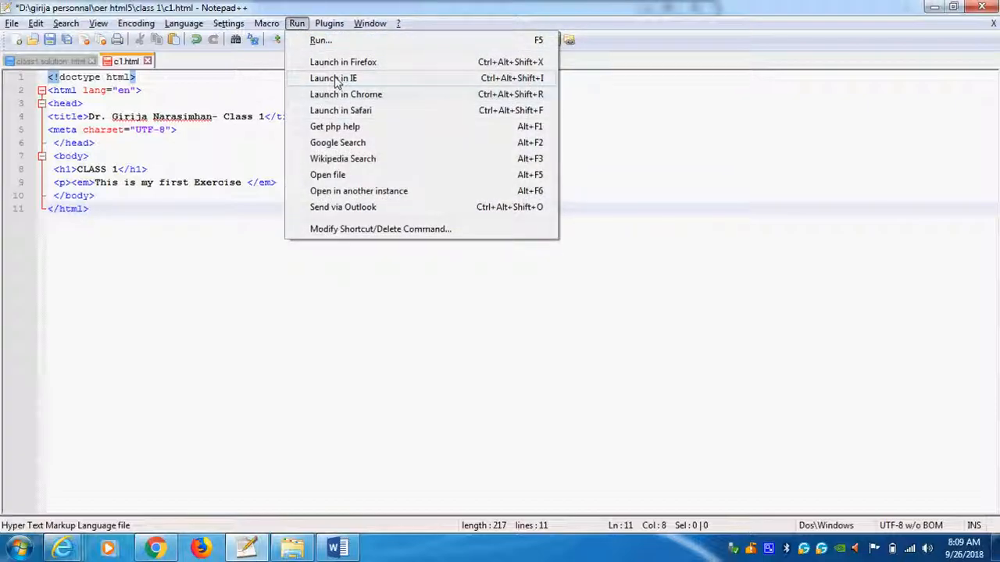
{"action": "left_click", "coordinate": [333, 78]}
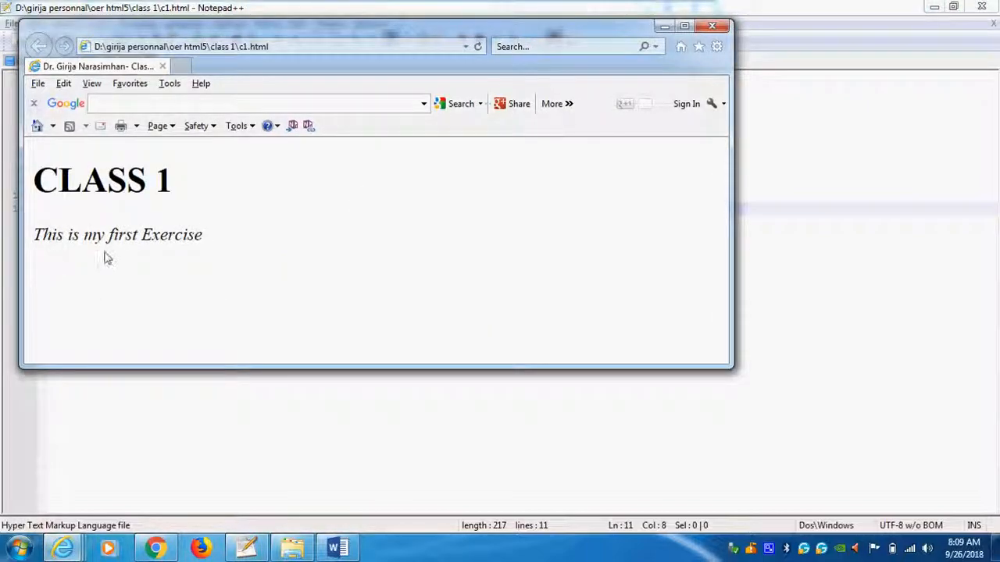
{"action": "mouse_move", "coordinate": [430, 190]}
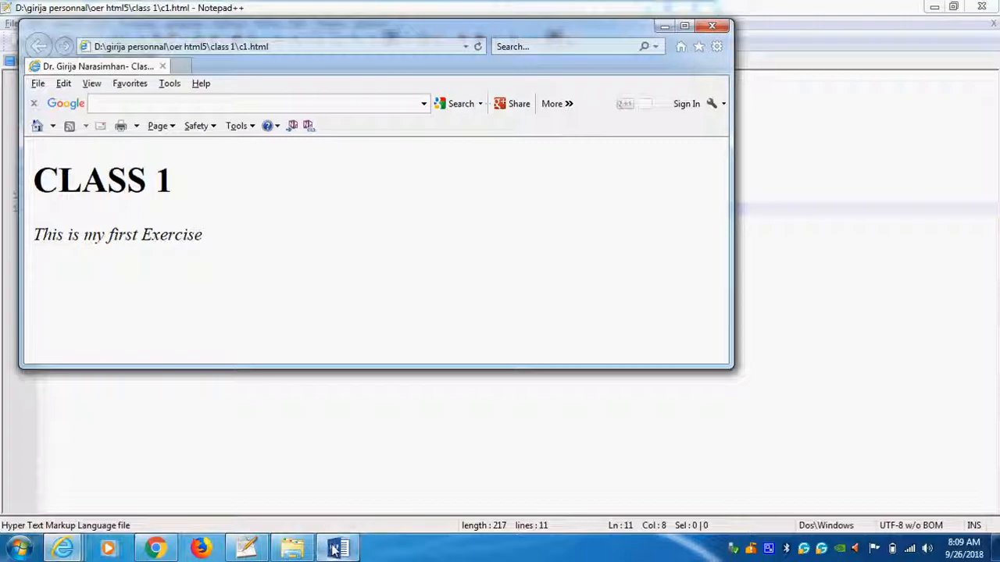
{"action": "left_click", "coordinate": [337, 547]}
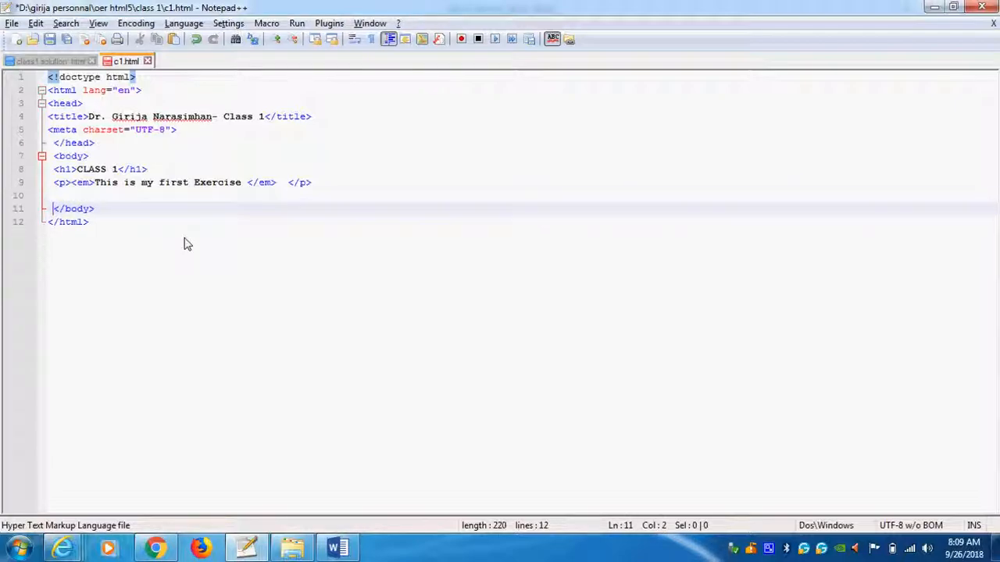
Step: Type an <hr> tag below the italic paragraph
{"action": "type", "text": "<"}
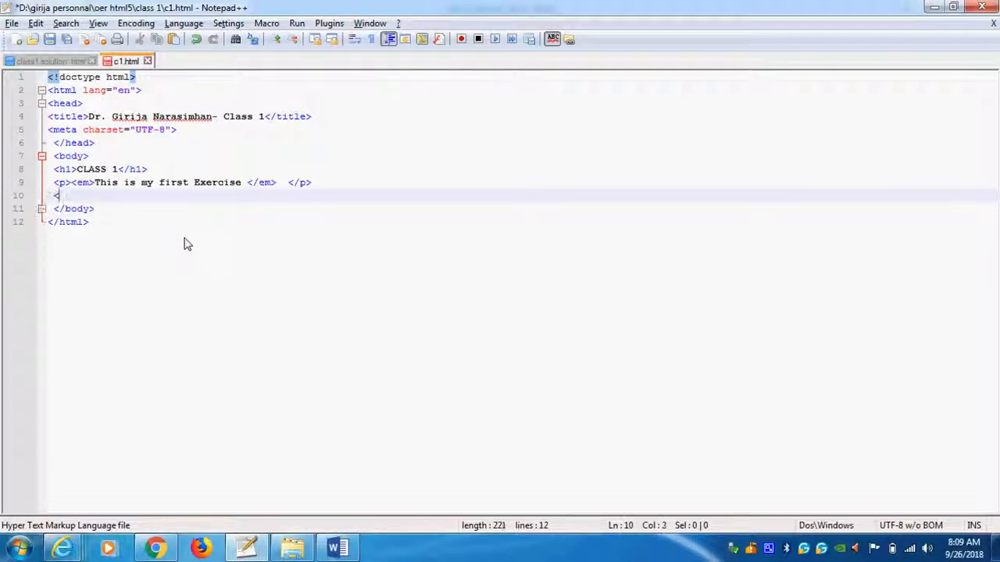
{"action": "type", "text": "hr>"}
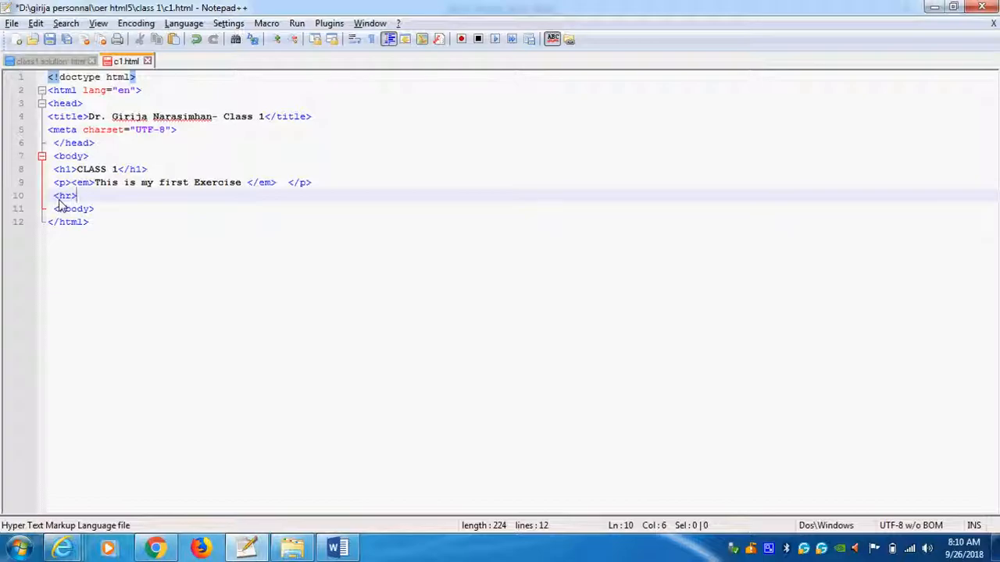
{"action": "mouse_move", "coordinate": [61, 182]}
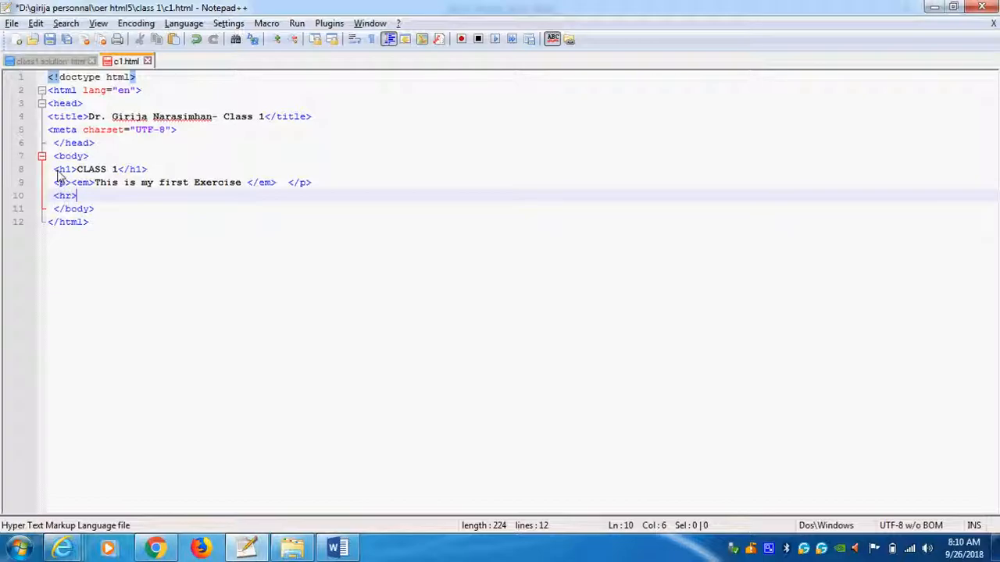
{"action": "mouse_move", "coordinate": [265, 119]}
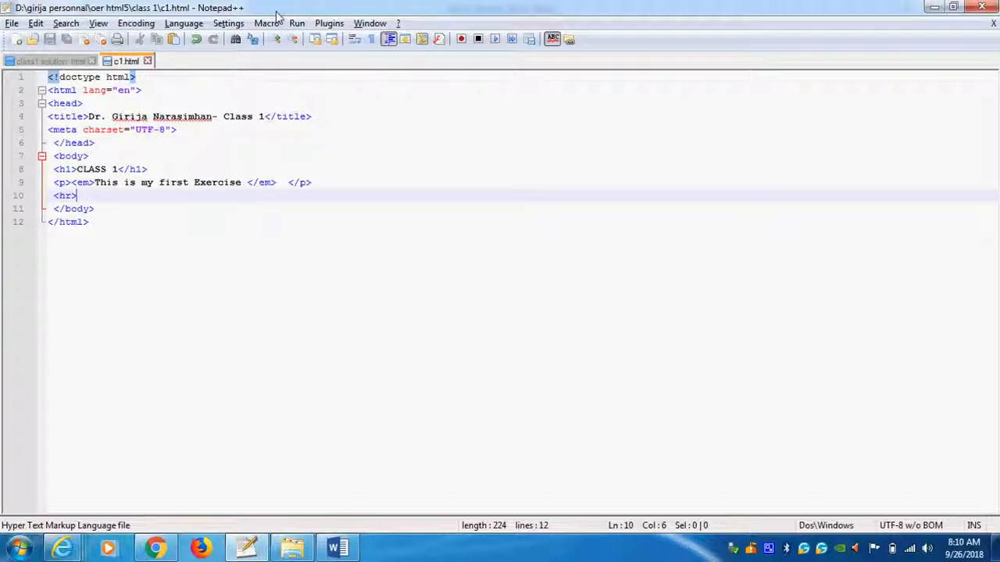
{"action": "mouse_move", "coordinate": [409, 307]}
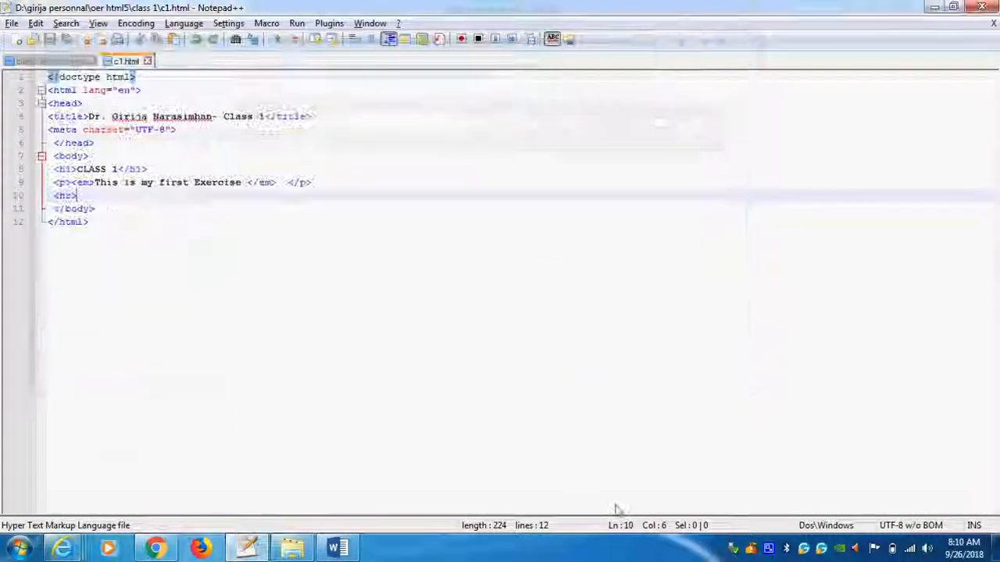
Step: In Word, select the WebDesignisinteresting text in step 5
{"action": "left_click", "coordinate": [337, 546]}
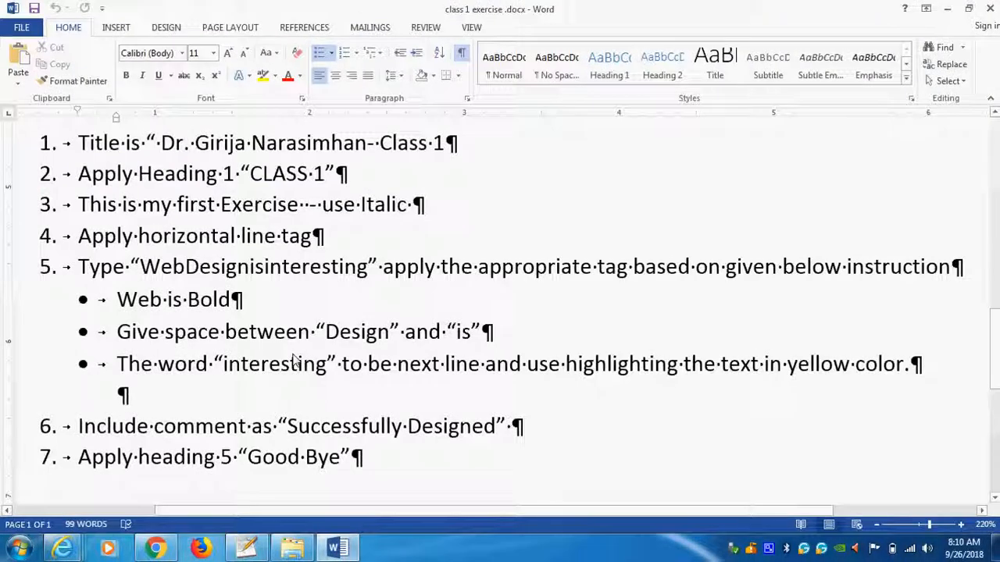
{"action": "double_click", "coordinate": [170, 267]}
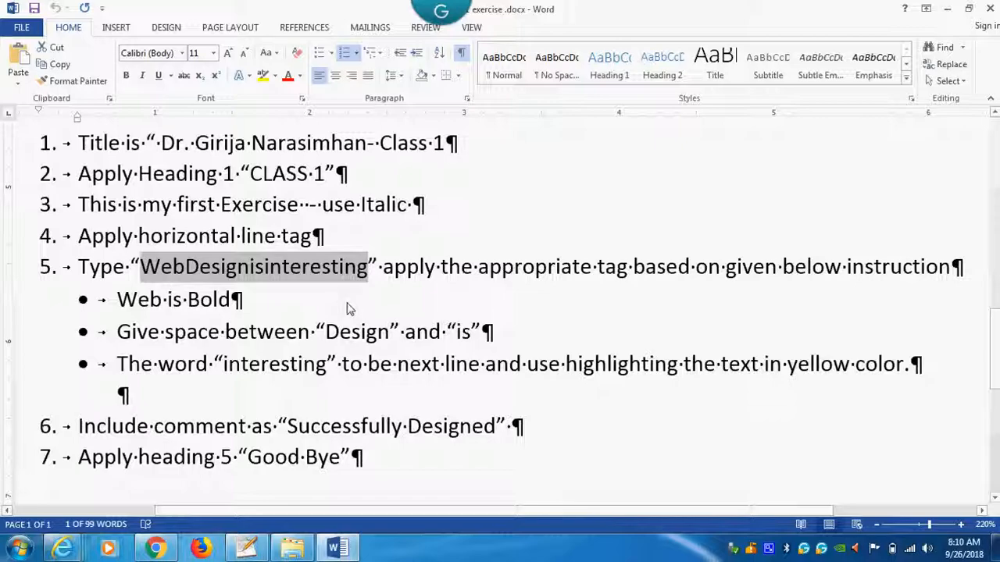
{"action": "mouse_move", "coordinate": [191, 272]}
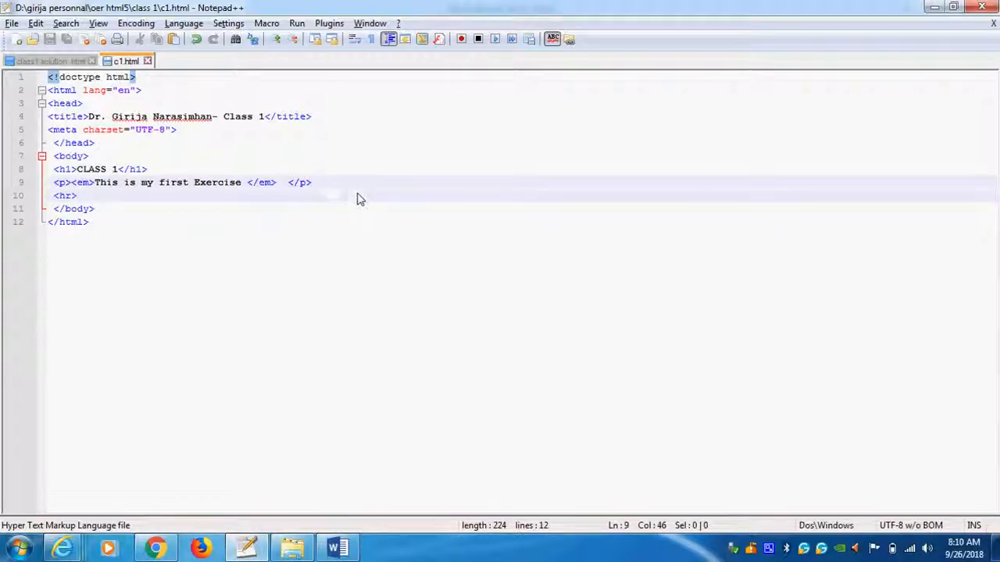
Step: Add a <p>WebDesignisinteresting<p> line after the horizontal rule
{"action": "left_click", "coordinate": [129, 201]}
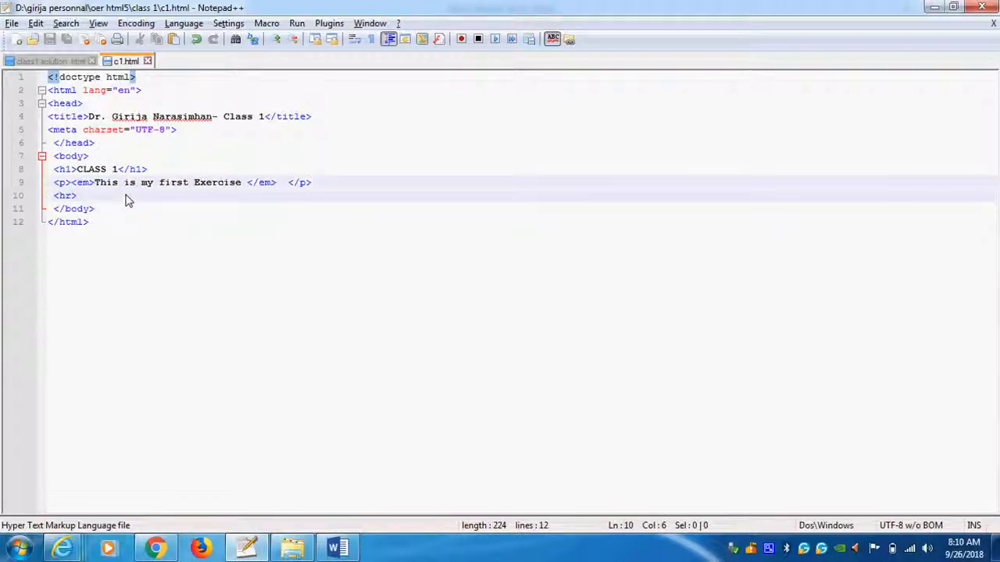
{"action": "type", "text": "<p"}
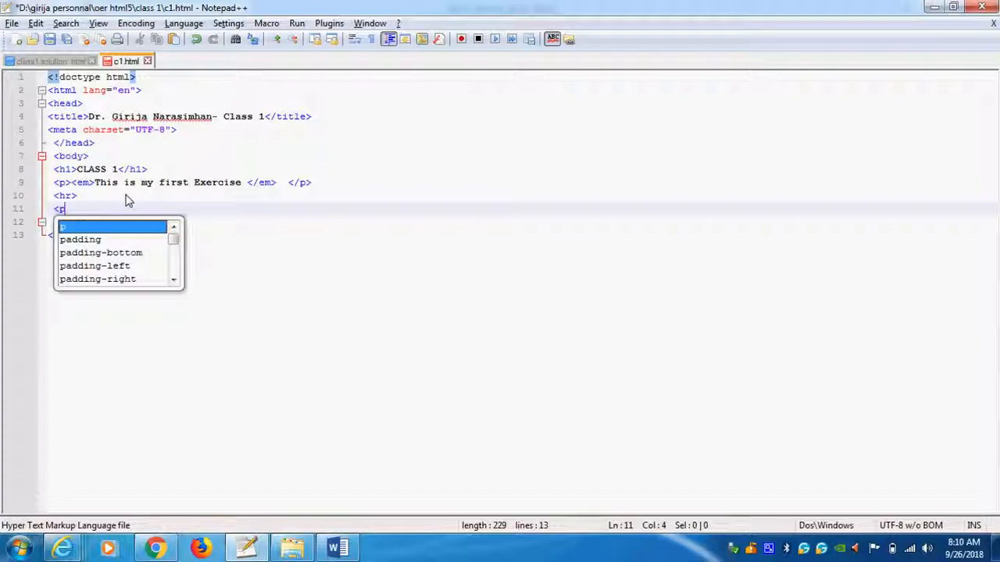
{"action": "type", "text": "WebDesignisinteresting"}
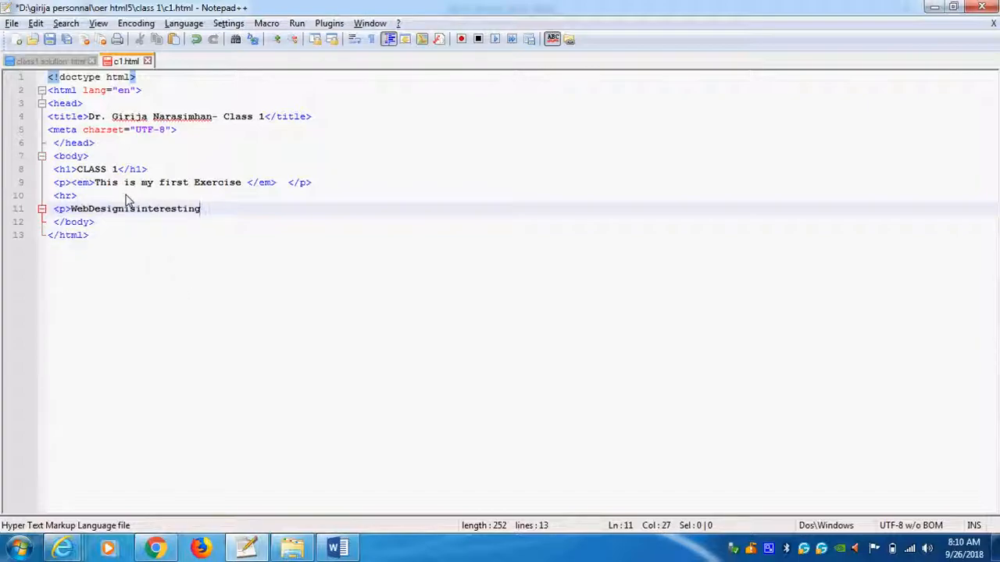
{"action": "type", "text": "<p>"}
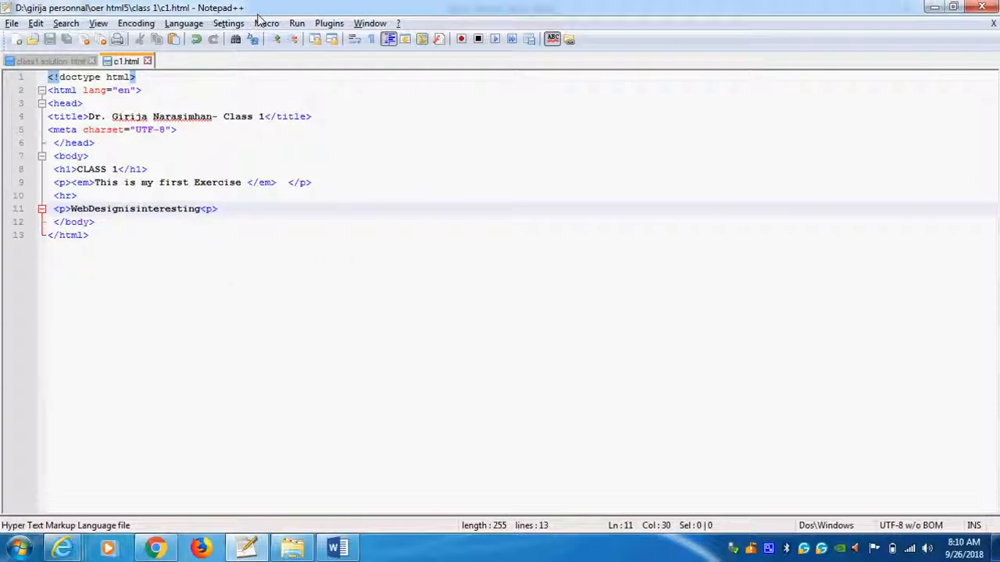
{"action": "left_click", "coordinate": [296, 22]}
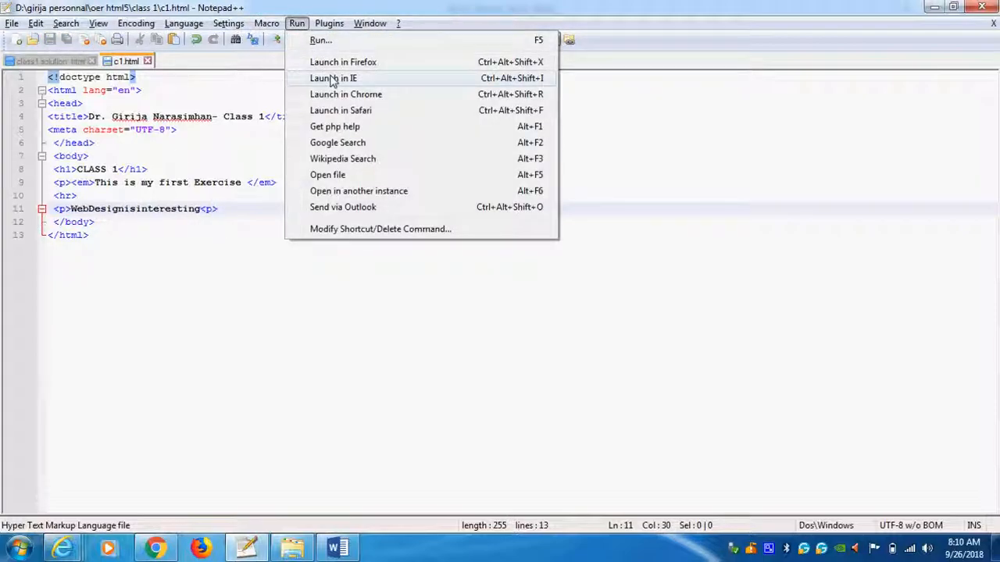
Step: Preview the page in Internet Explorer and close the browser window
{"action": "left_click", "coordinate": [333, 78]}
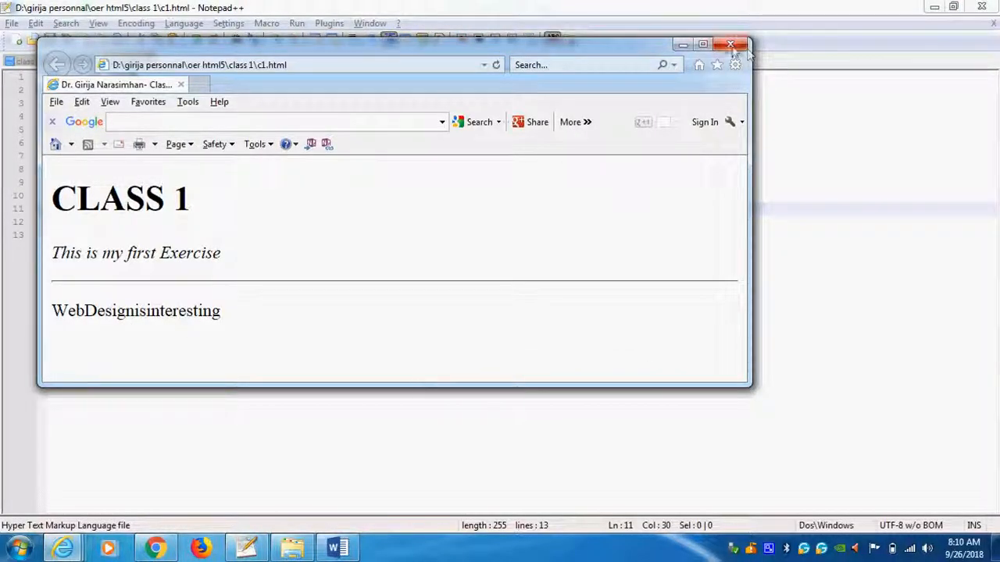
{"action": "left_click", "coordinate": [731, 45]}
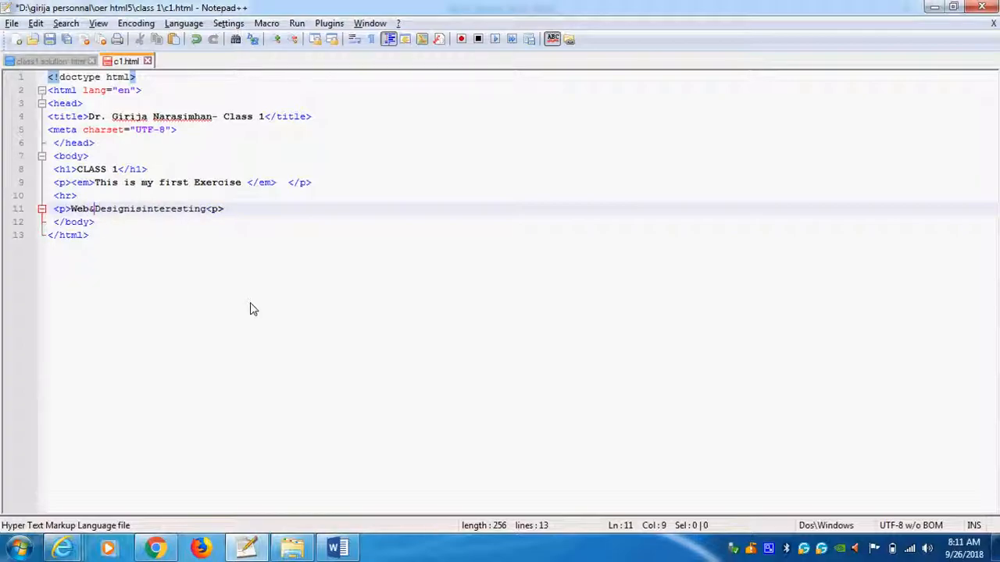
Step: Insert &nbsp; entities between 'Web' and 'Design' in the paragraph
{"action": "type", "text": "&nbsp"}
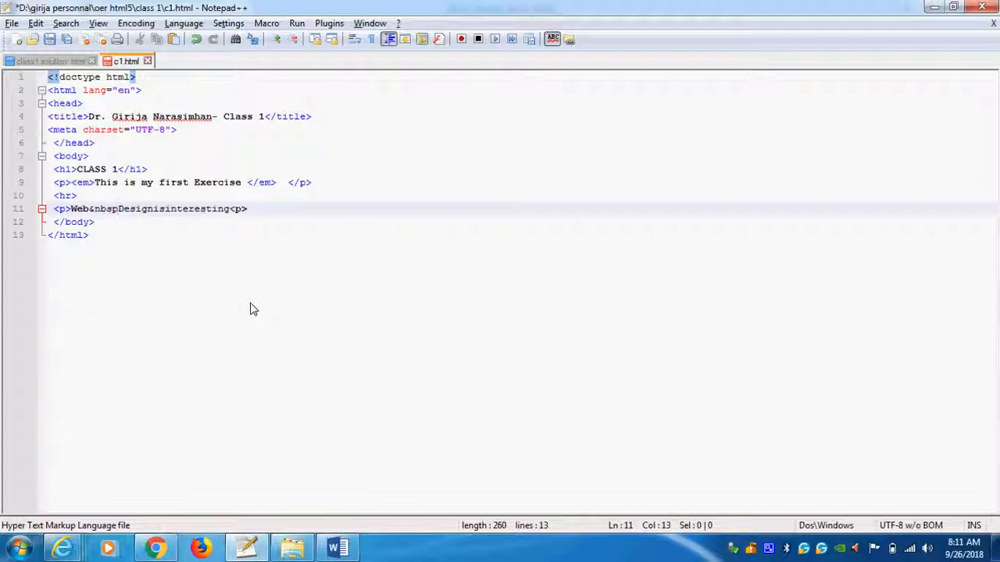
{"action": "type", "text": ";D"}
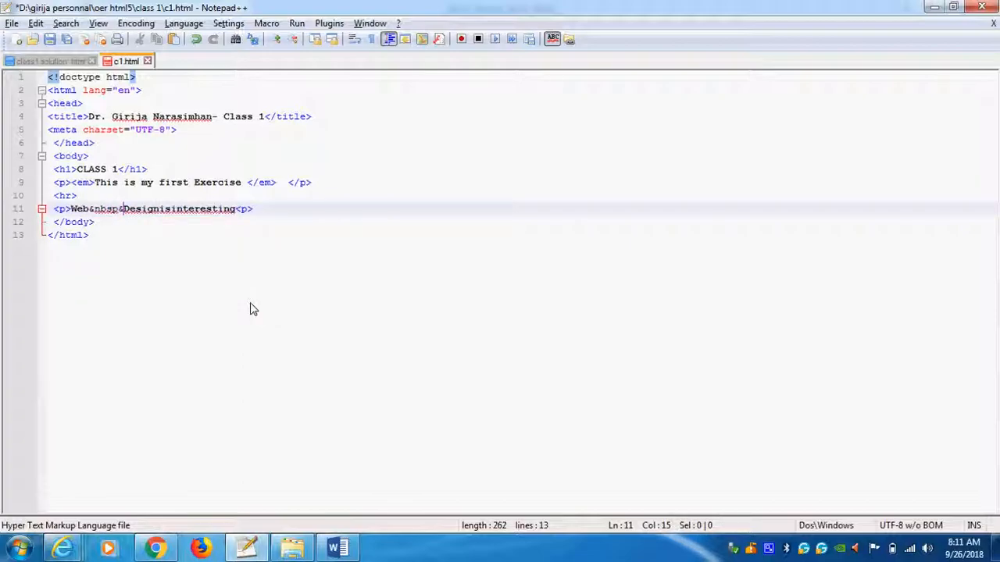
{"action": "type", "text": "&nbsp"}
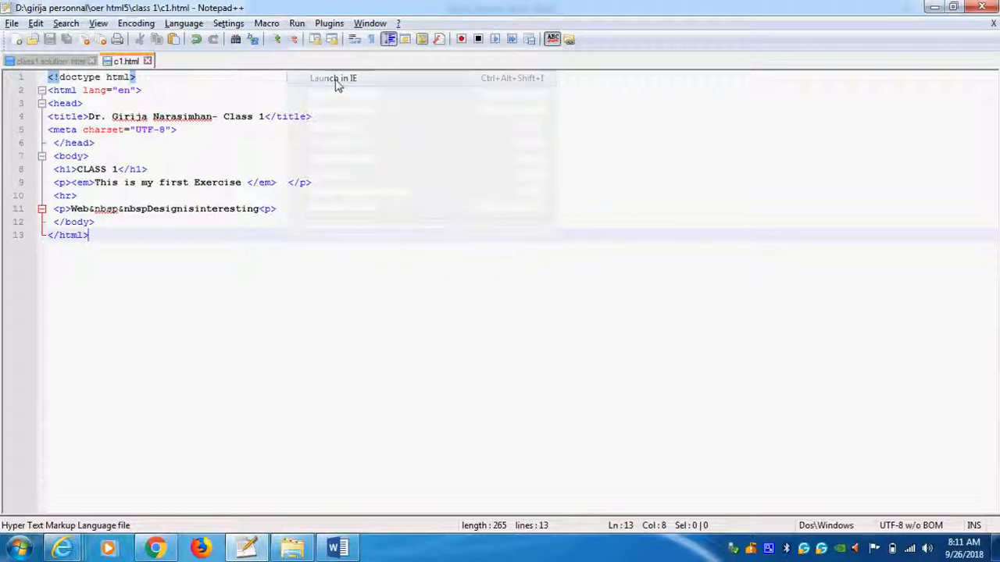
Step: Launch c1.html in Internet Explorer to check the spacing
{"action": "left_click", "coordinate": [333, 77]}
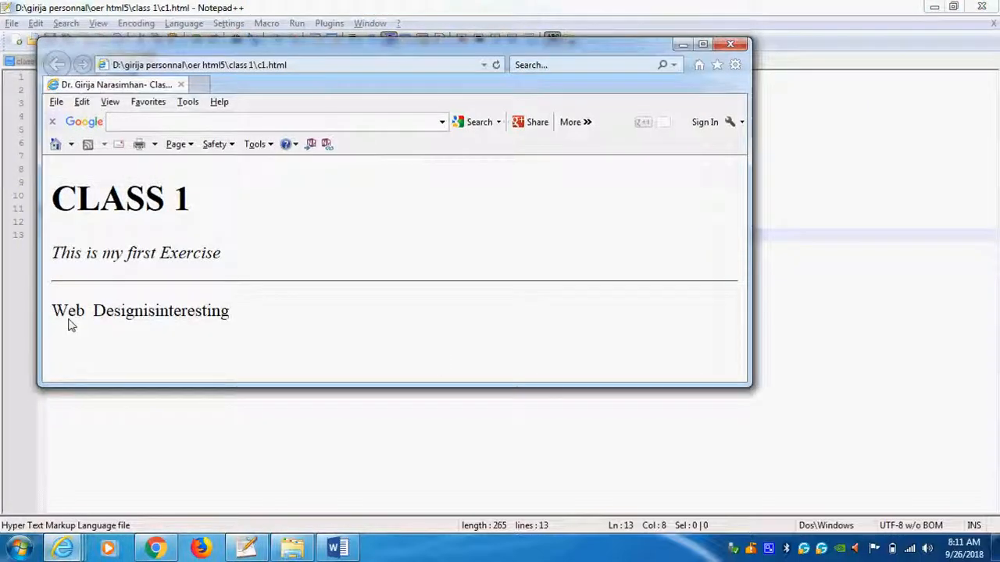
{"action": "mouse_move", "coordinate": [100, 318]}
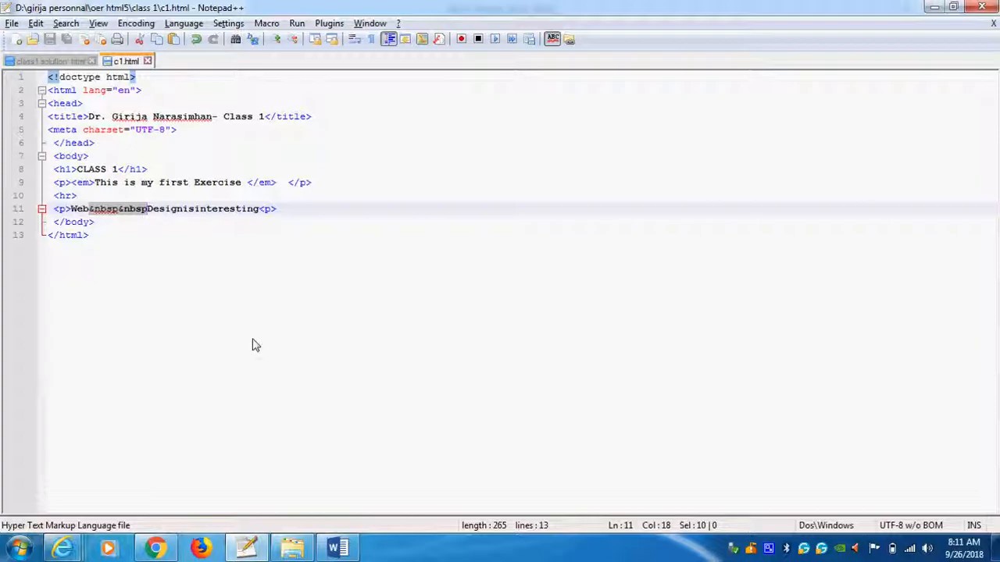
Step: Paste &nbsp&nbsp after Design and after is on line 11, and save c1.html
{"action": "left_click", "coordinate": [180, 208]}
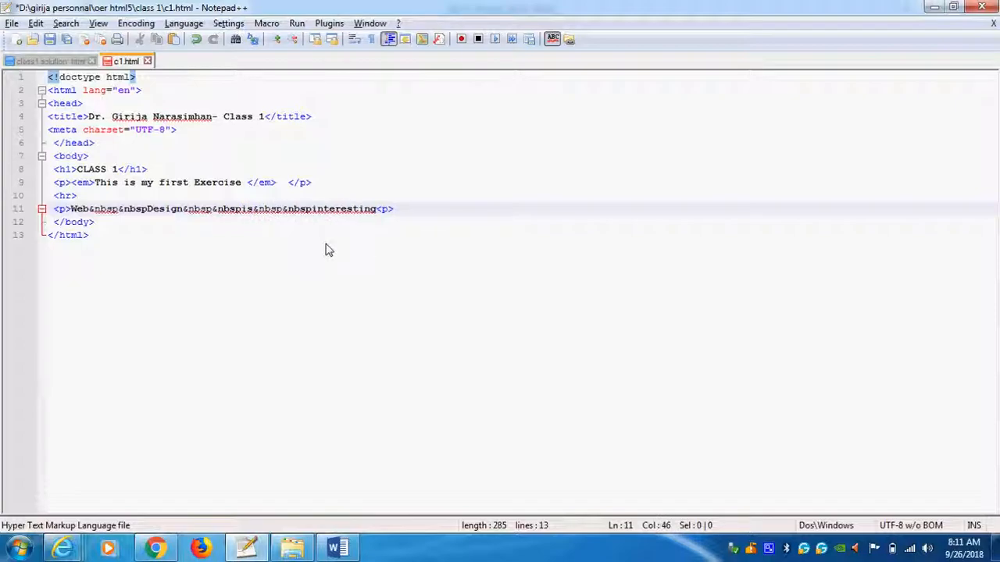
{"action": "left_click", "coordinate": [49, 39]}
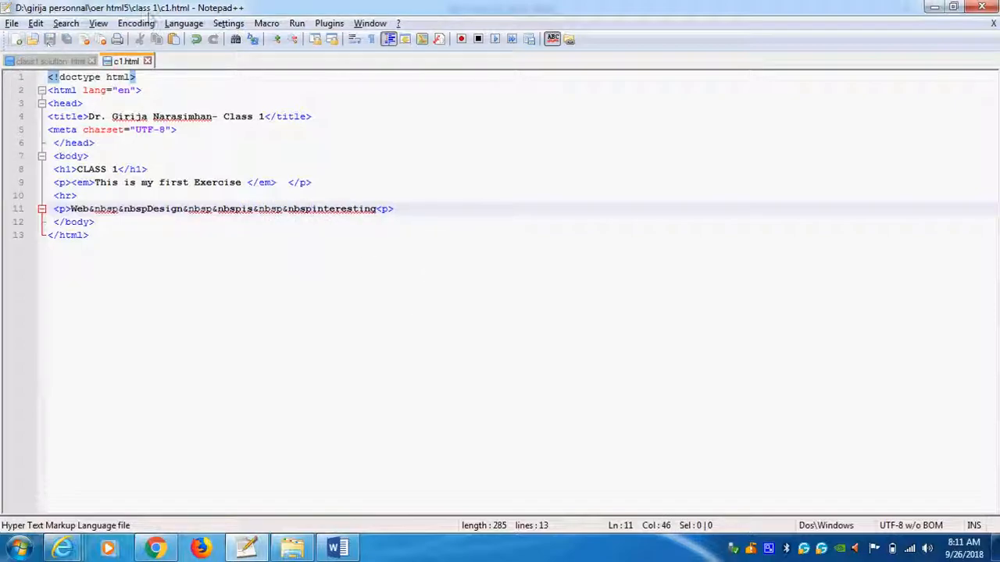
{"action": "left_click", "coordinate": [296, 22]}
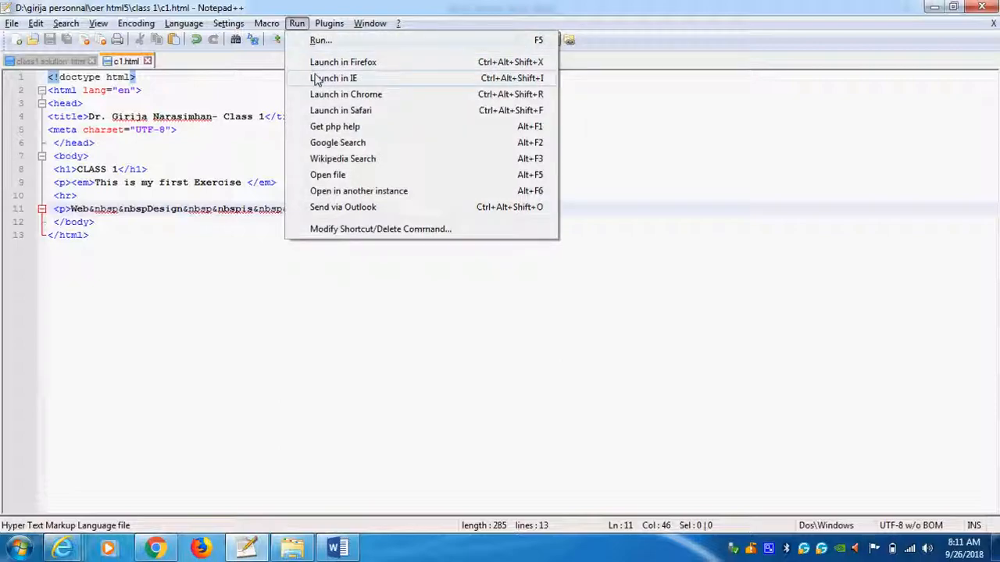
Step: Preview spaced 'Web Design is interesting' in Internet Explorer, then return to the c1.html source
{"action": "left_click", "coordinate": [334, 78]}
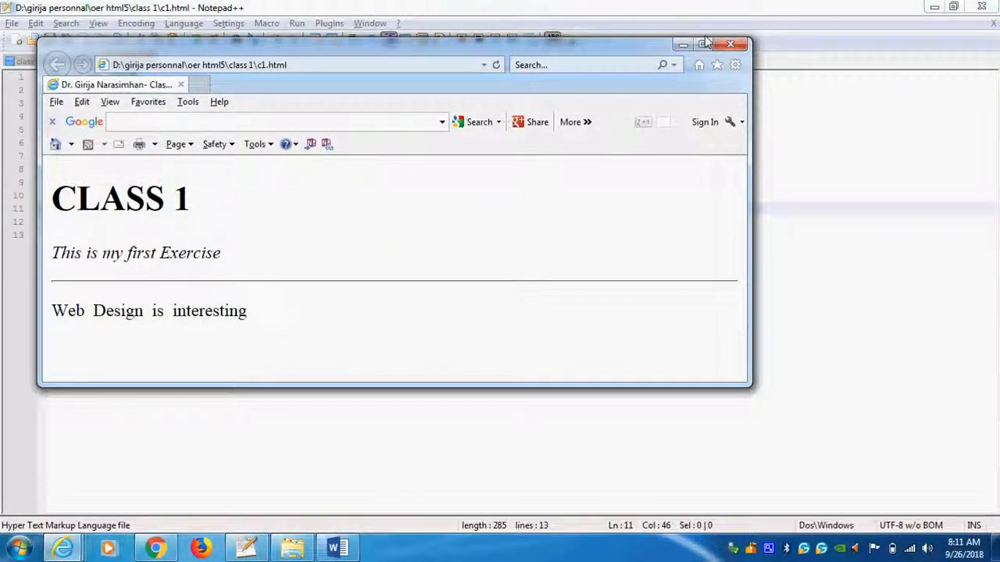
{"action": "left_click", "coordinate": [731, 44]}
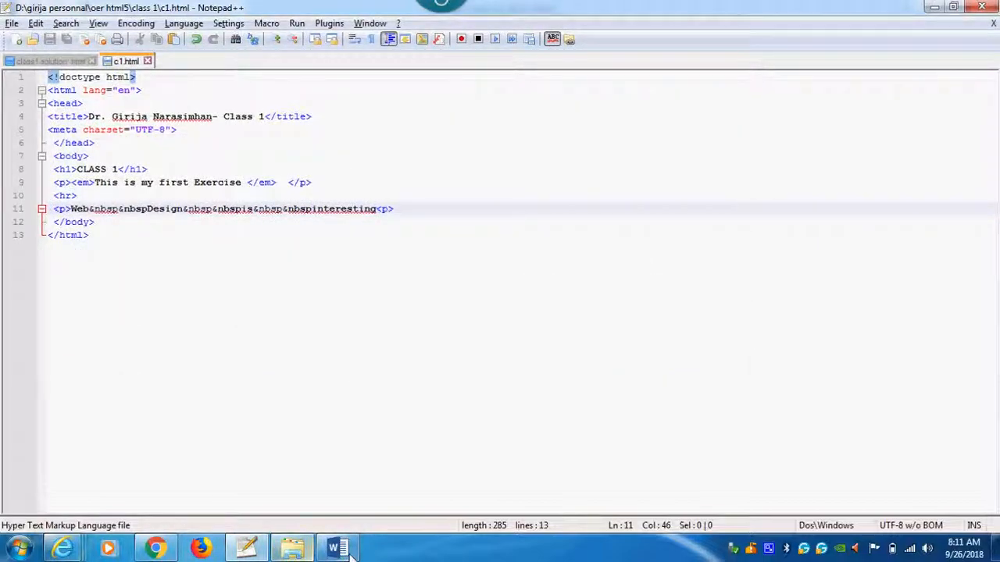
{"action": "left_click", "coordinate": [333, 546]}
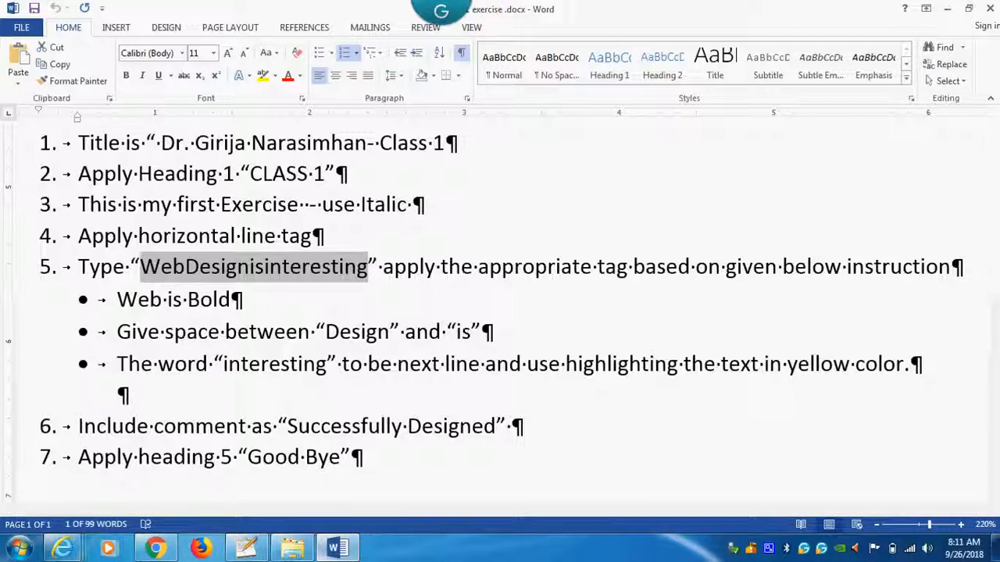
{"action": "left_click", "coordinate": [246, 546]}
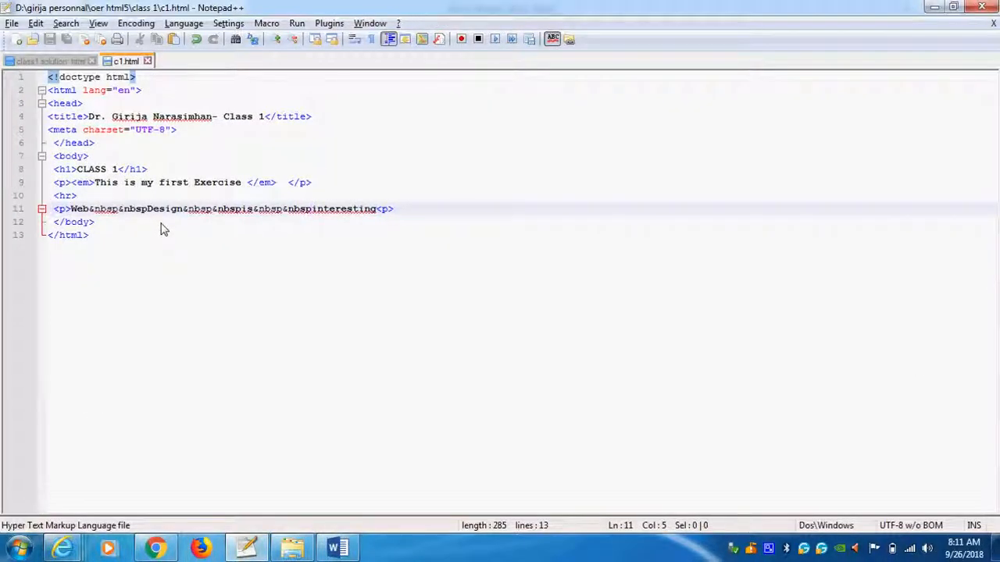
Step: Wrap Web in <strong></strong> tags on line 11 and save c1.html
{"action": "type", "text": "strong"}
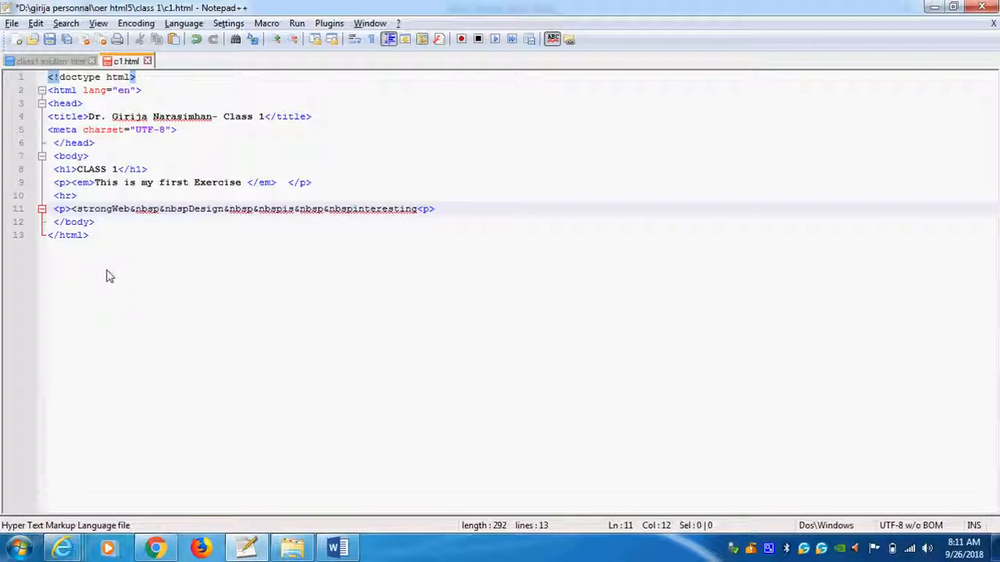
{"action": "type", "text": ">"}
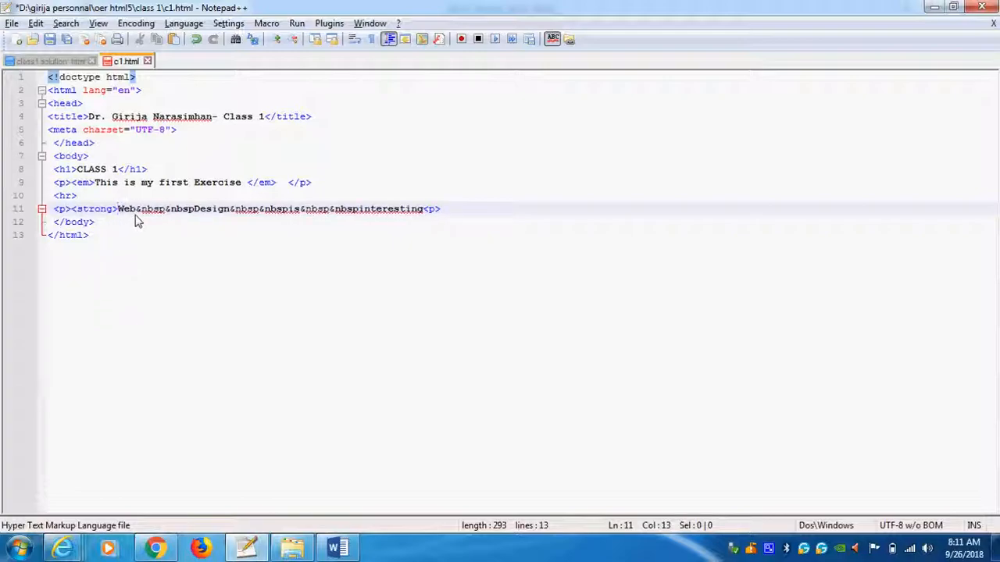
{"action": "type", "text": "&"}
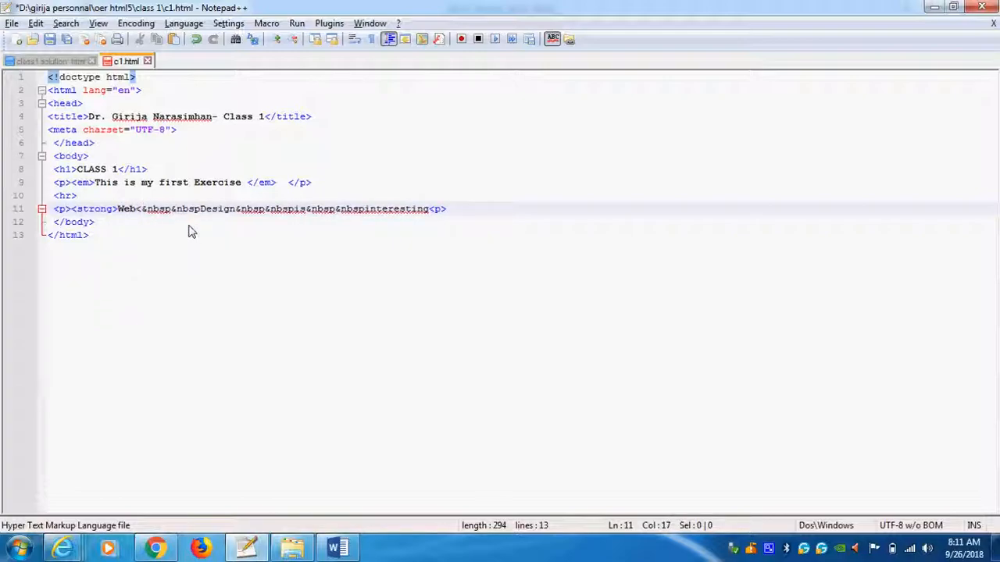
{"action": "type", "text": "/strong>"}
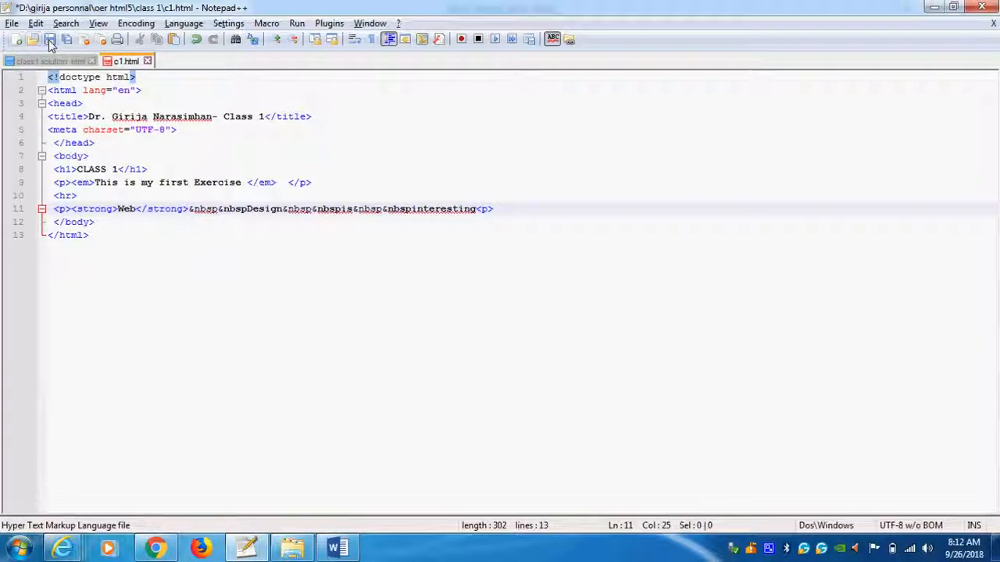
{"action": "left_click", "coordinate": [297, 23]}
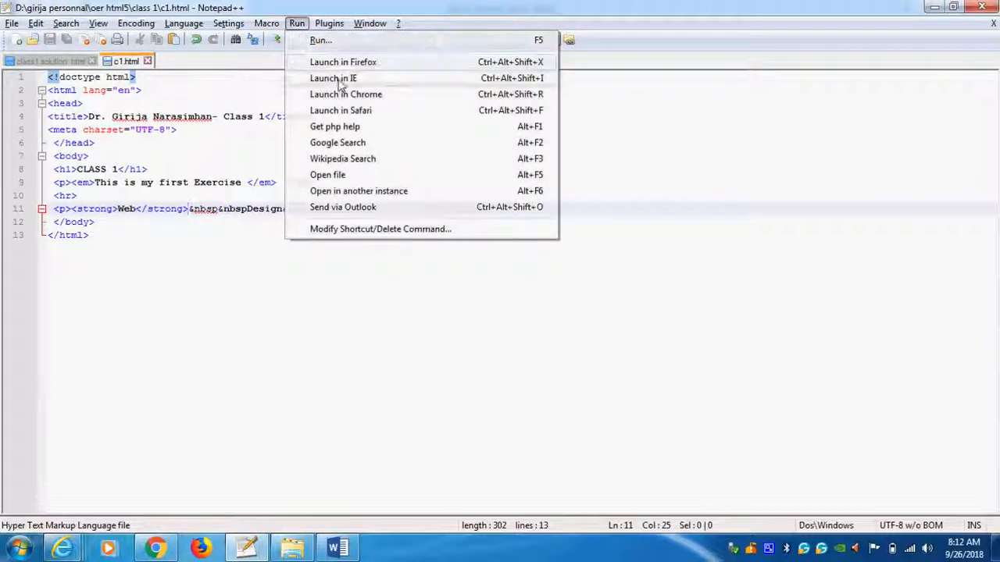
Step: Launch the page in Internet Explorer to see bold Web, then switch to the Word instructions
{"action": "left_click", "coordinate": [333, 78]}
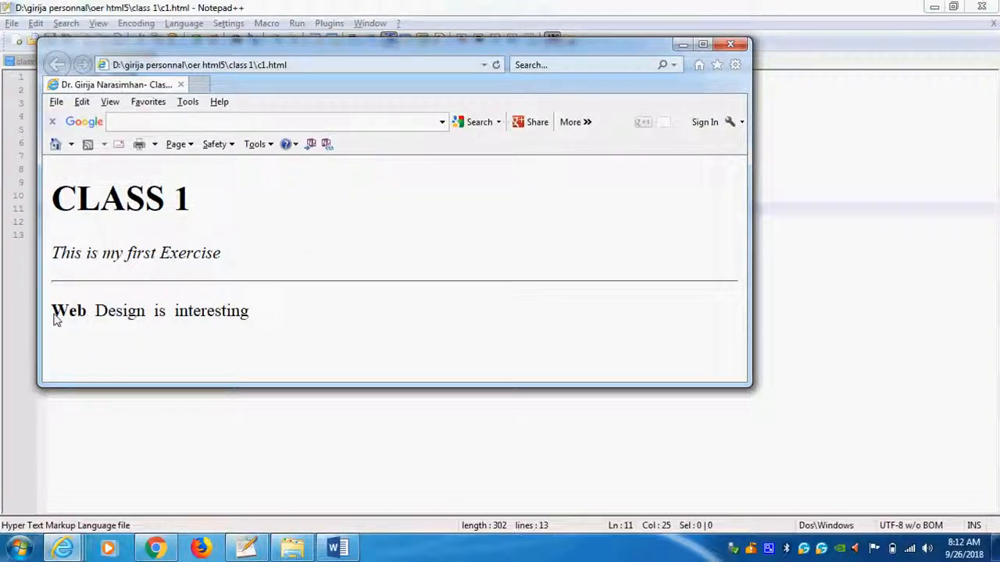
{"action": "mouse_move", "coordinate": [827, 219]}
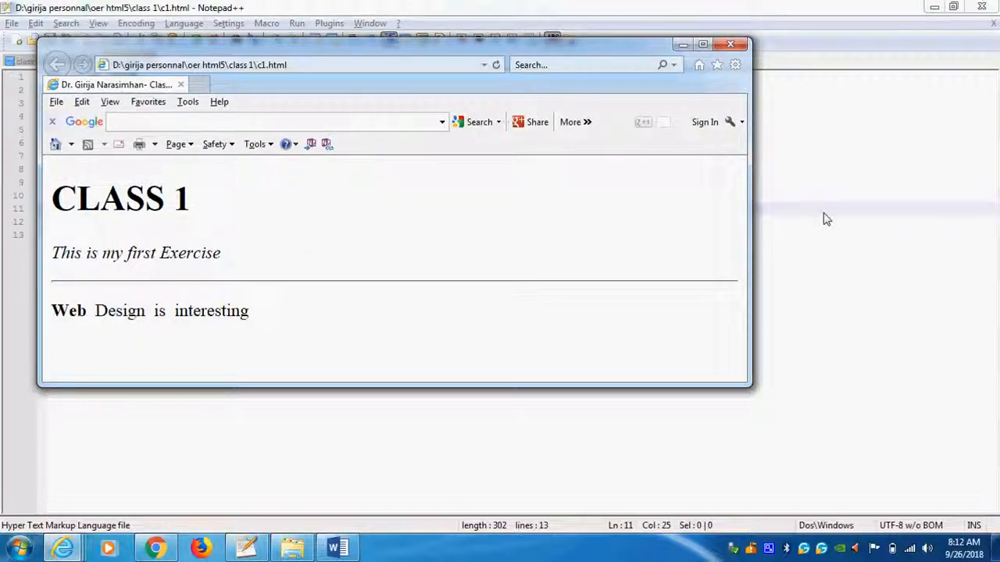
{"action": "left_click", "coordinate": [338, 547]}
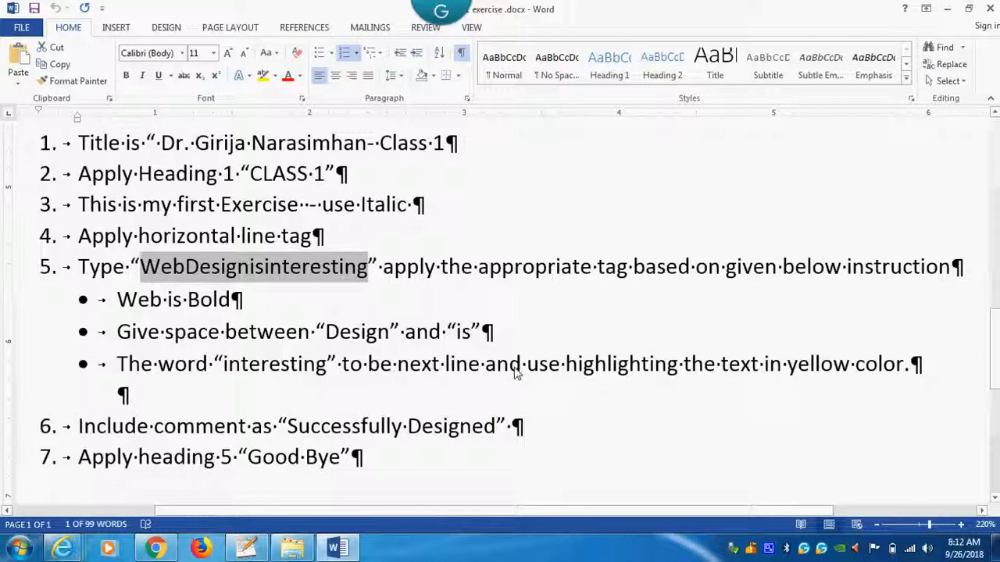
{"action": "mouse_move", "coordinate": [336, 545]}
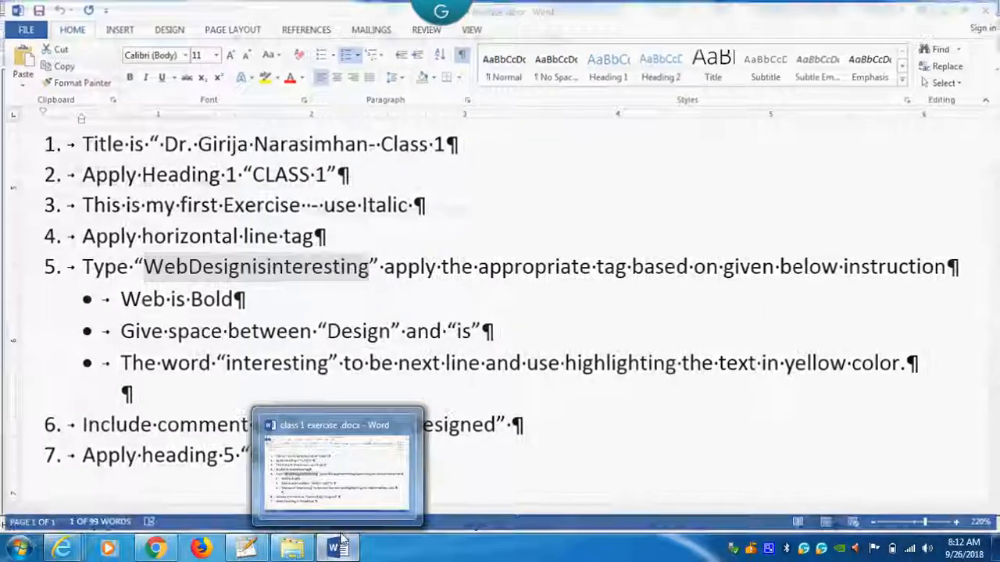
Step: Return to c1.html, add a <br> tag before interesting, and save
{"action": "left_click", "coordinate": [246, 547]}
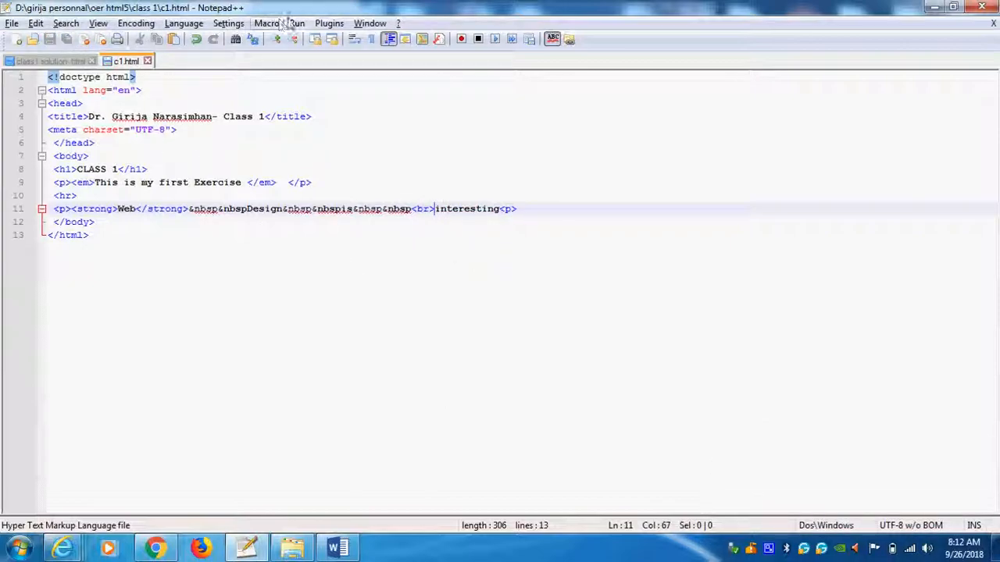
{"action": "left_click", "coordinate": [296, 22]}
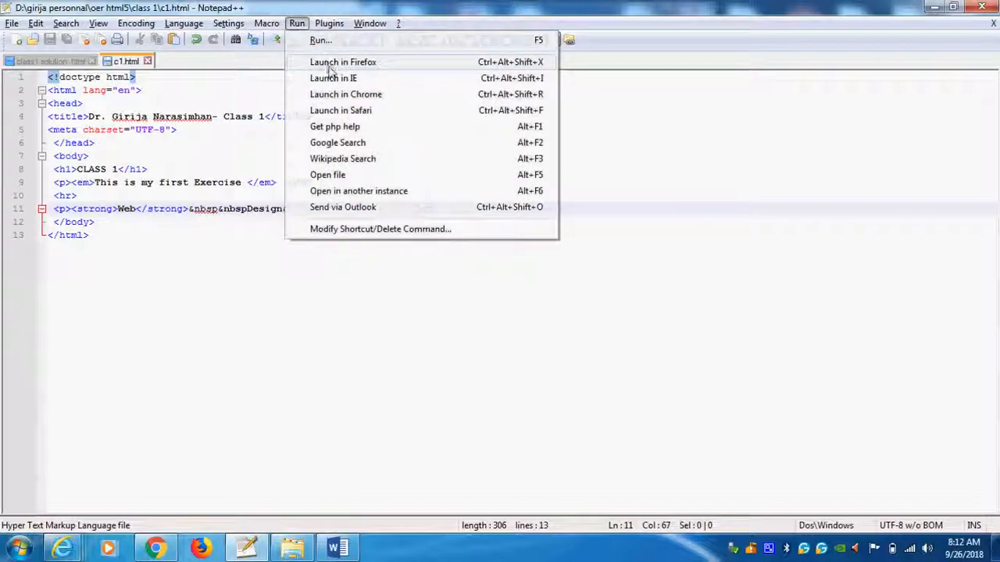
Step: Launch in Internet Explorer to confirm interesting sits on its own line, then close the browser
{"action": "left_click", "coordinate": [333, 78]}
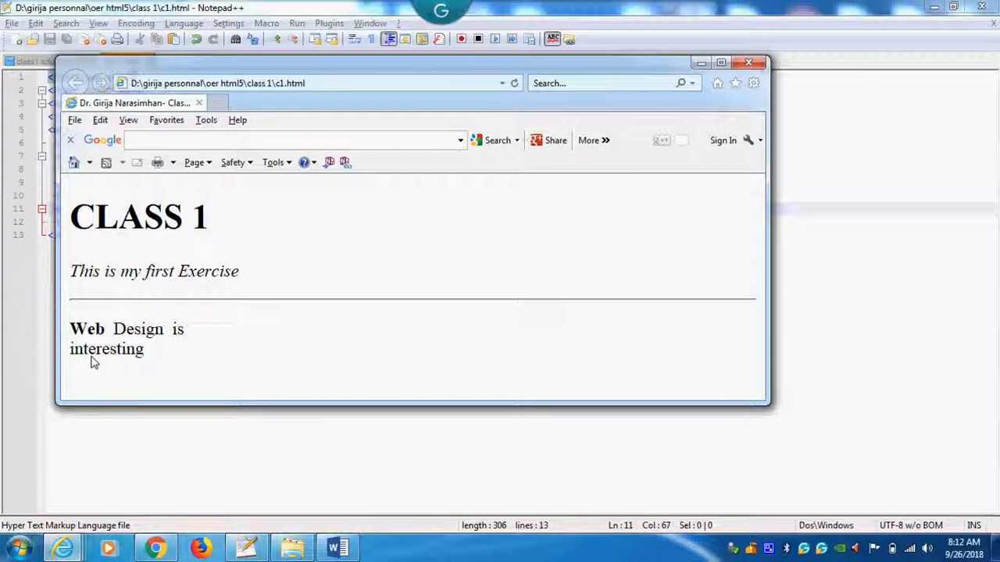
{"action": "mouse_move", "coordinate": [625, 123]}
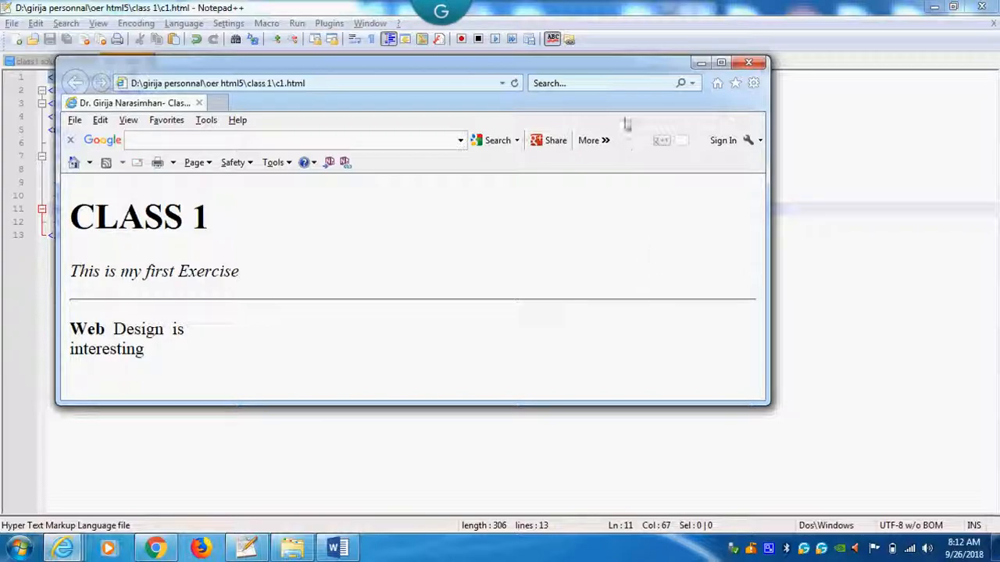
{"action": "mouse_move", "coordinate": [74, 322]}
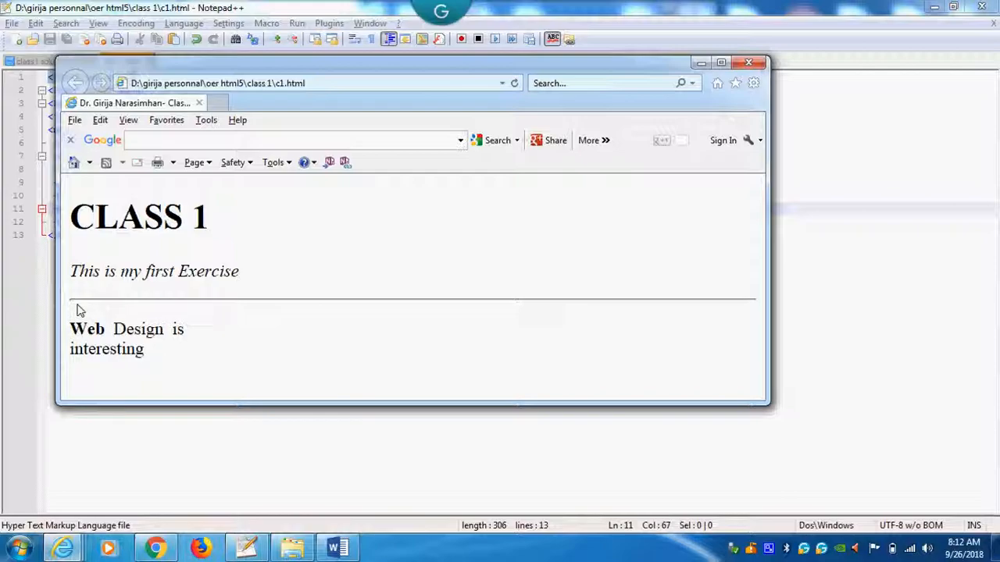
{"action": "mouse_move", "coordinate": [180, 352]}
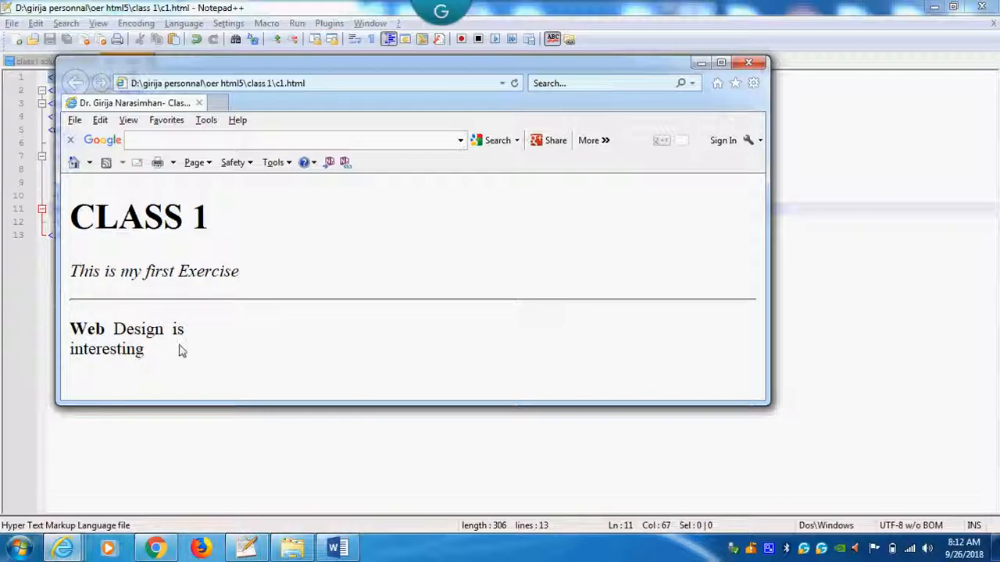
{"action": "mouse_move", "coordinate": [82, 348]}
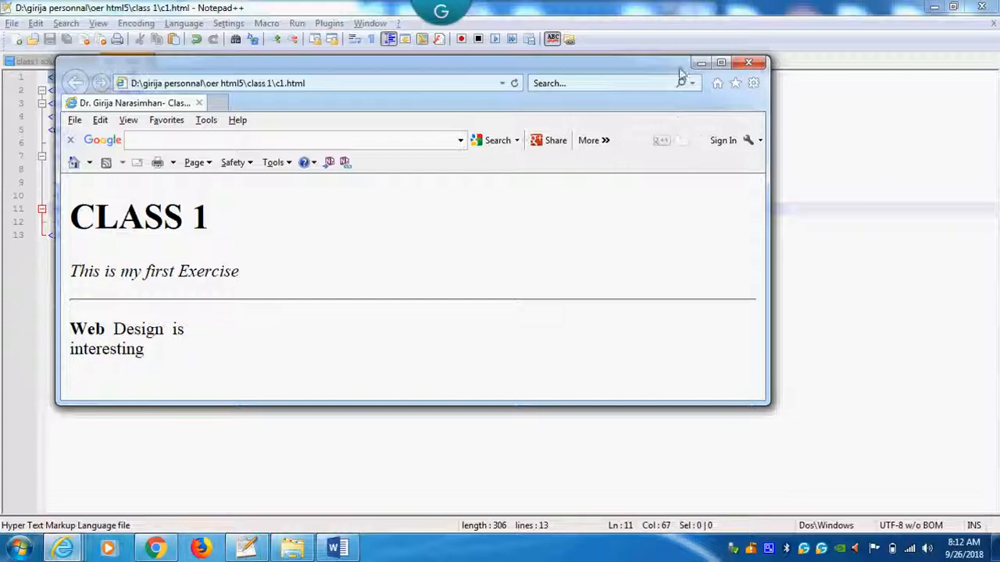
{"action": "left_click", "coordinate": [747, 62]}
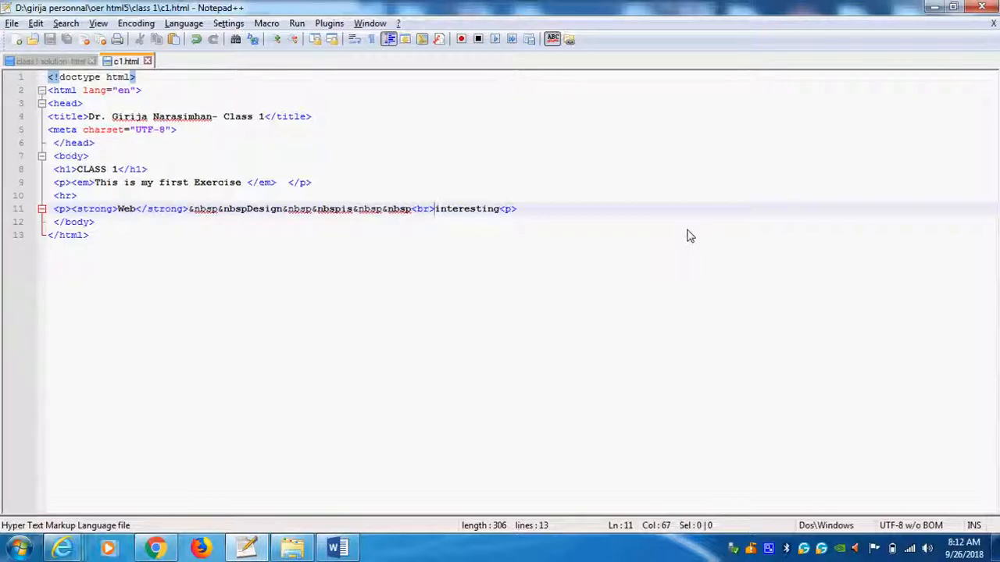
{"action": "mouse_move", "coordinate": [597, 500]}
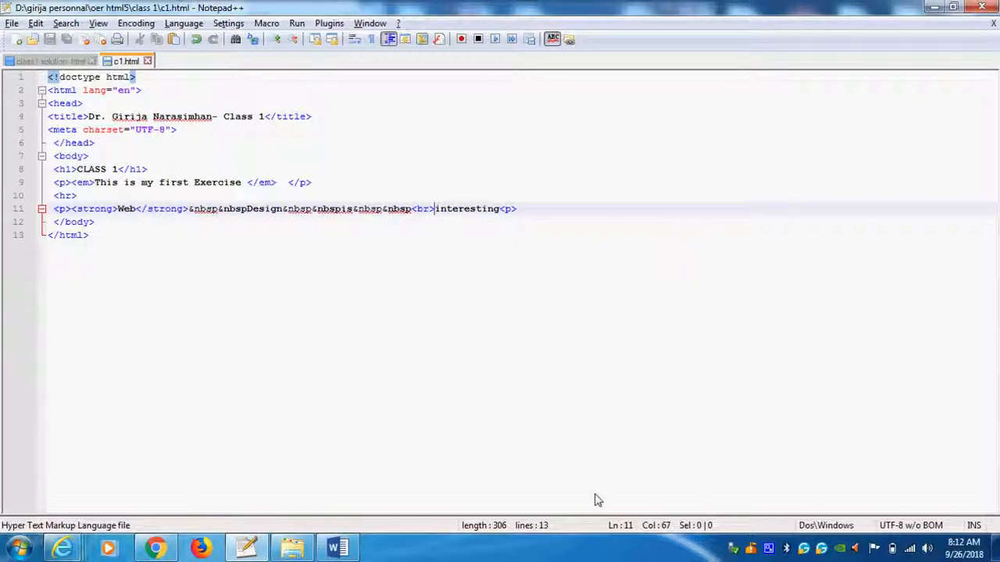
Step: Check the Word instructions, then add the closing </mark> after interesting and save c1.html
{"action": "left_click", "coordinate": [338, 547]}
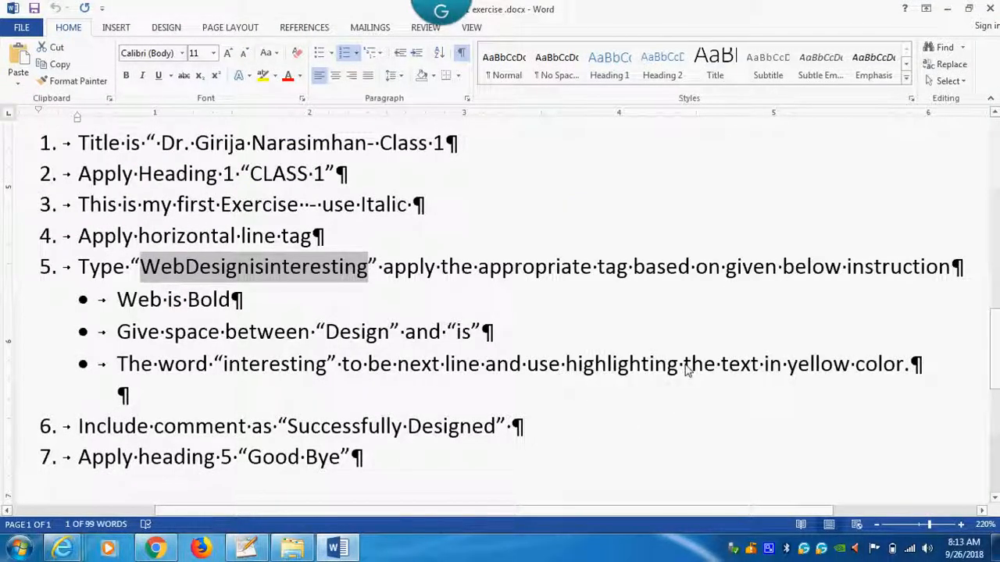
{"action": "mouse_move", "coordinate": [864, 379]}
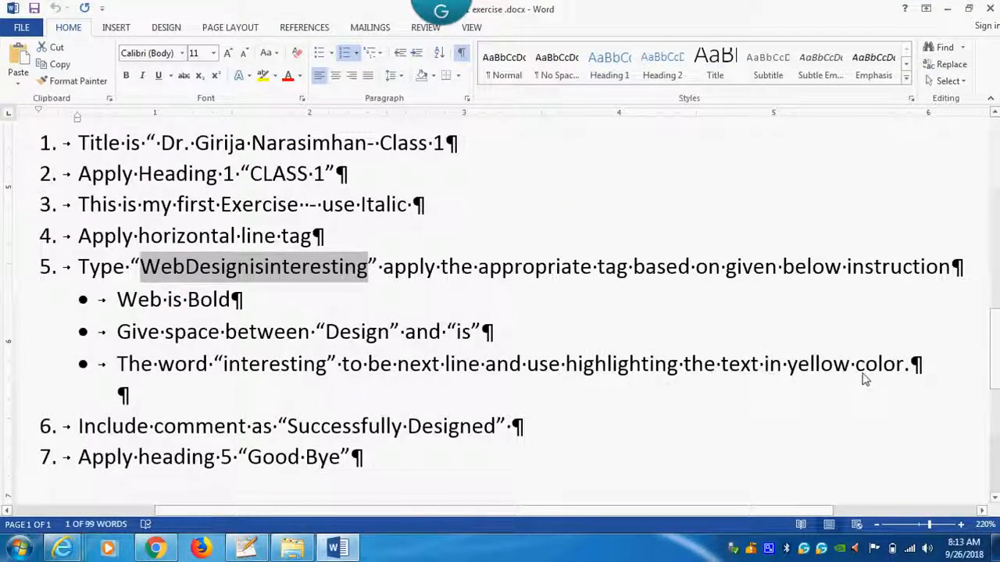
{"action": "left_click", "coordinate": [246, 547]}
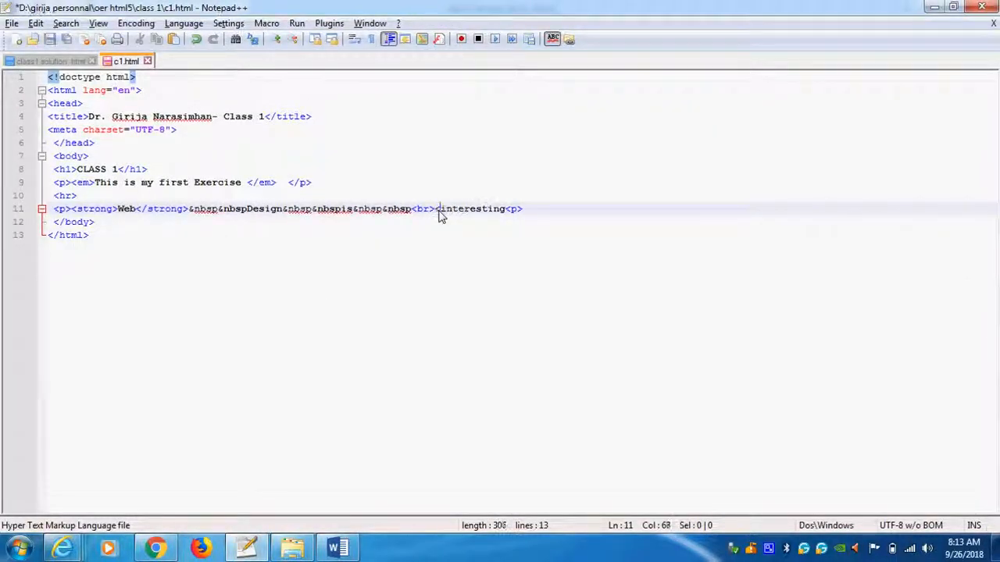
{"action": "type", "text": "mark>"}
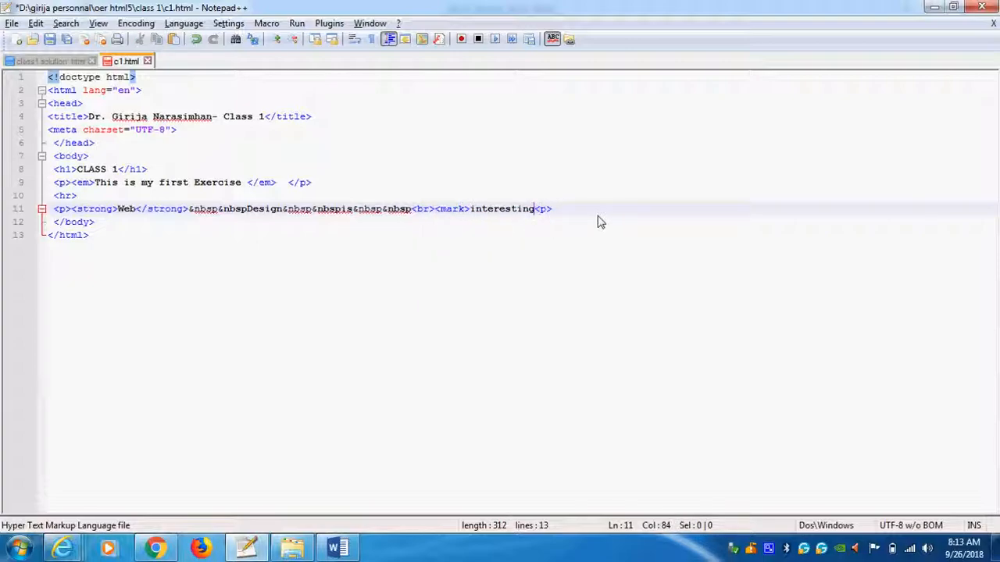
{"action": "type", "text": "<."}
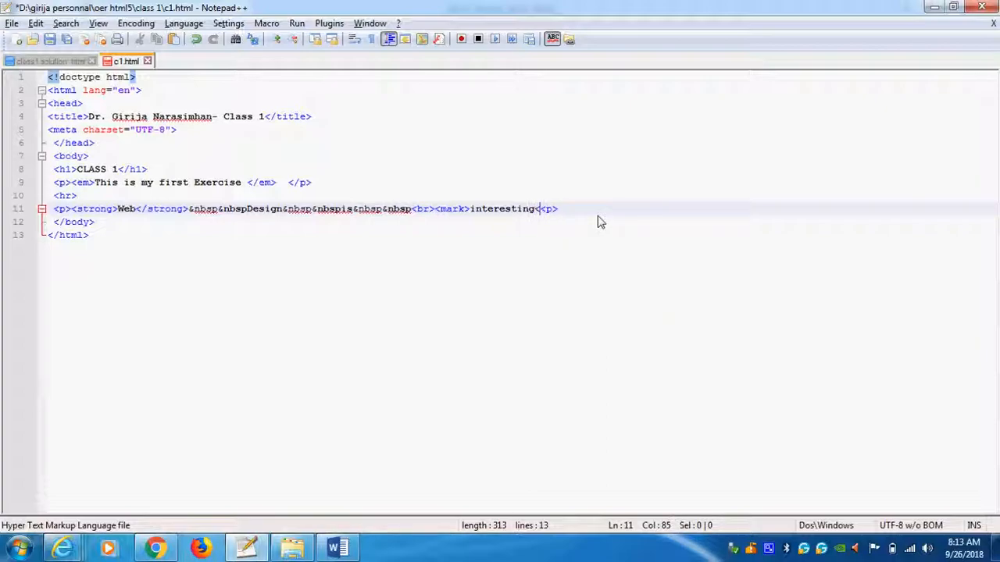
{"action": "type", "text": "/mark>"}
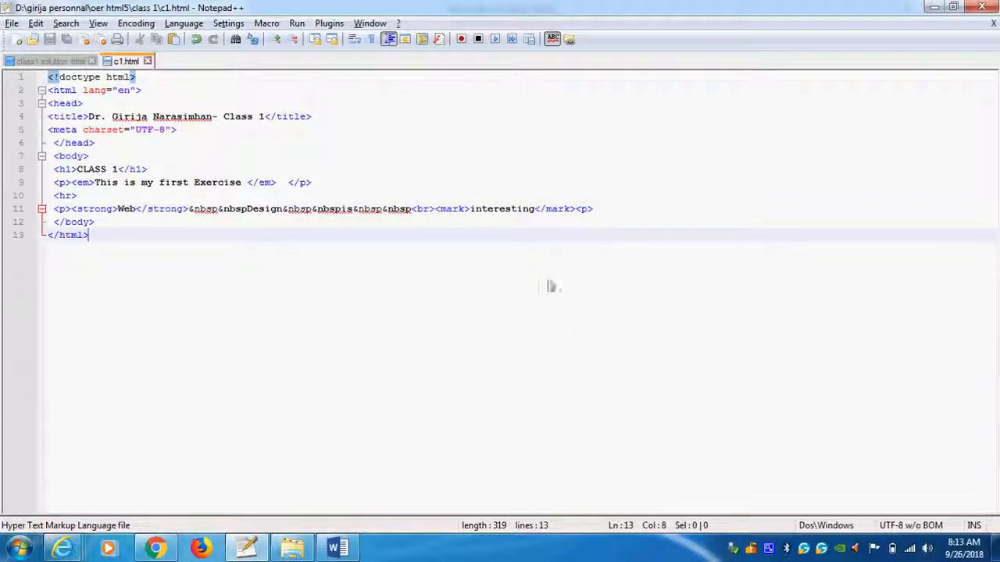
{"action": "left_click", "coordinate": [297, 23]}
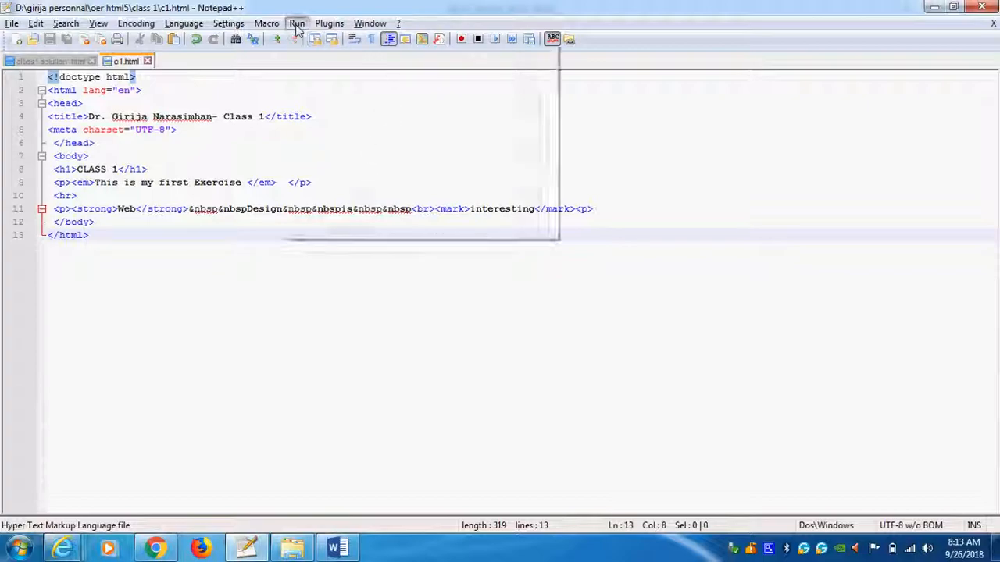
{"action": "left_click", "coordinate": [296, 23]}
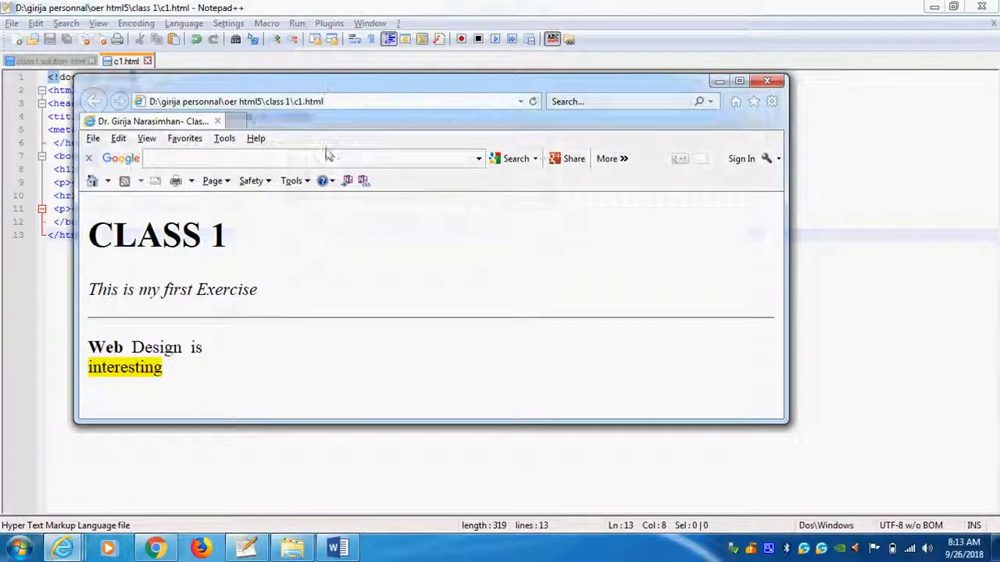
{"action": "mouse_move", "coordinate": [160, 375]}
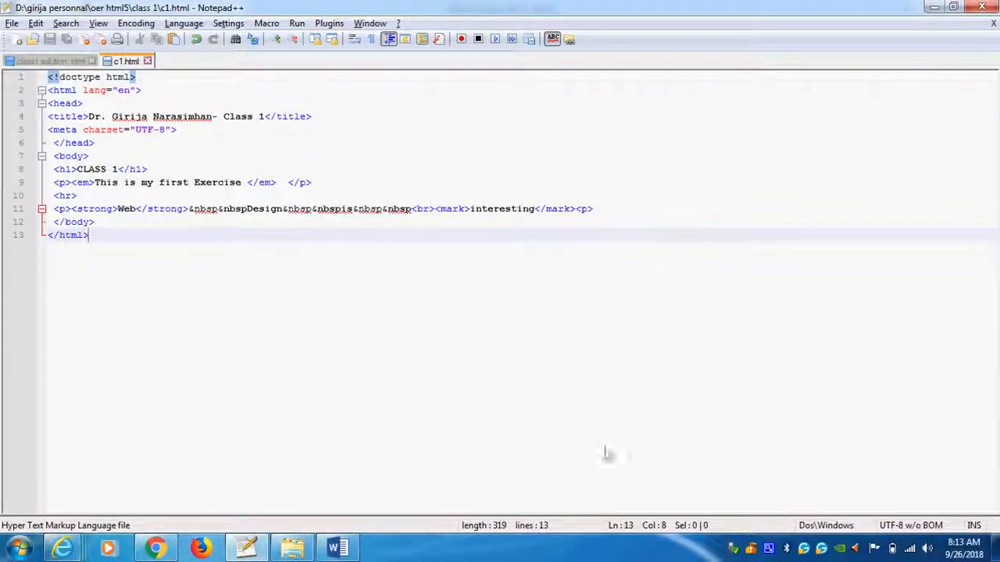
Step: Insert the comment <!--Successfully Designed--> on a new line after line 11 and save c1.html
{"action": "left_click", "coordinate": [337, 547]}
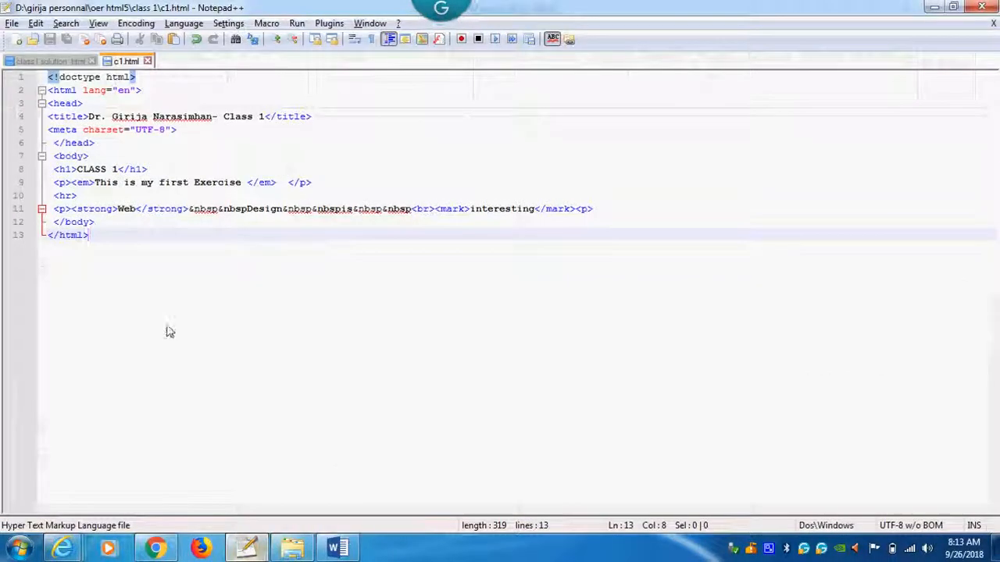
{"action": "mouse_move", "coordinate": [631, 217]}
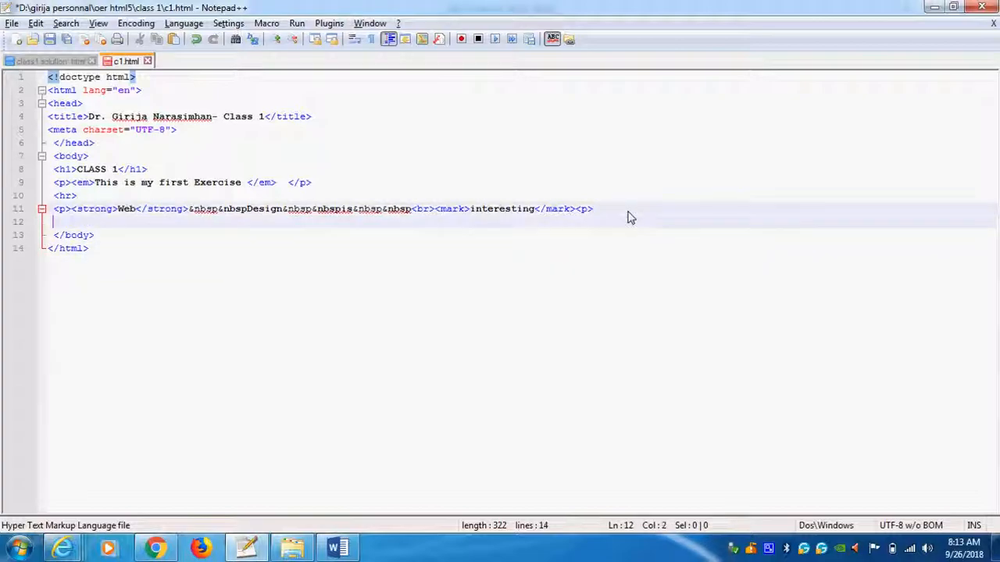
{"action": "type", "text": "<"}
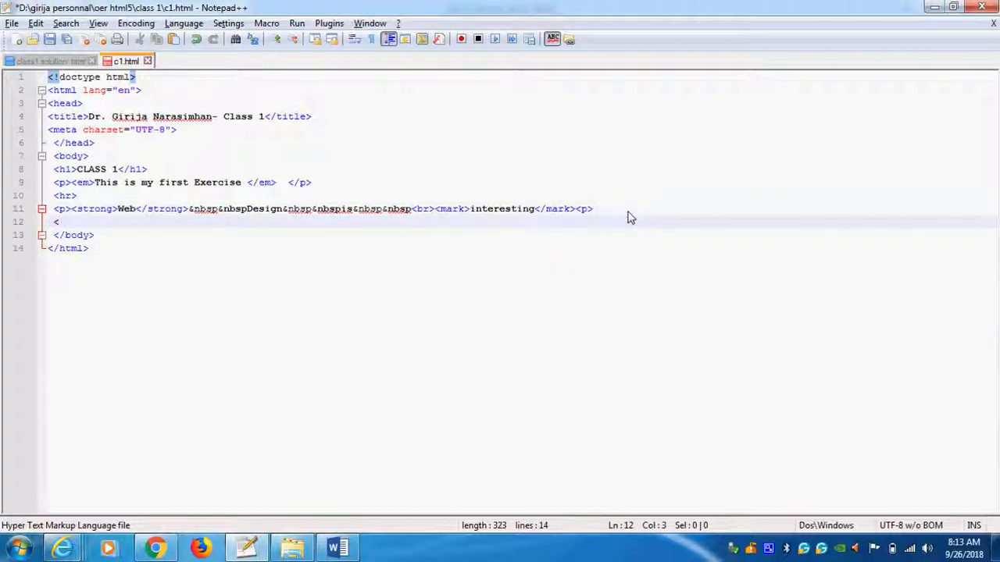
{"action": "type", "text": "!--Successfully Designed"}
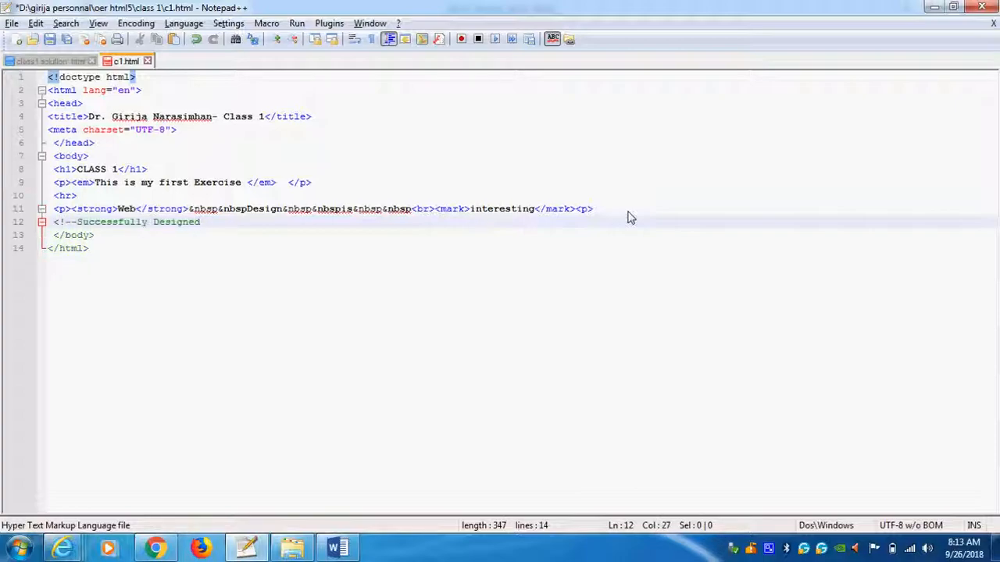
{"action": "type", "text": "--"}
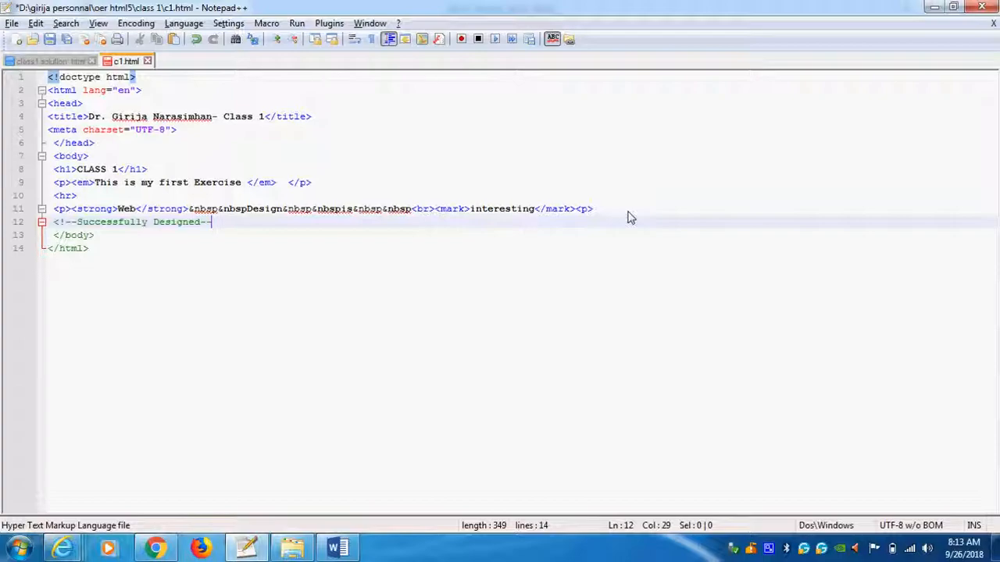
{"action": "type", "text": ">"}
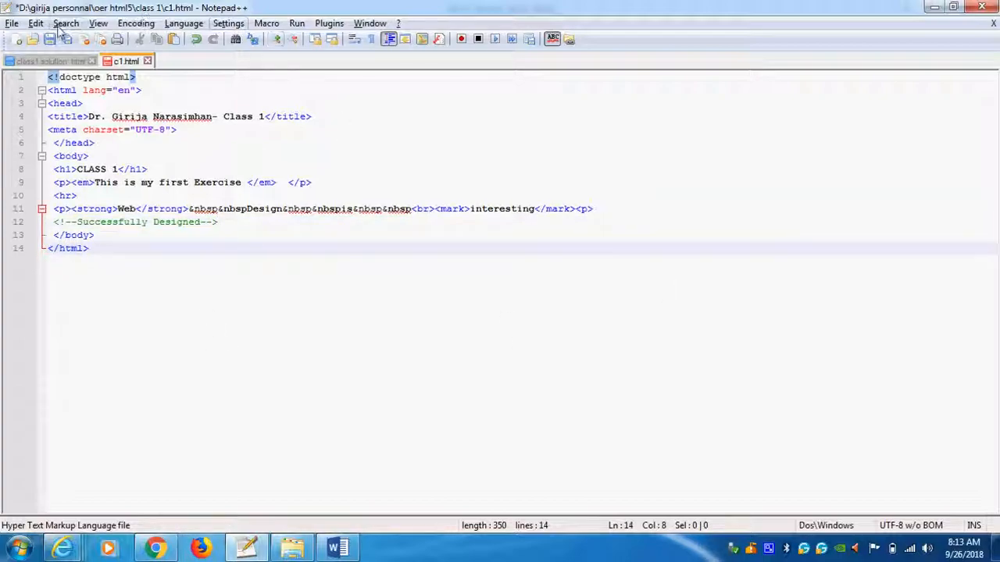
{"action": "left_click", "coordinate": [297, 23]}
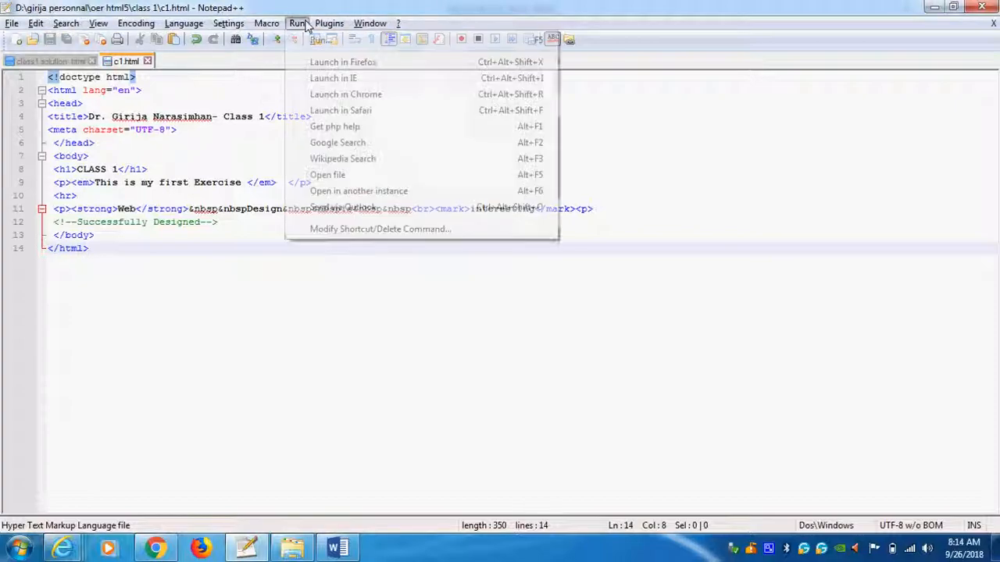
{"action": "left_click", "coordinate": [333, 77]}
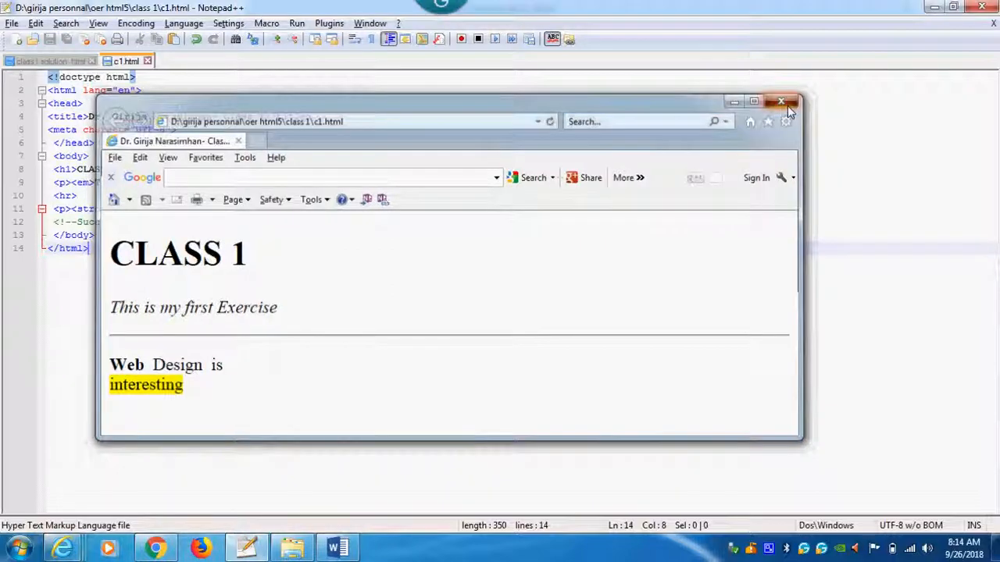
{"action": "left_click", "coordinate": [780, 101]}
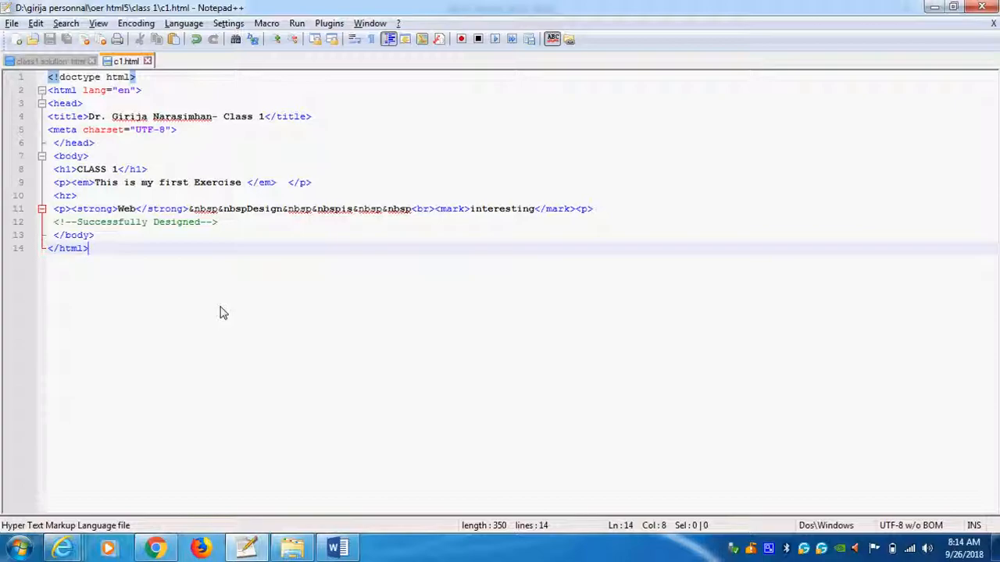
{"action": "mouse_move", "coordinate": [187, 264]}
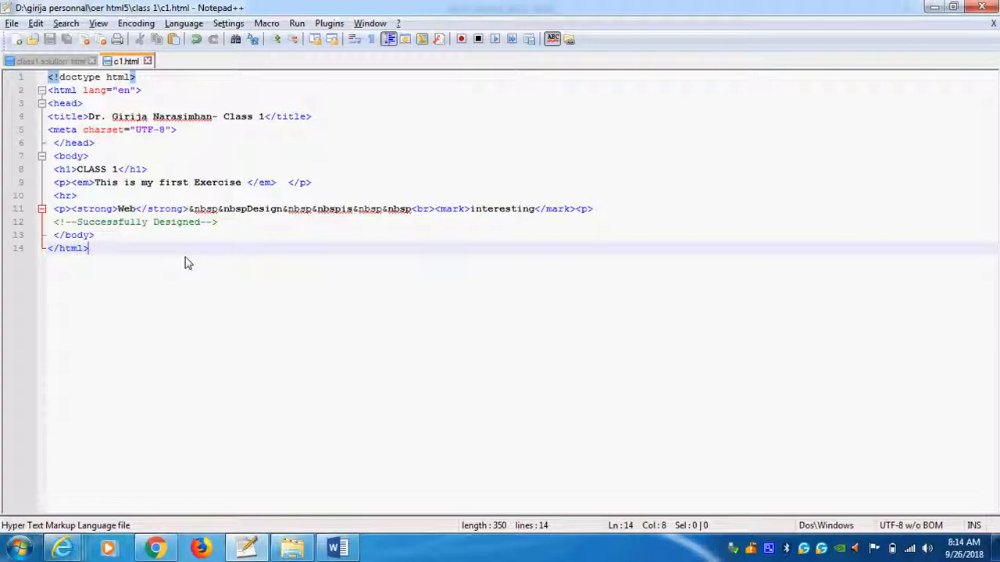
{"action": "mouse_move", "coordinate": [95, 224]}
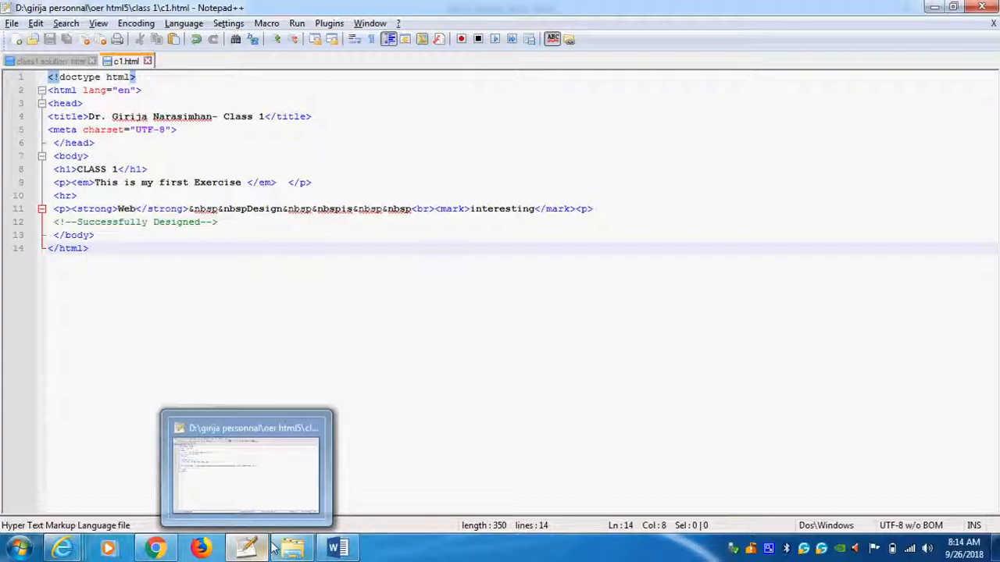
Step: Add <h5>Good Bye</h5> on a new line after the comment and save c1.html
{"action": "left_click", "coordinate": [337, 547]}
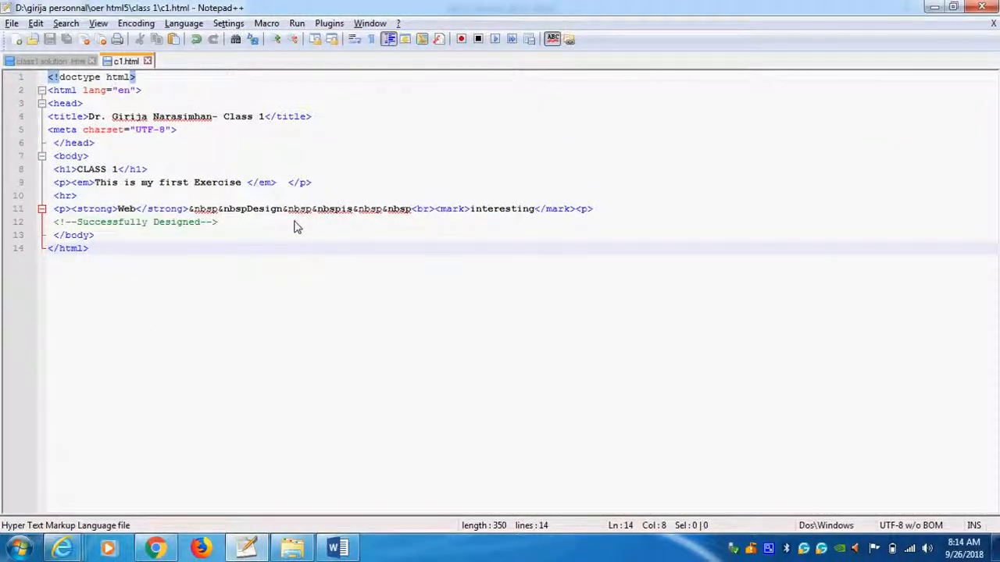
{"action": "left_click", "coordinate": [219, 222]}
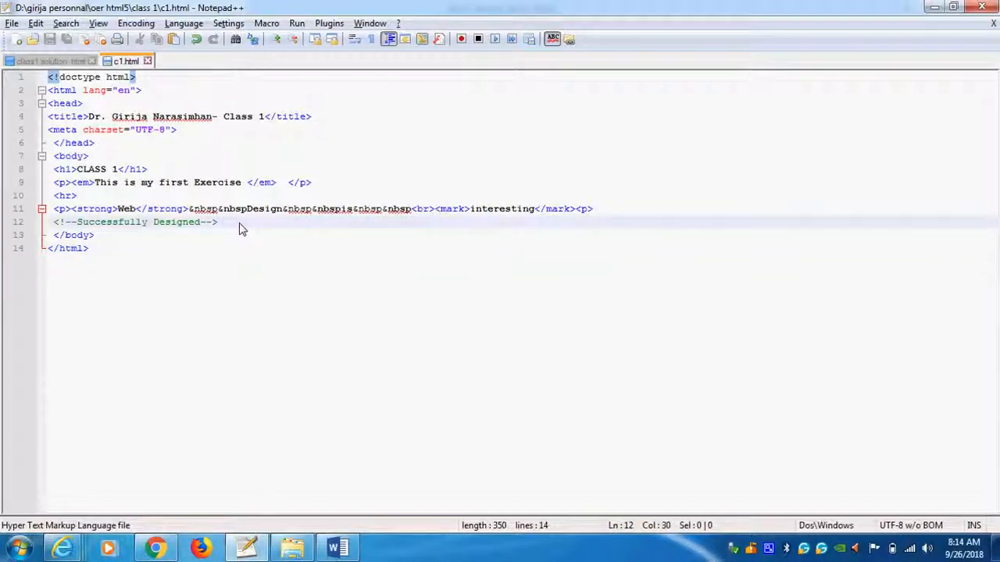
{"action": "type", "text": "<h5>"}
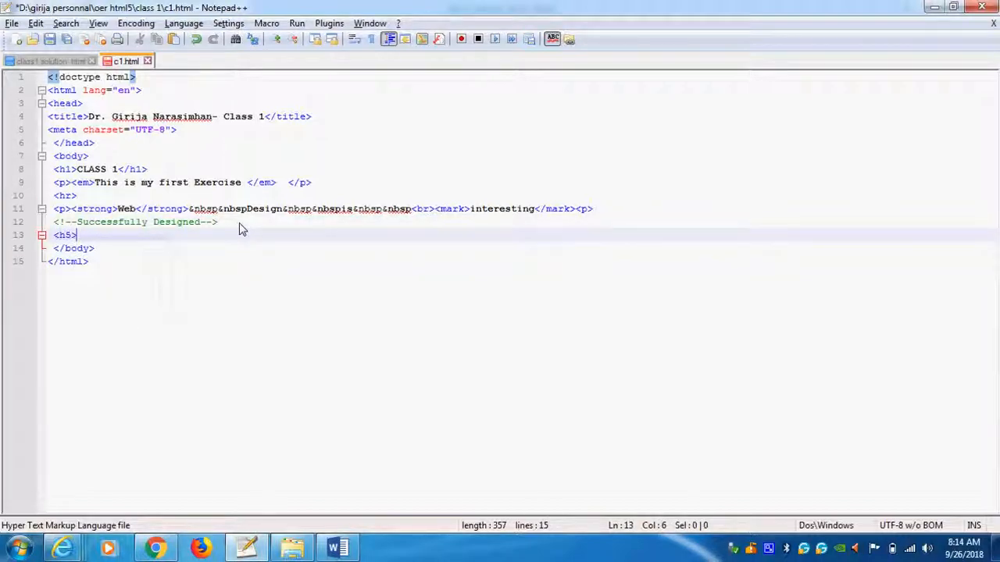
{"action": "type", "text": "Good Bye"}
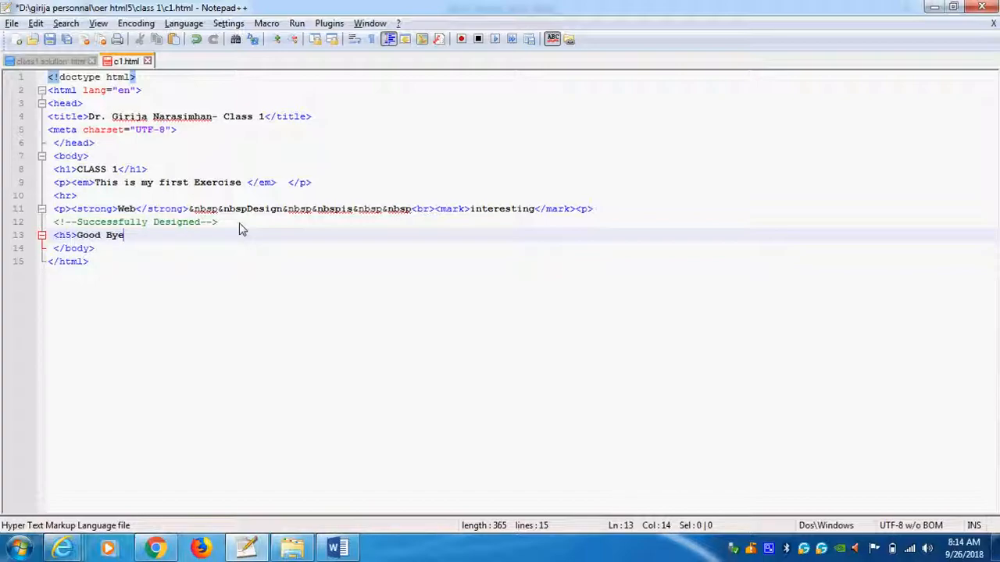
{"action": "type", "text": "</h5>"}
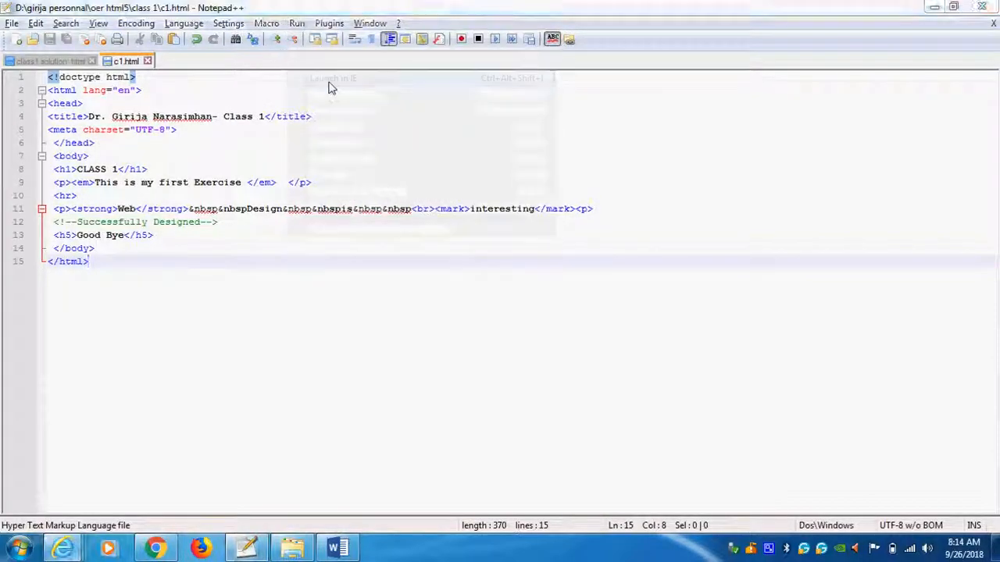
{"action": "left_click", "coordinate": [328, 77]}
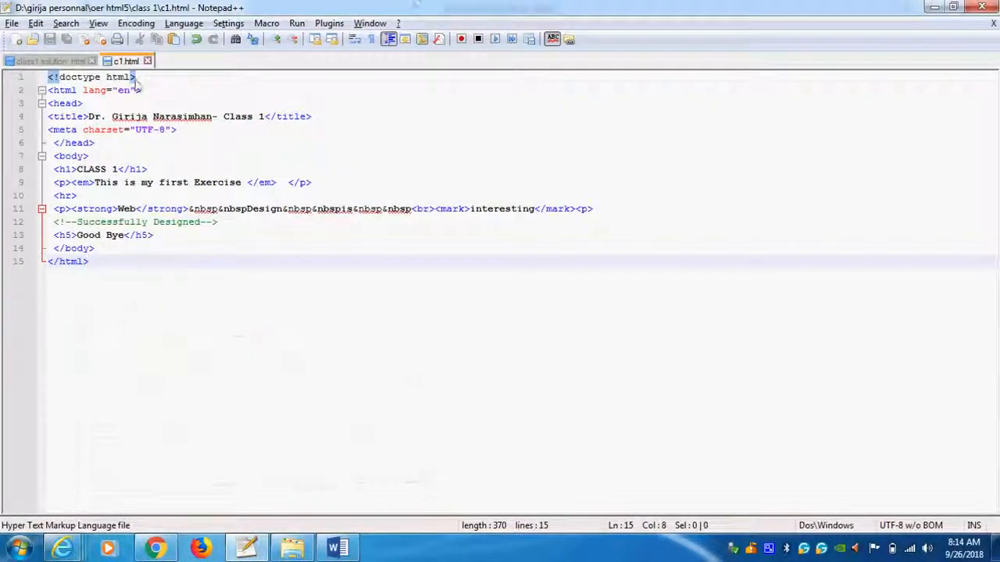
{"action": "mouse_move", "coordinate": [104, 139]}
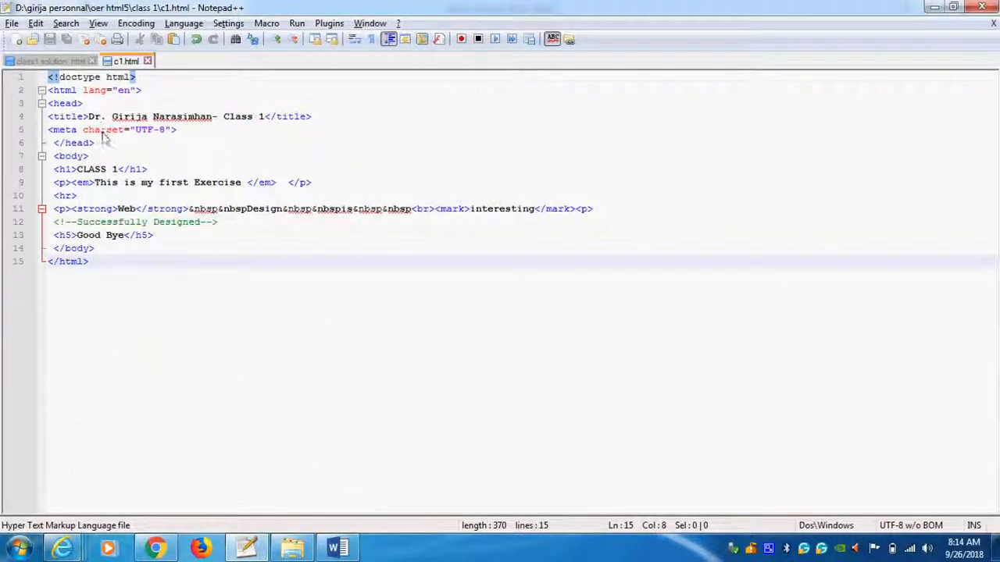
{"action": "mouse_move", "coordinate": [115, 143]}
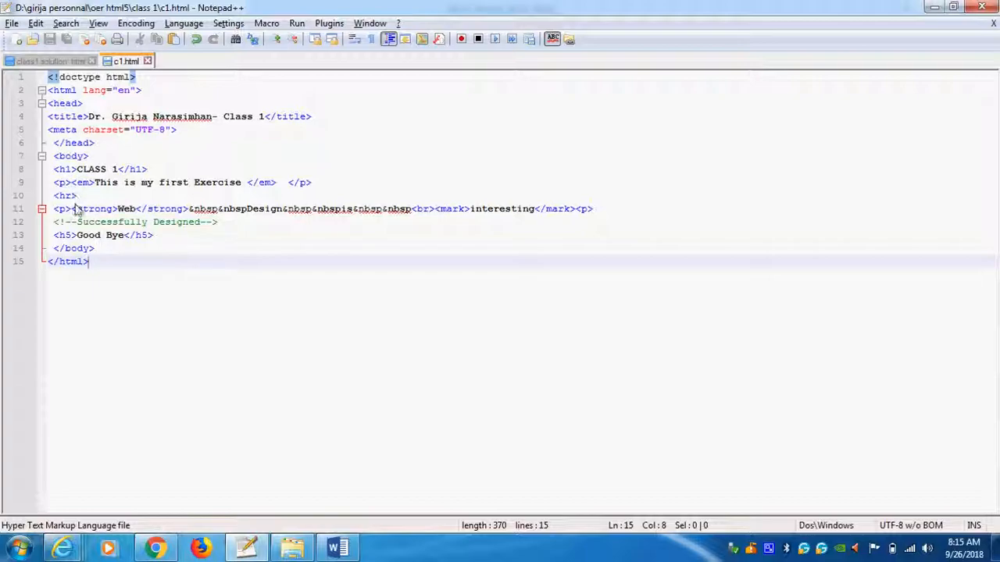
{"action": "mouse_move", "coordinate": [422, 218]}
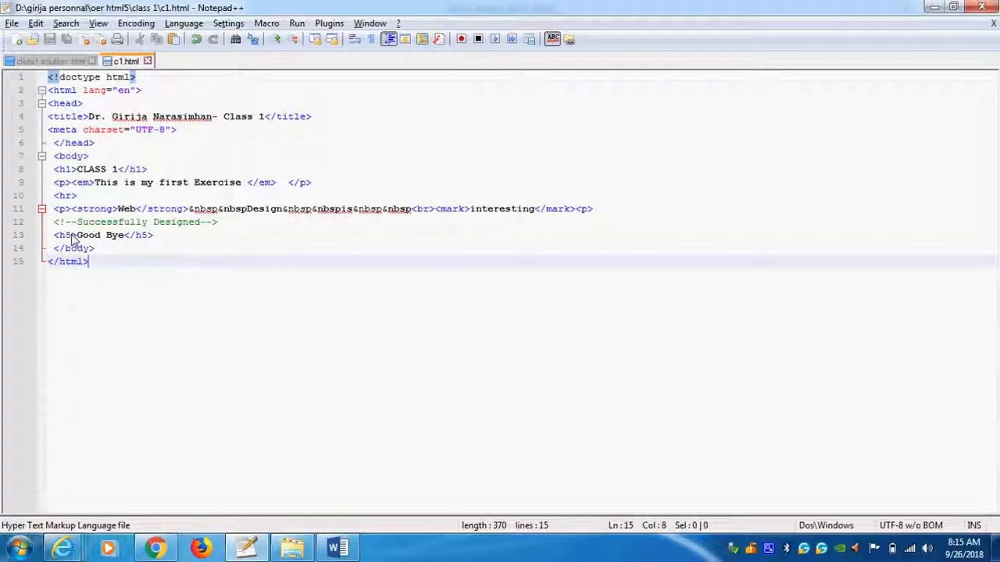
{"action": "mouse_move", "coordinate": [50, 305]}
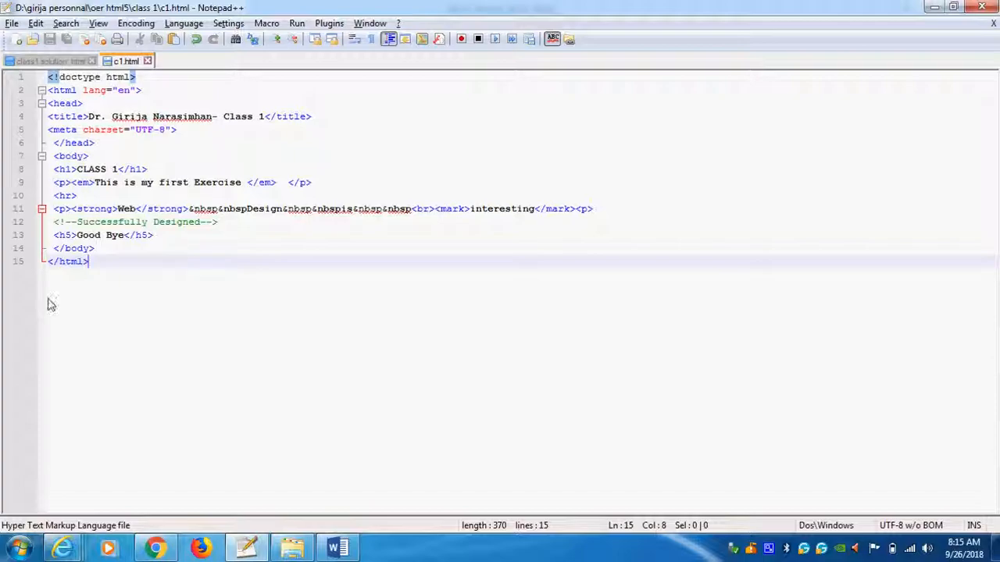
{"action": "mouse_move", "coordinate": [71, 305]}
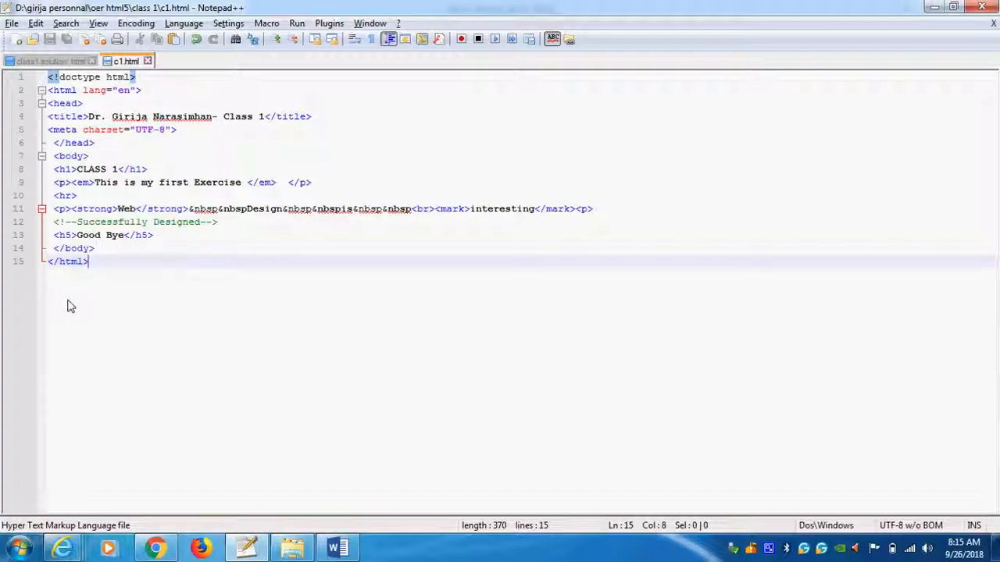